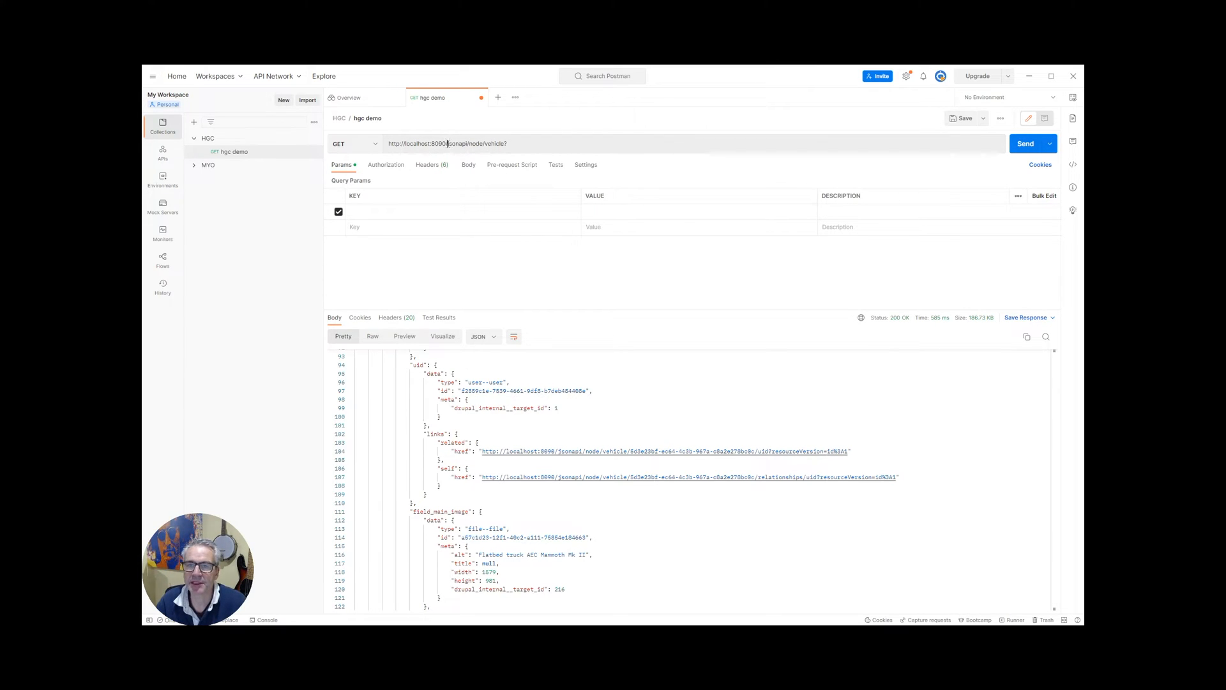
{"action": "double_click", "coordinate": [456, 143]}
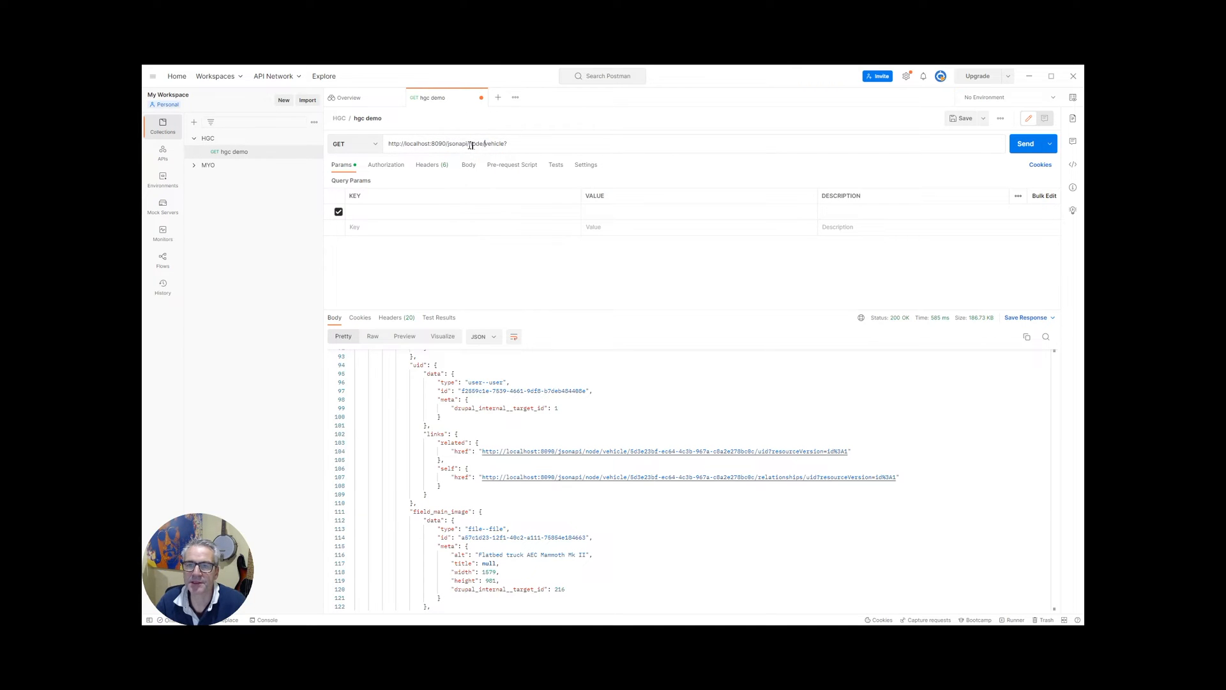
{"action": "double_click", "coordinate": [475, 143]}
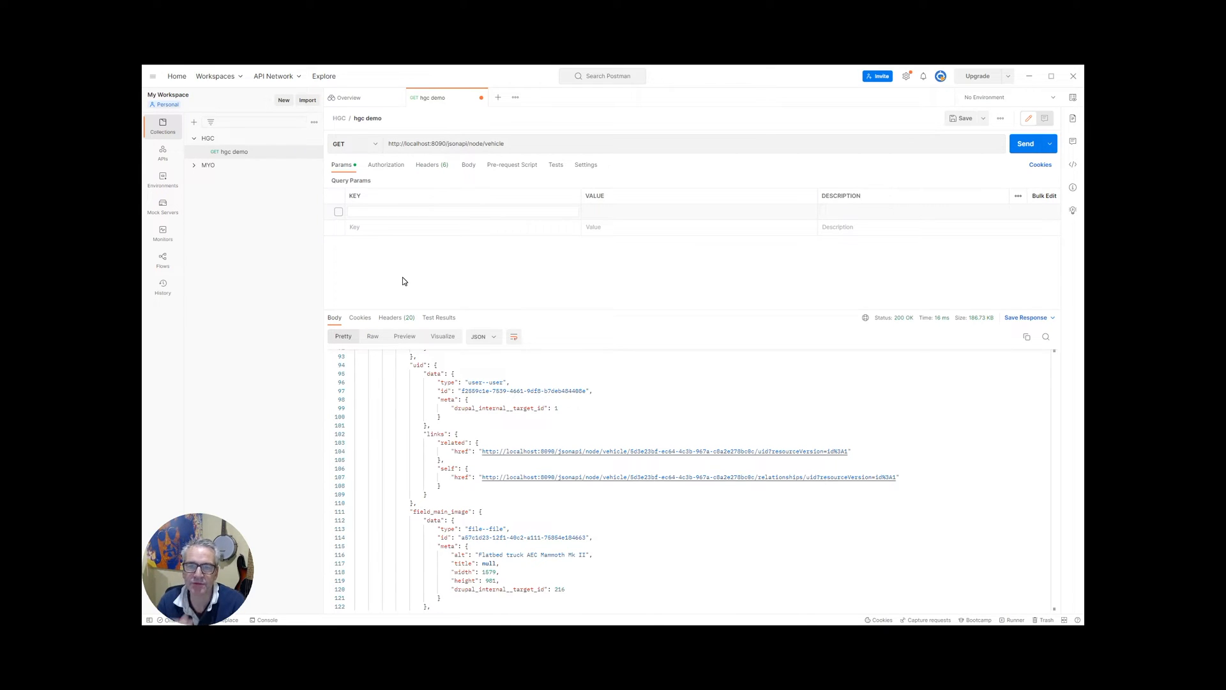
{"action": "mouse_move", "coordinate": [466, 211]}
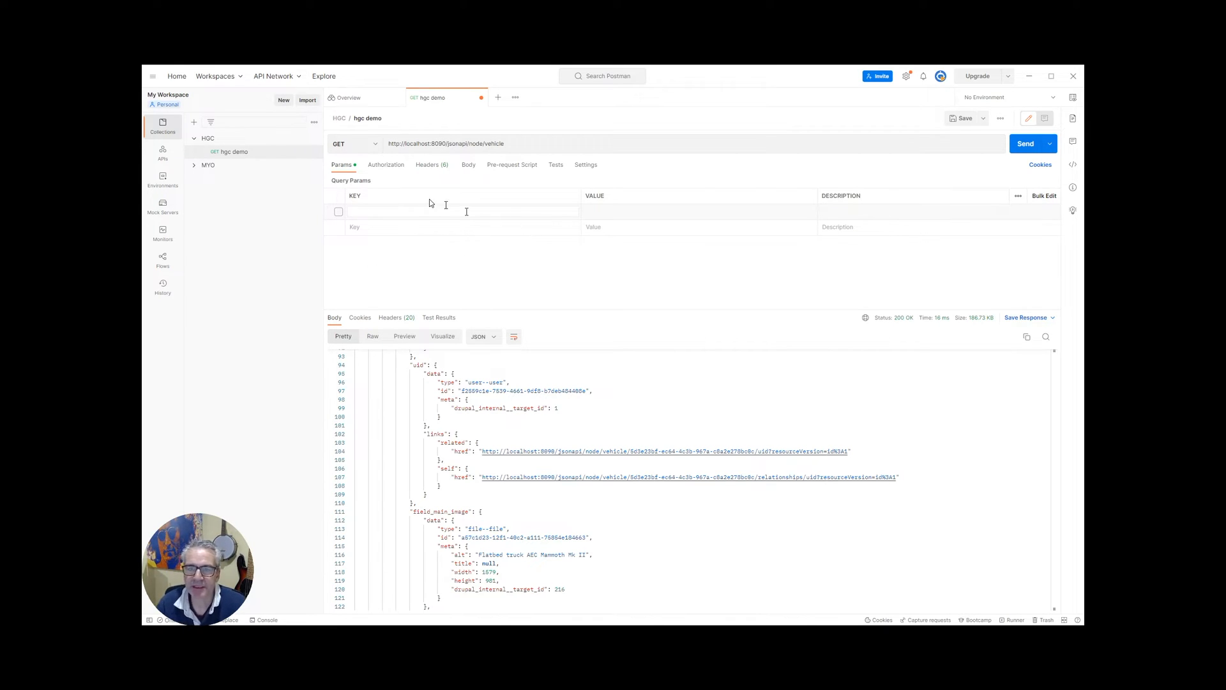
{"action": "mouse_move", "coordinate": [419, 178]}
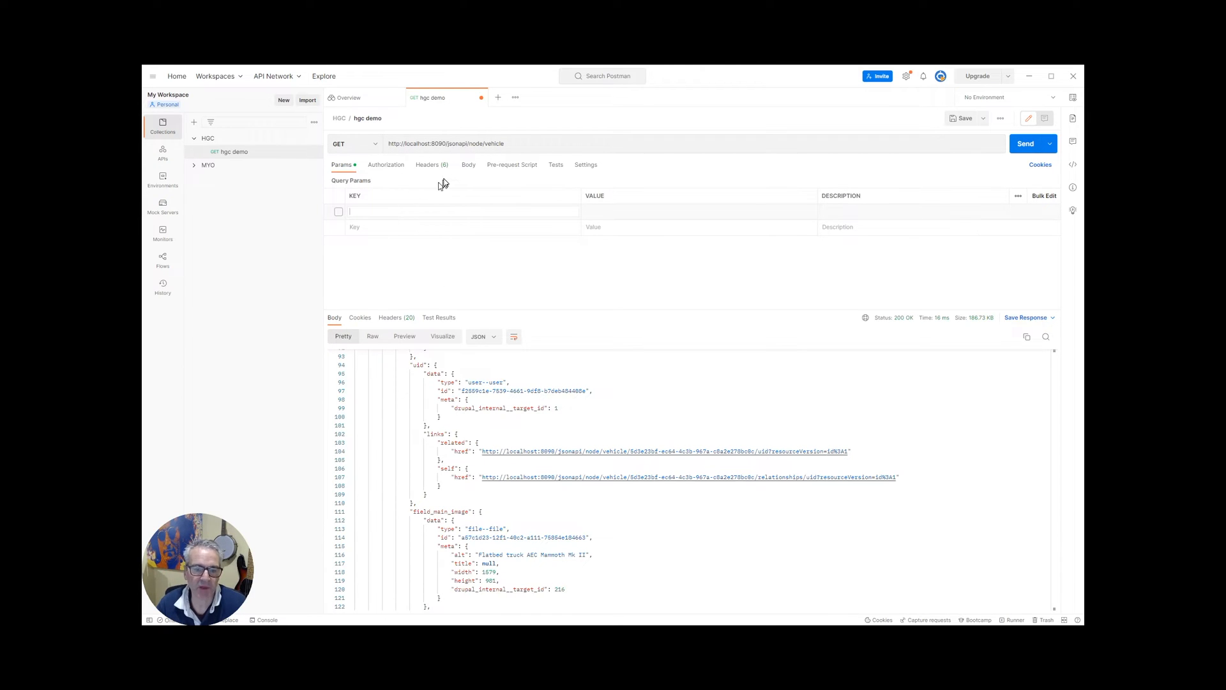
{"action": "mouse_move", "coordinate": [410, 198]}
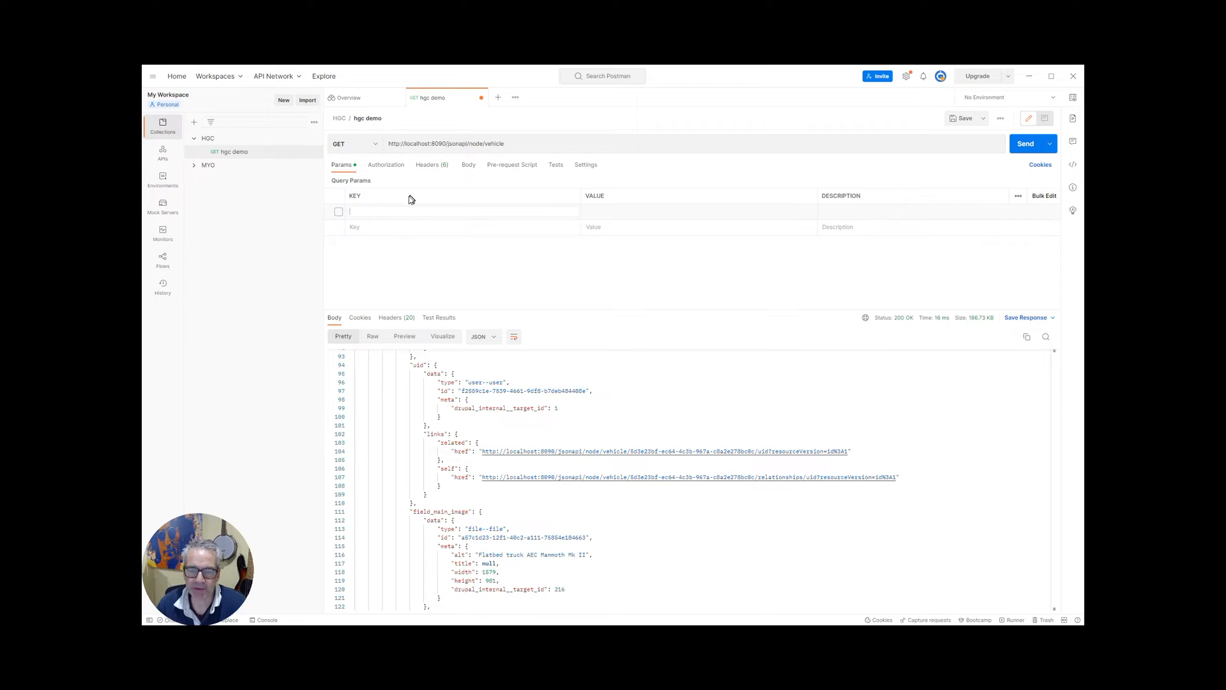
{"action": "mouse_move", "coordinate": [354, 209]}
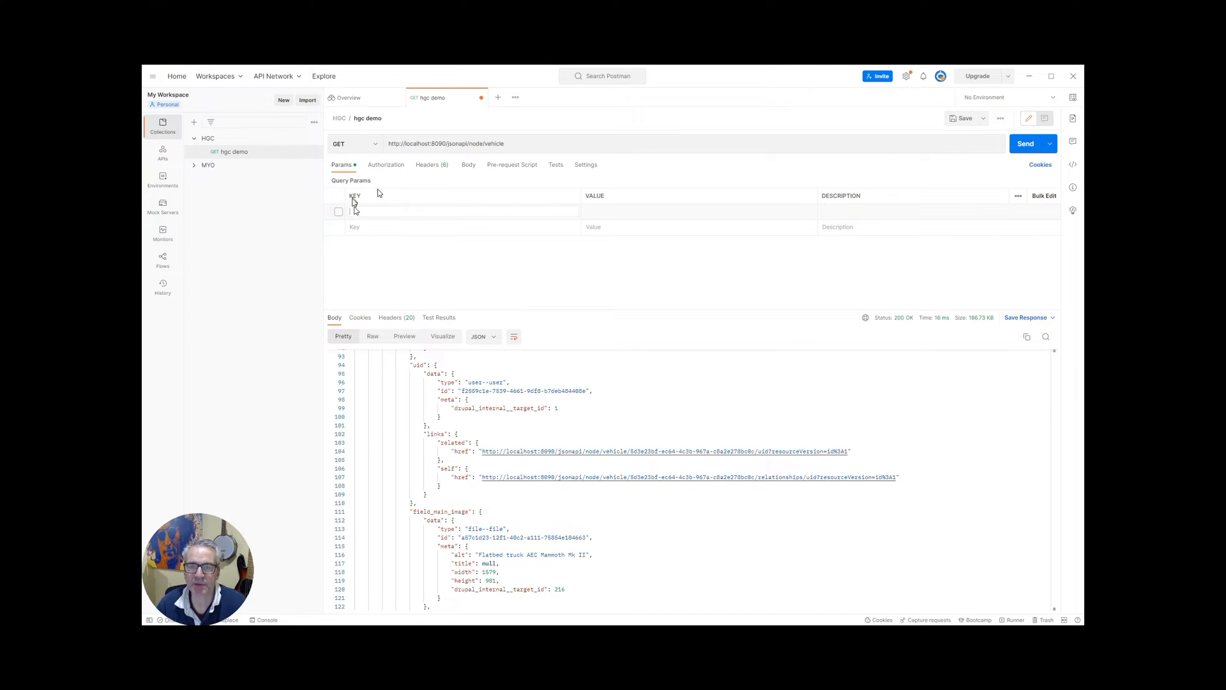
{"action": "mouse_move", "coordinate": [522, 241]}
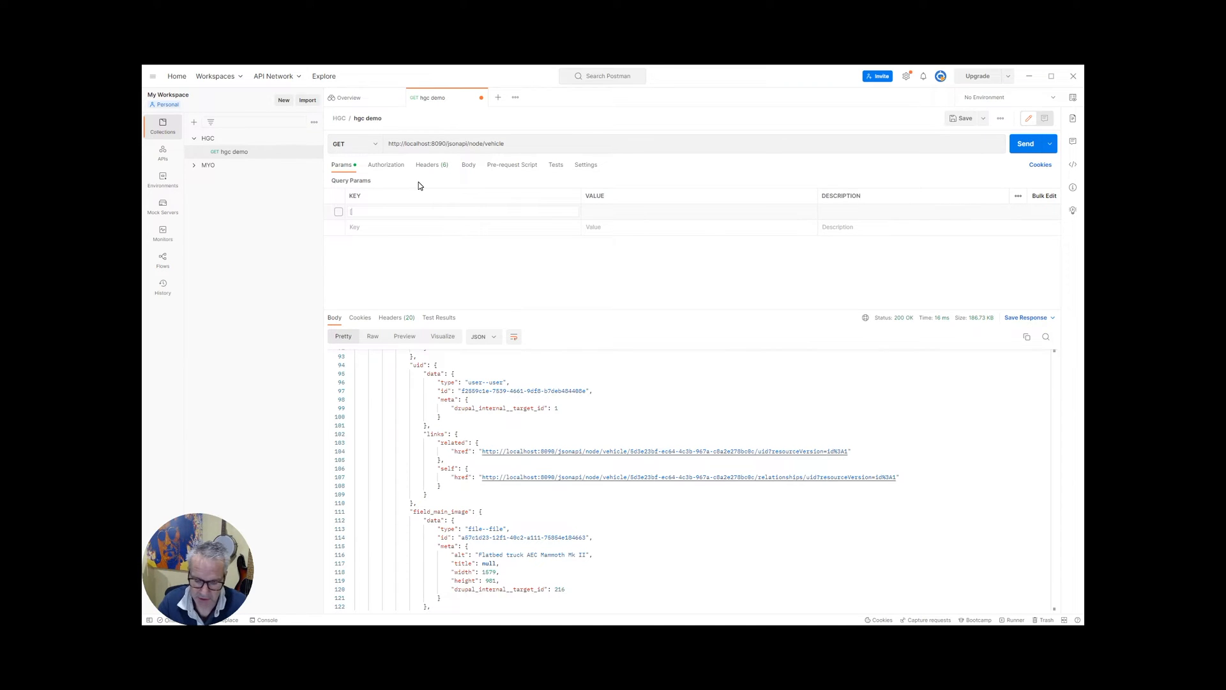
Step: Enter the param key [vehicle-title][condition][path] in the first Params row, left unsent
{"action": "type", "text": "vehicle-title]"}
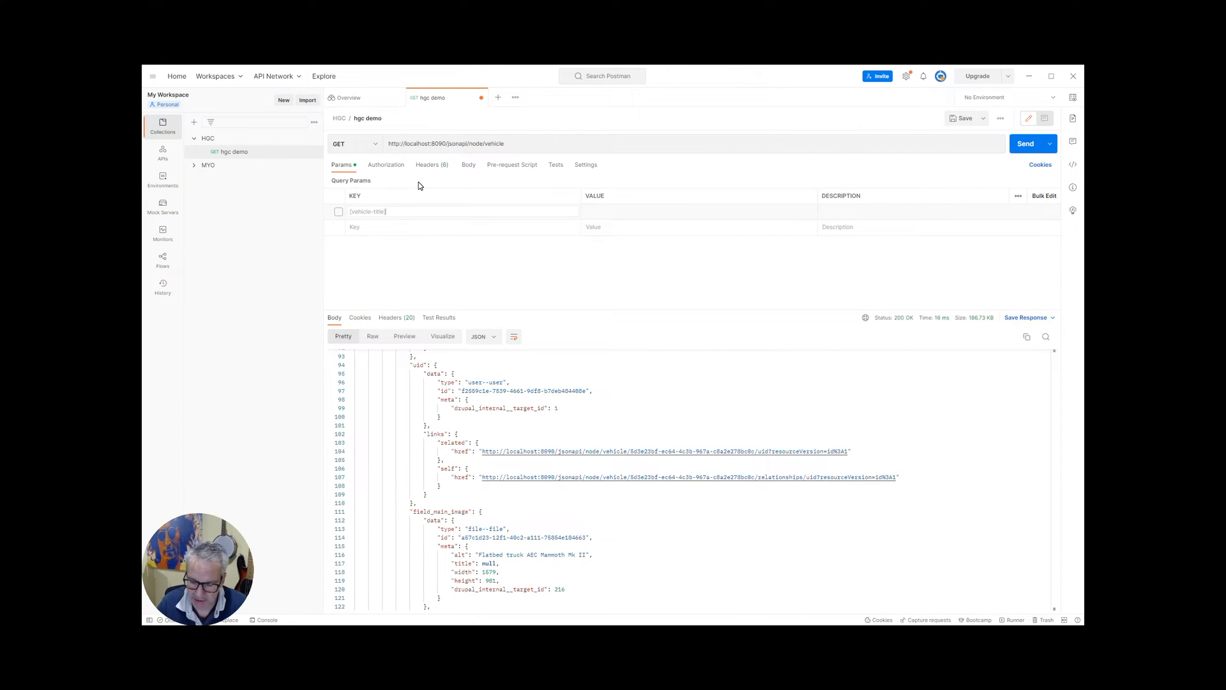
{"action": "type", "text": "[condition"}
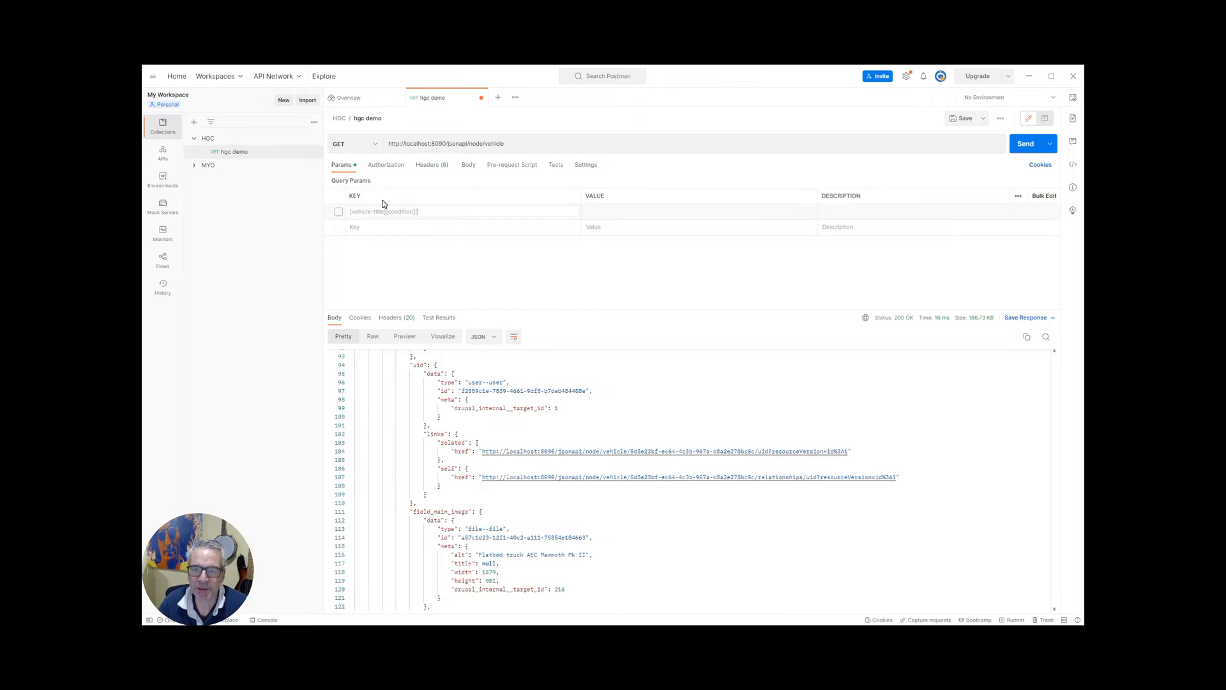
{"action": "type", "text": "[path"}
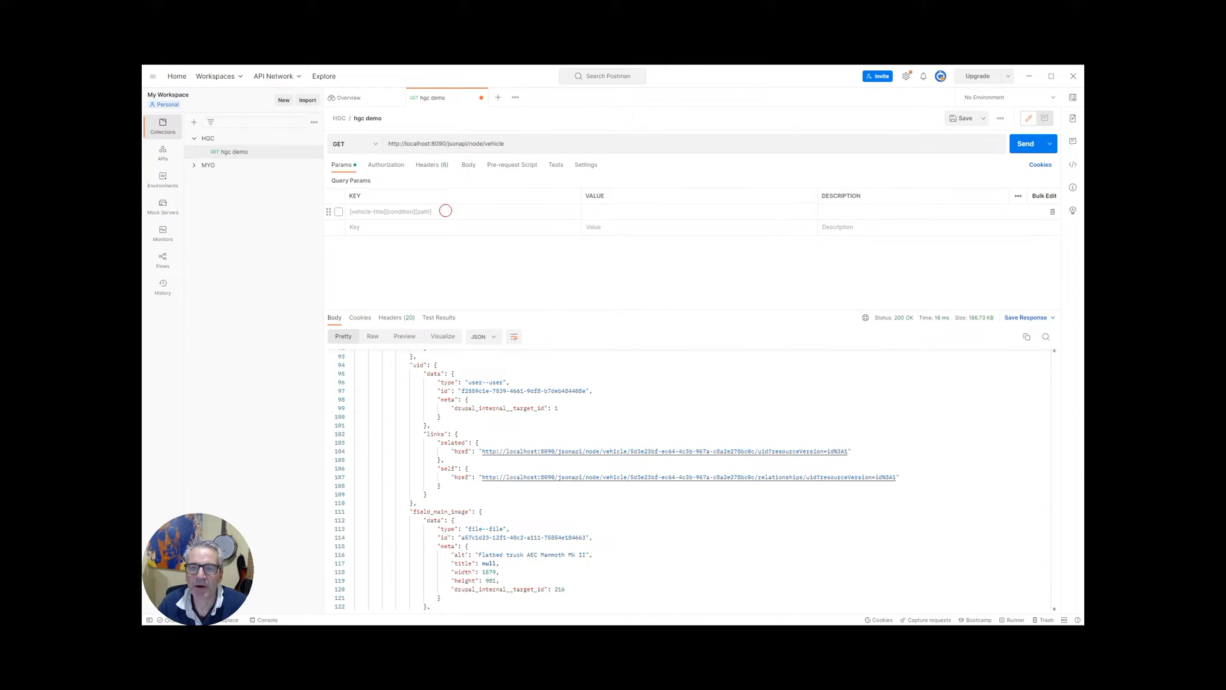
{"action": "left_click", "coordinate": [399, 211]}
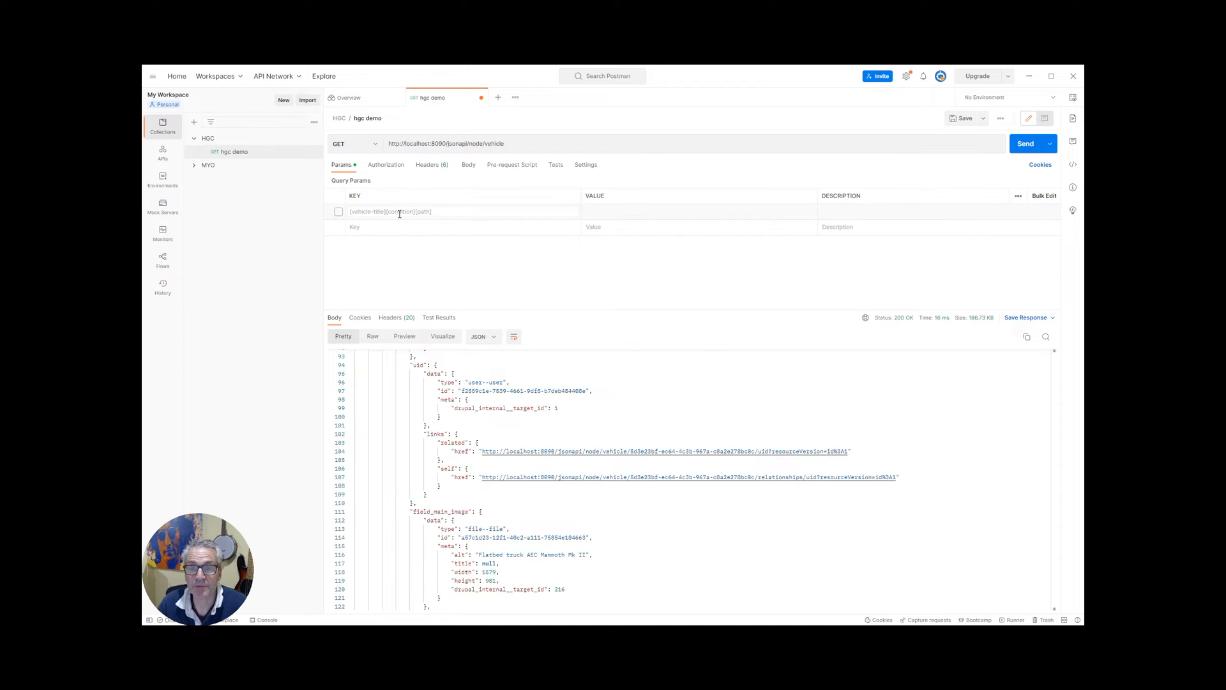
{"action": "mouse_move", "coordinate": [423, 250]}
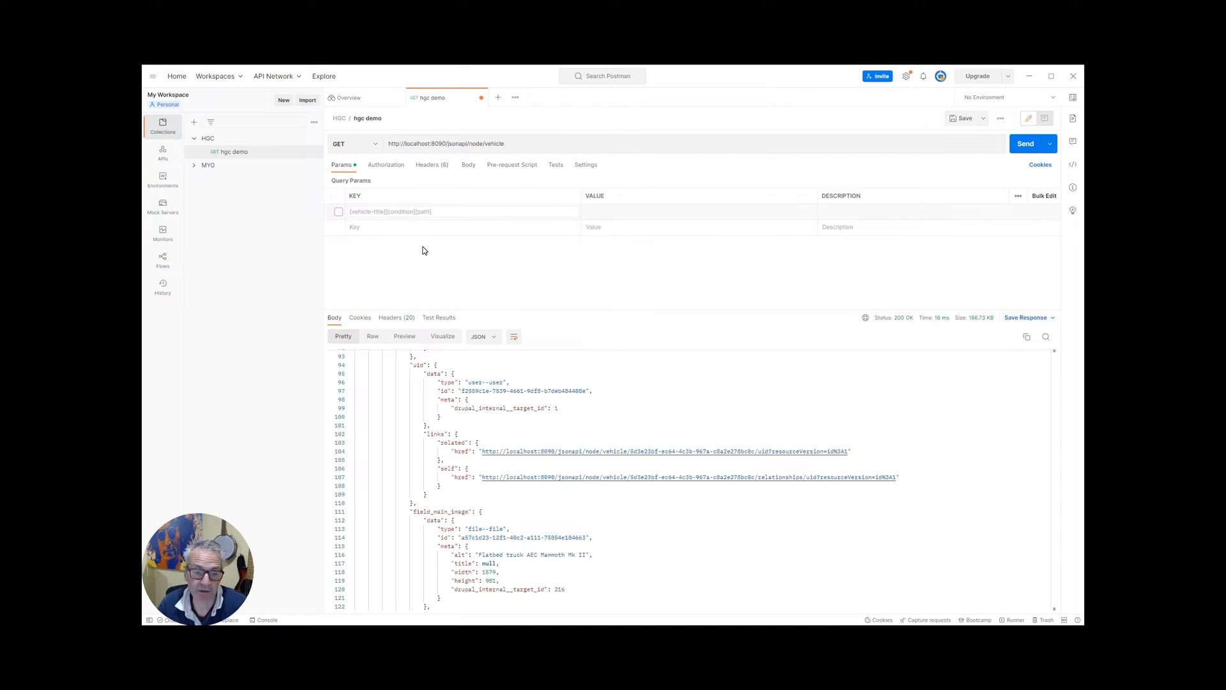
{"action": "left_click", "coordinate": [641, 211]}
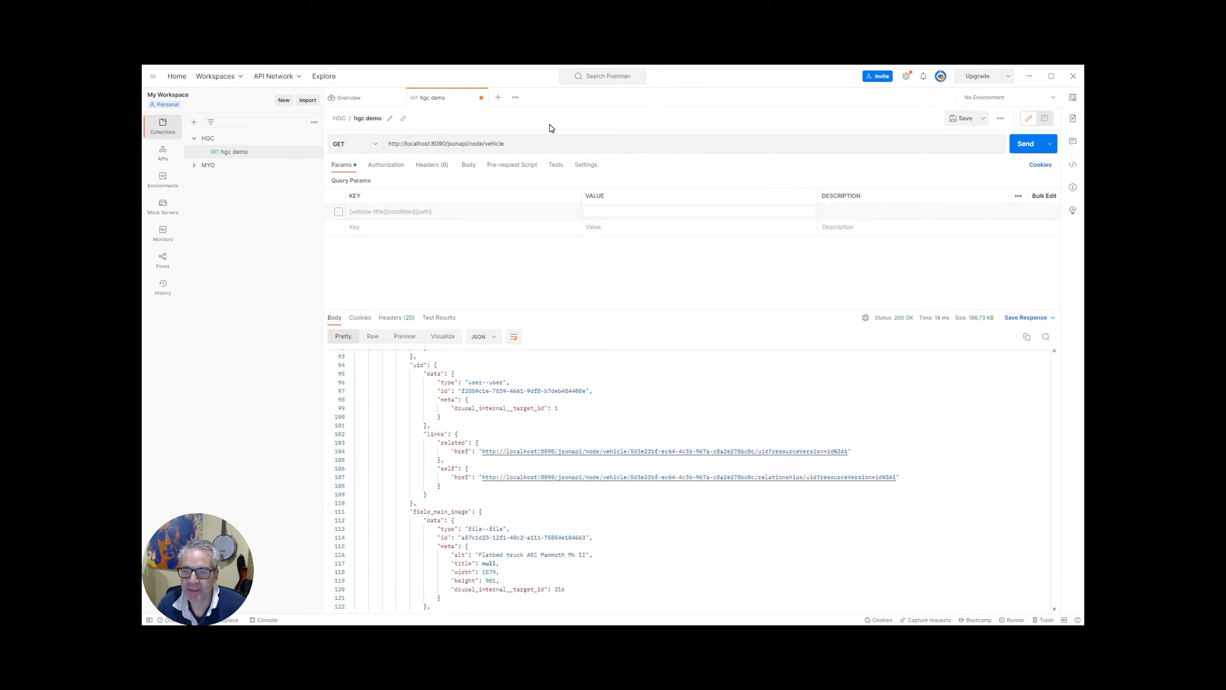
{"action": "scroll", "scroll_direction": "up", "scroll_amount": 3}
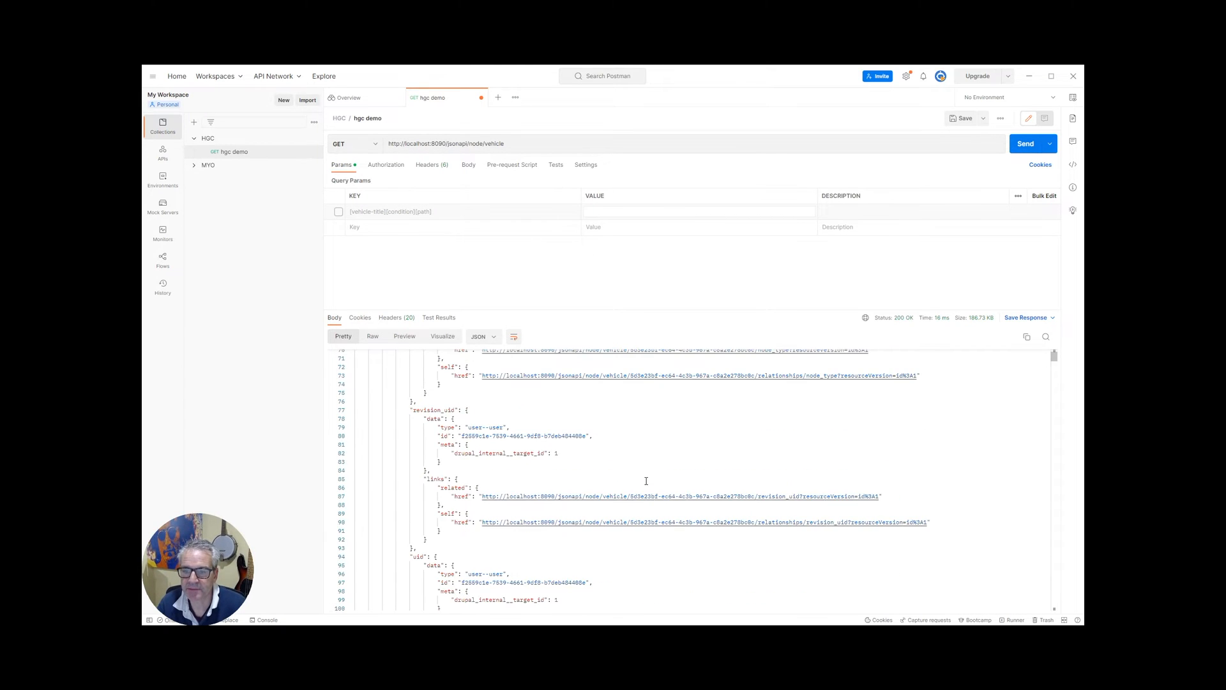
{"action": "scroll", "scroll_direction": "up", "scroll_amount": 3}
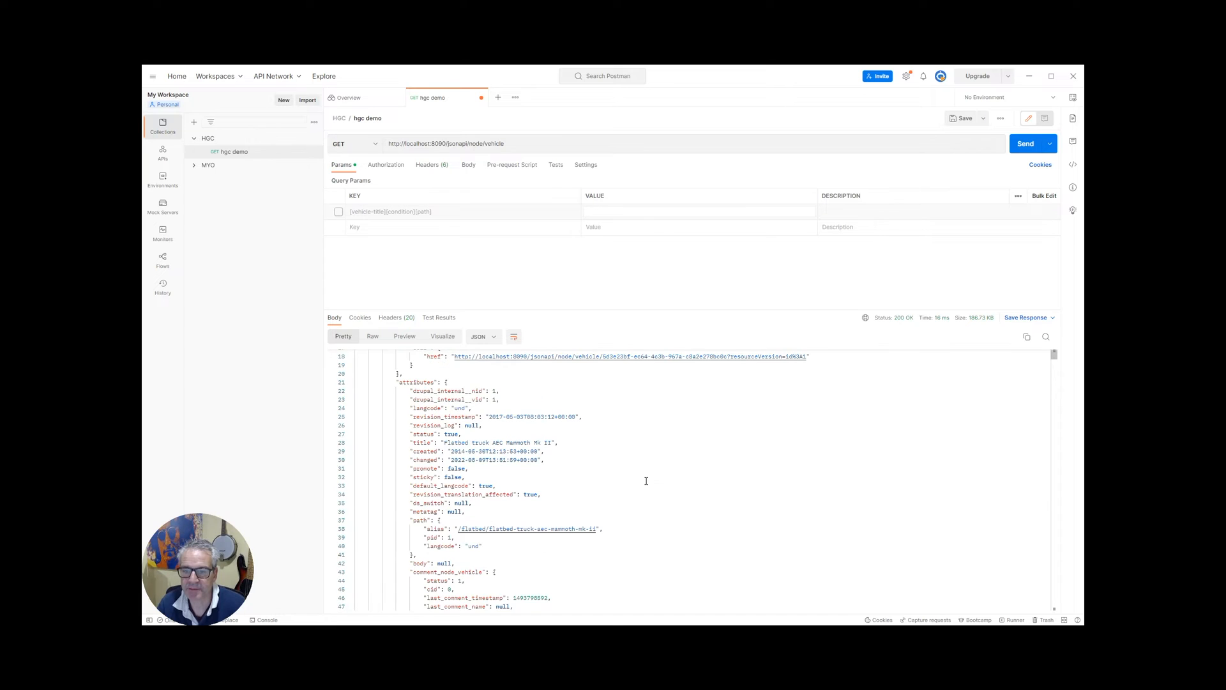
{"action": "mouse_move", "coordinate": [657, 461]}
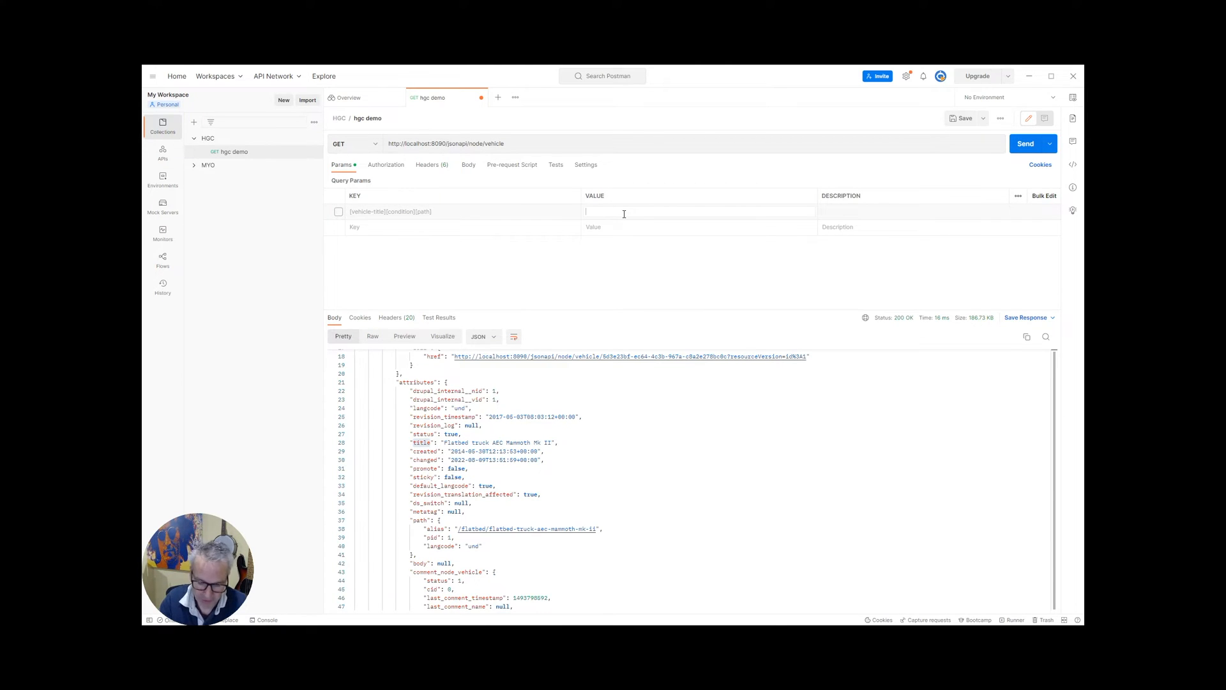
Step: Give the path param the value title and start a second key [vehicle-title][operator]
{"action": "type", "text": "title"}
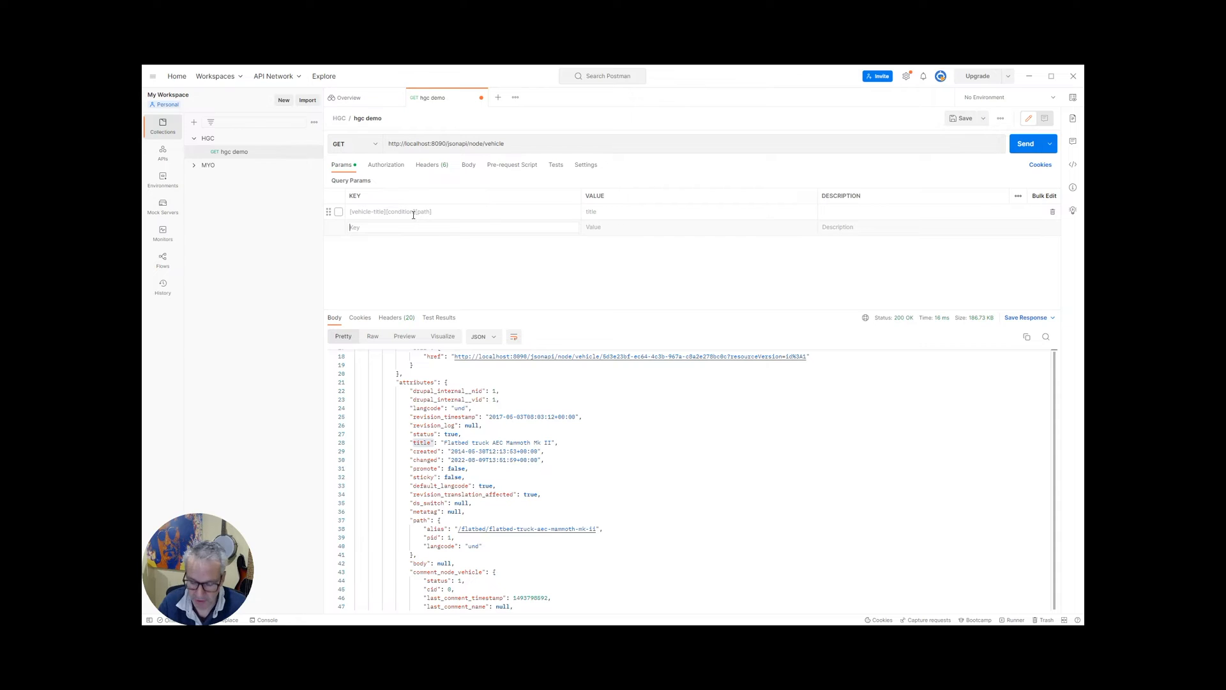
{"action": "type", "text": "["}
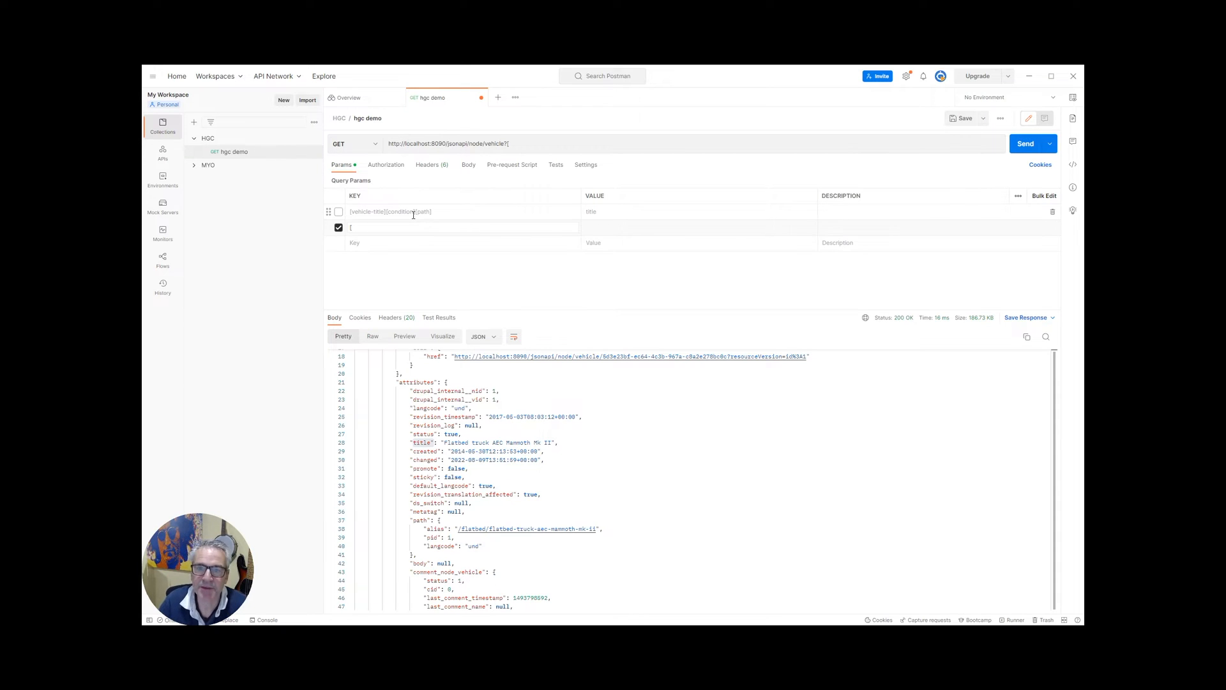
{"action": "type", "text": "vehicle-tit"}
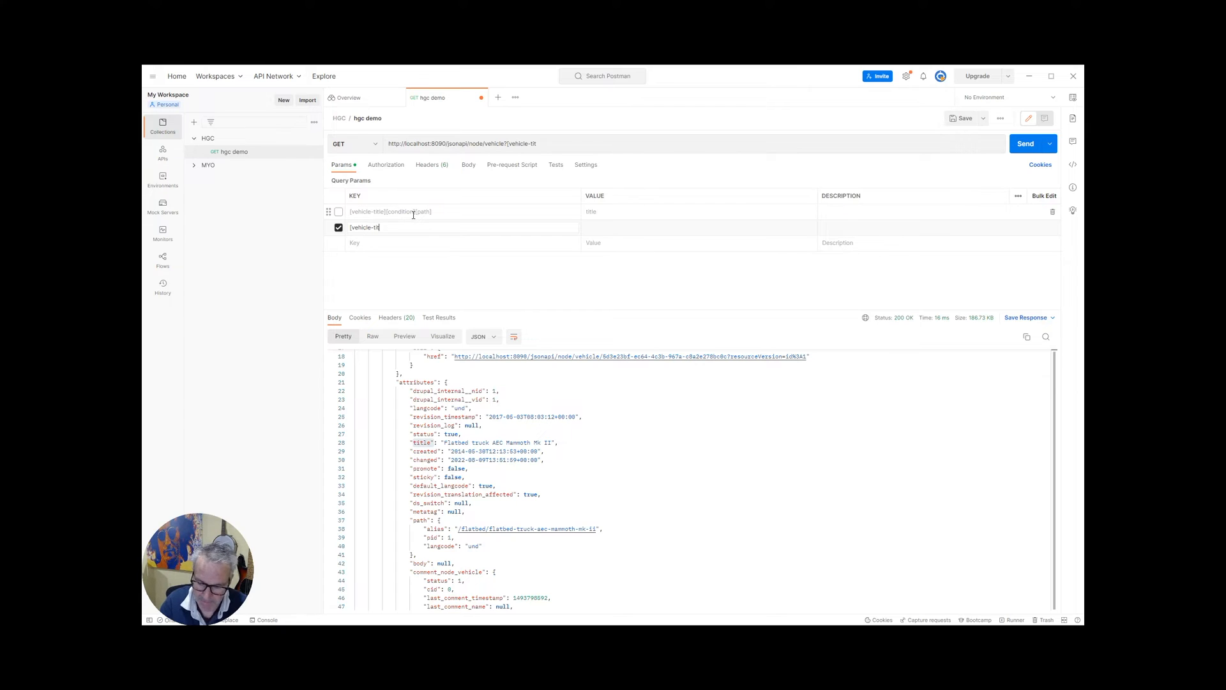
{"action": "type", "text": "le"}
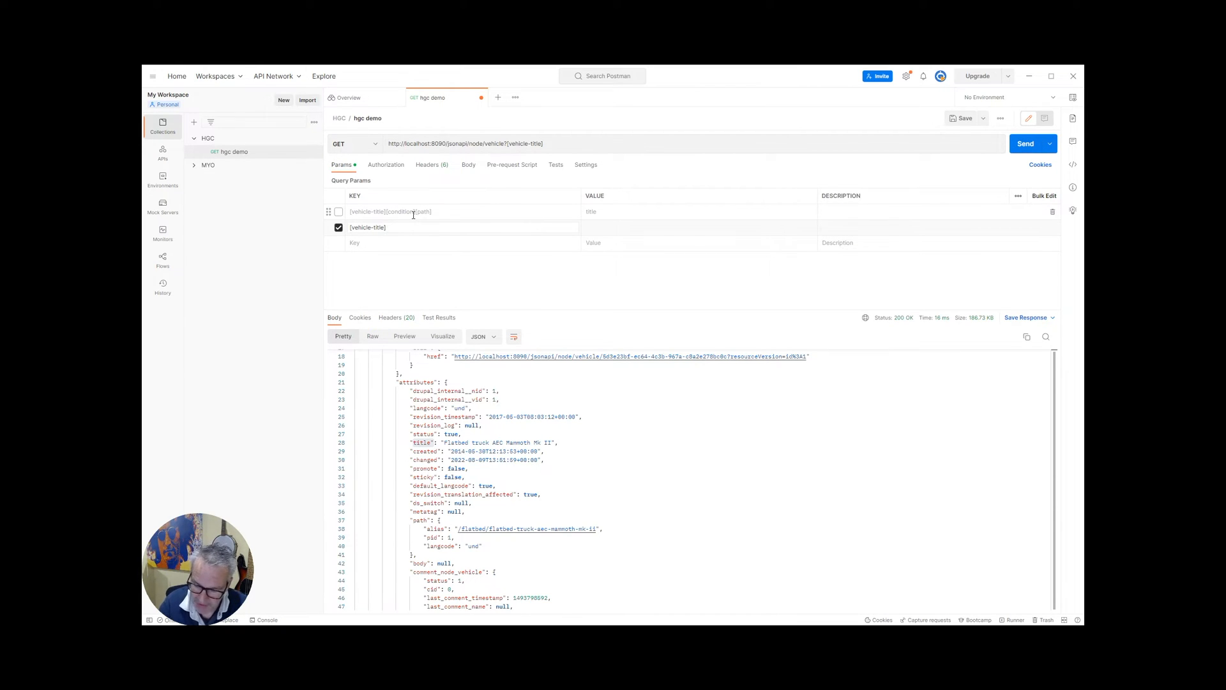
{"action": "type", "text": "[oper"}
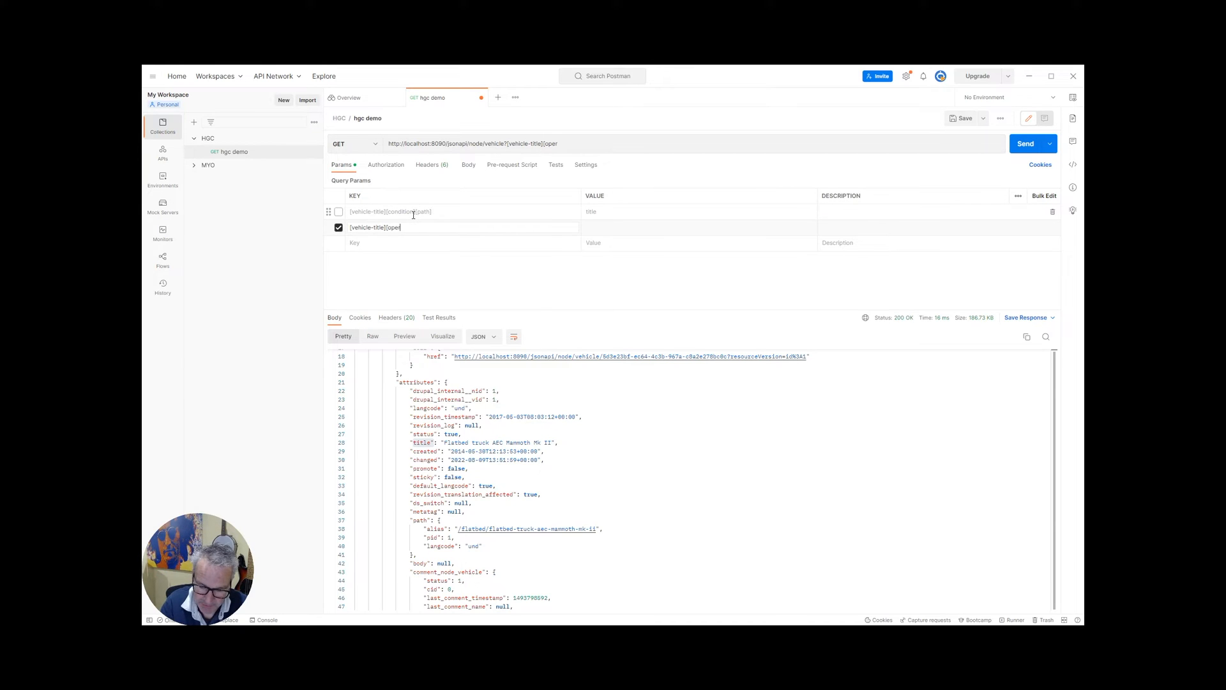
{"action": "type", "text": "ator"}
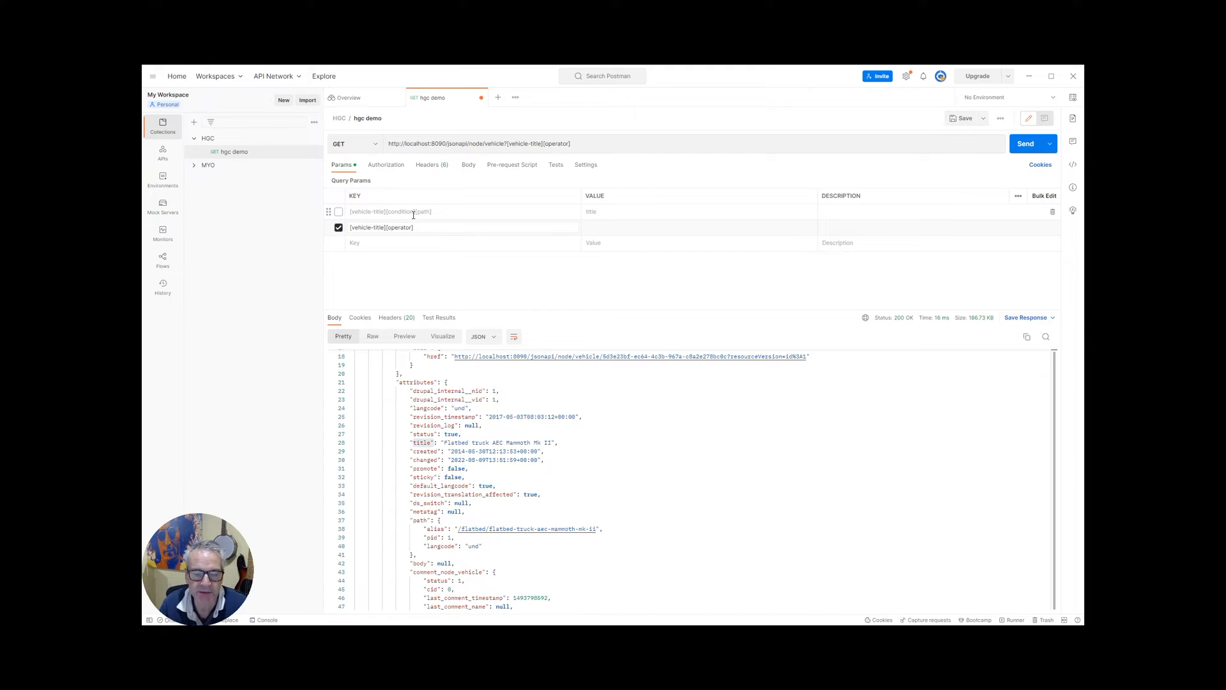
Step: Correct the second key to [vehicle-title][condition][operator] and leave it enabled
{"action": "left_click", "coordinate": [419, 227]}
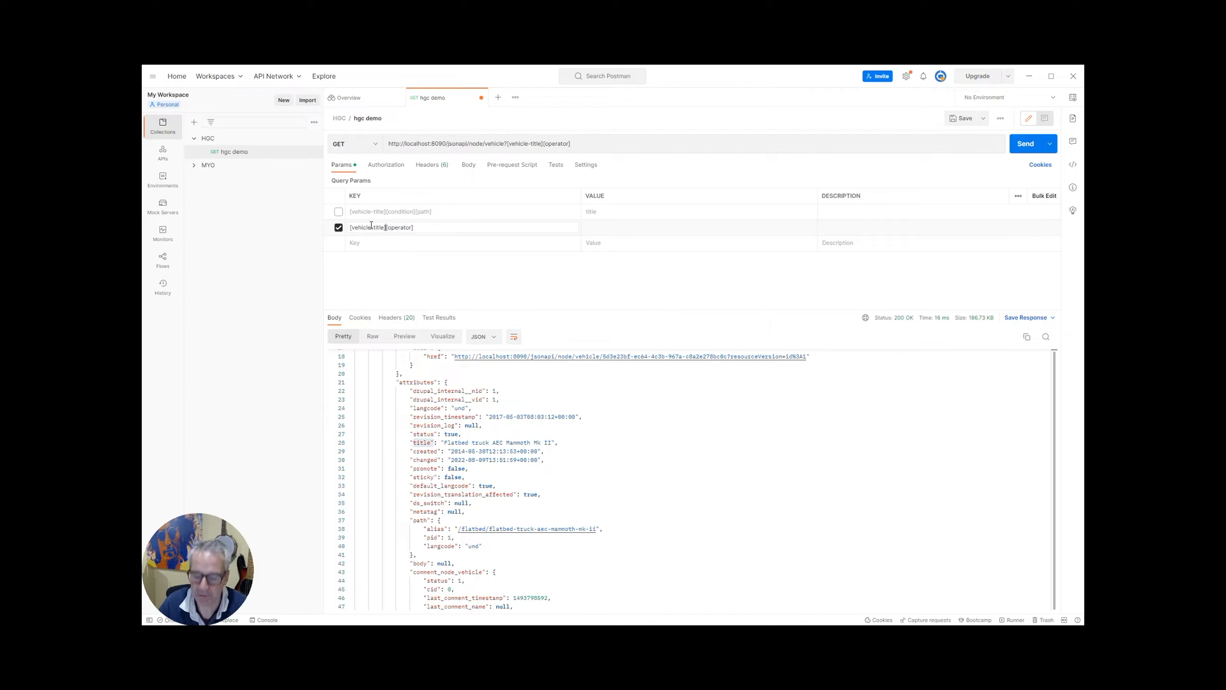
{"action": "type", "text": "condition]["}
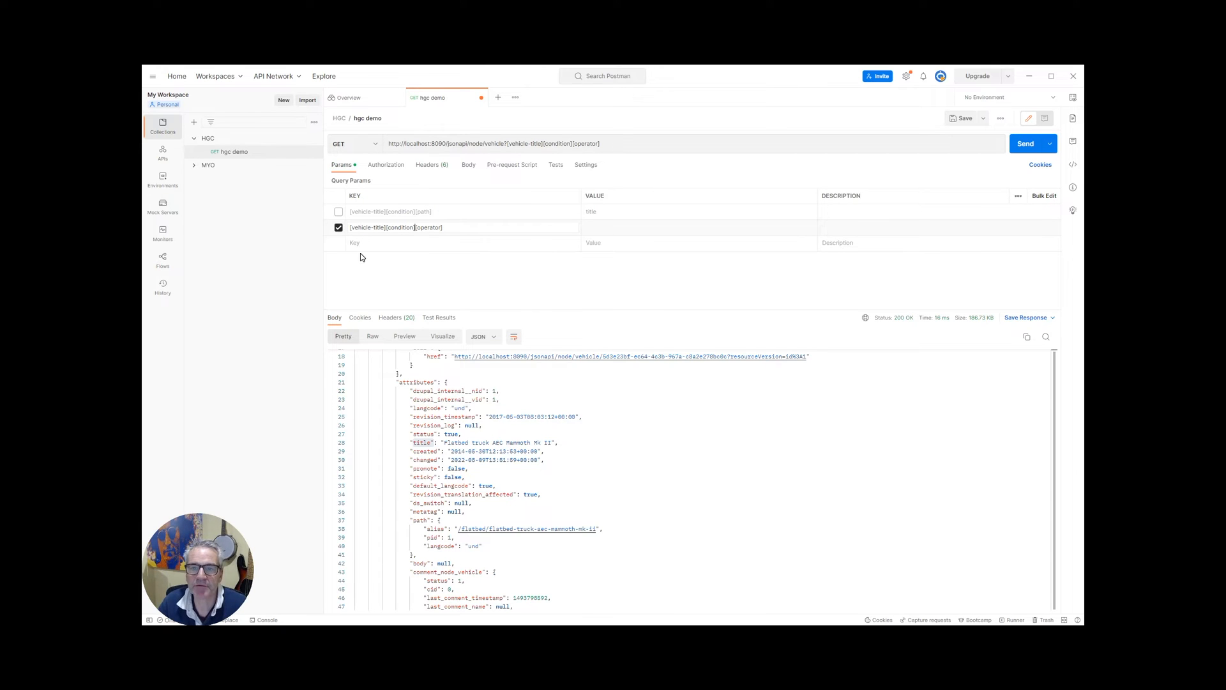
{"action": "left_click", "coordinate": [621, 227]}
{"action": "type", "text": "="}
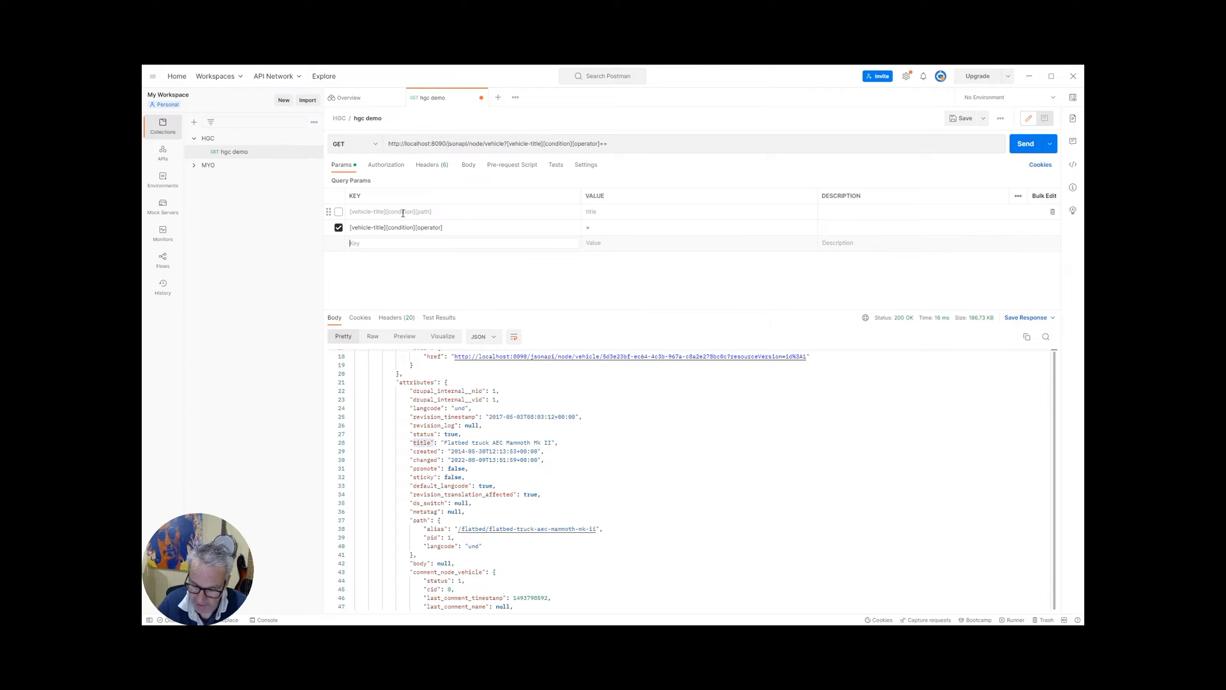
Step: Add key [vehicle-title][condition][value] with value Flatbed truck AEC Mammoth Mk II and enable the path row
{"action": "type", "text": "[vehicle-title"}
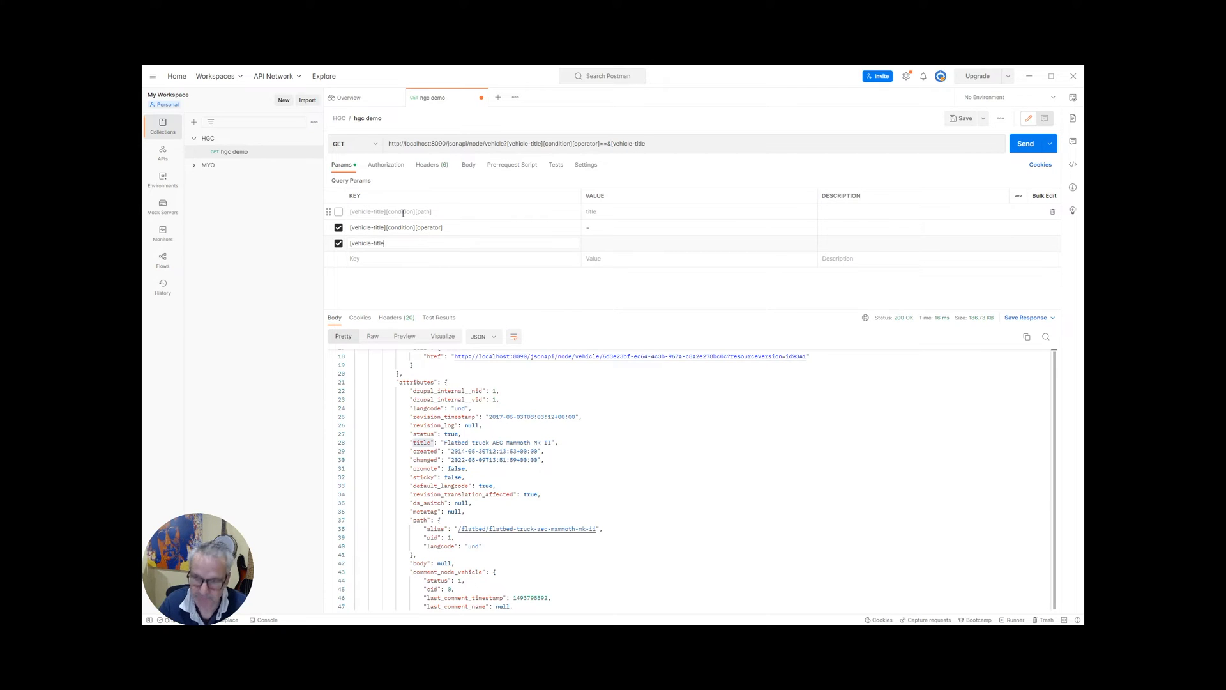
{"action": "type", "text": "[condit"}
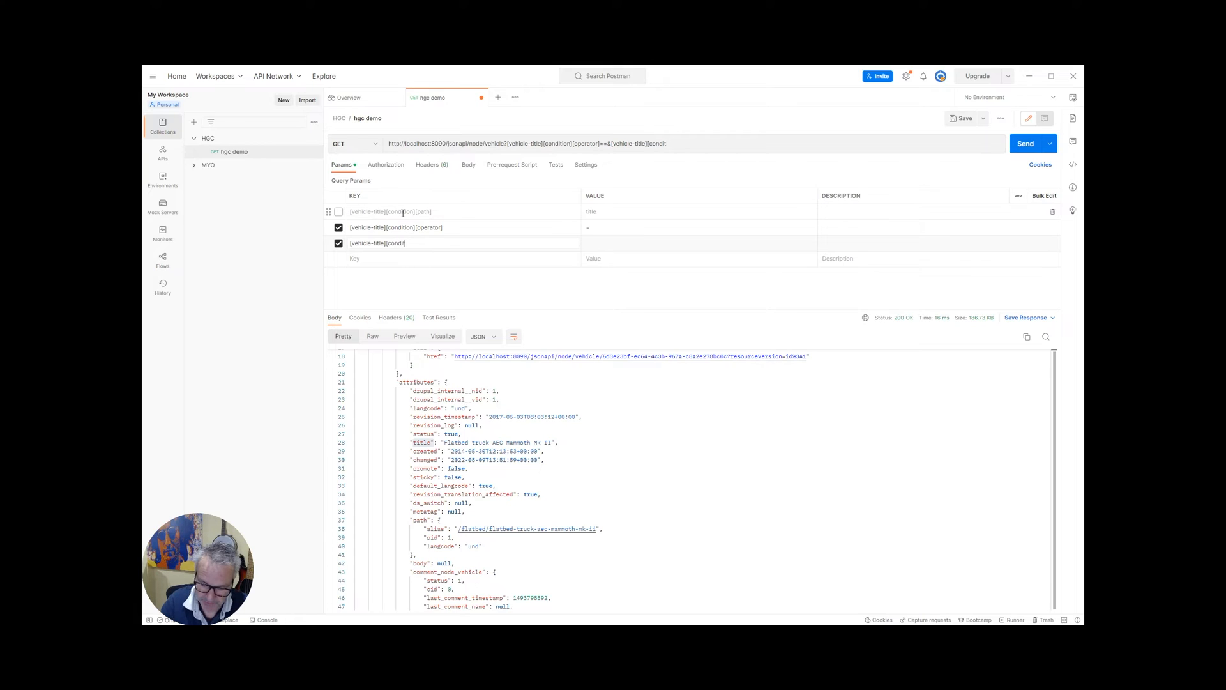
{"action": "type", "text": "ion]"}
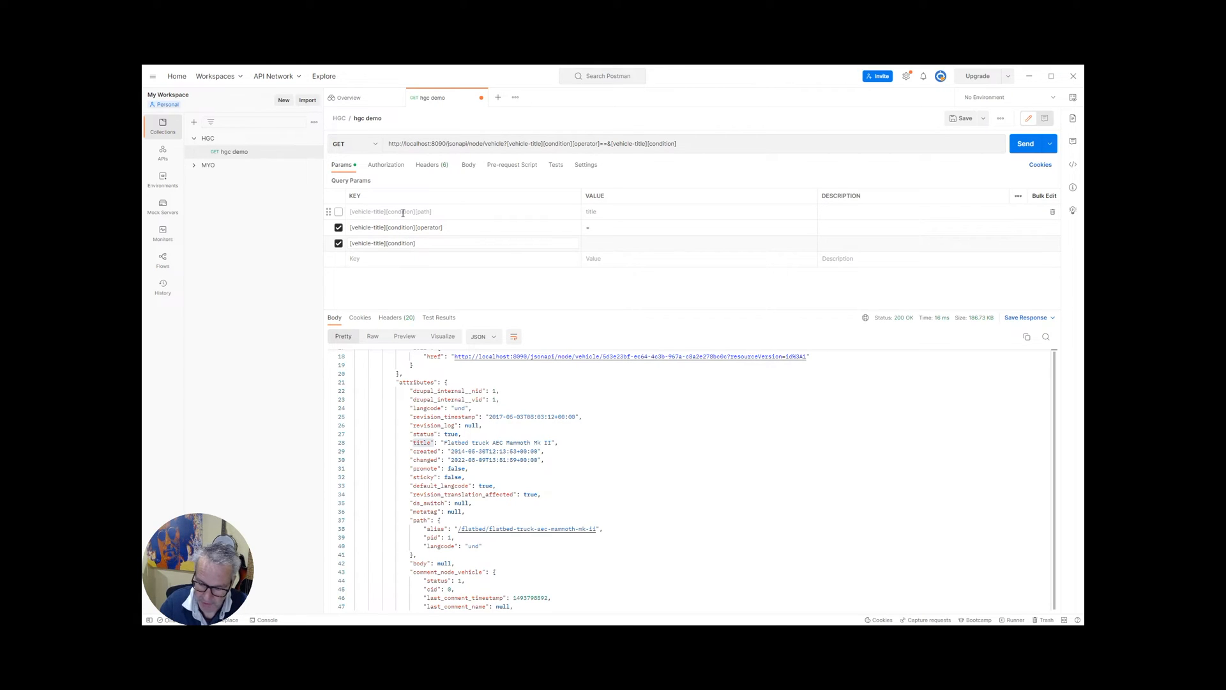
{"action": "type", "text": "[value"}
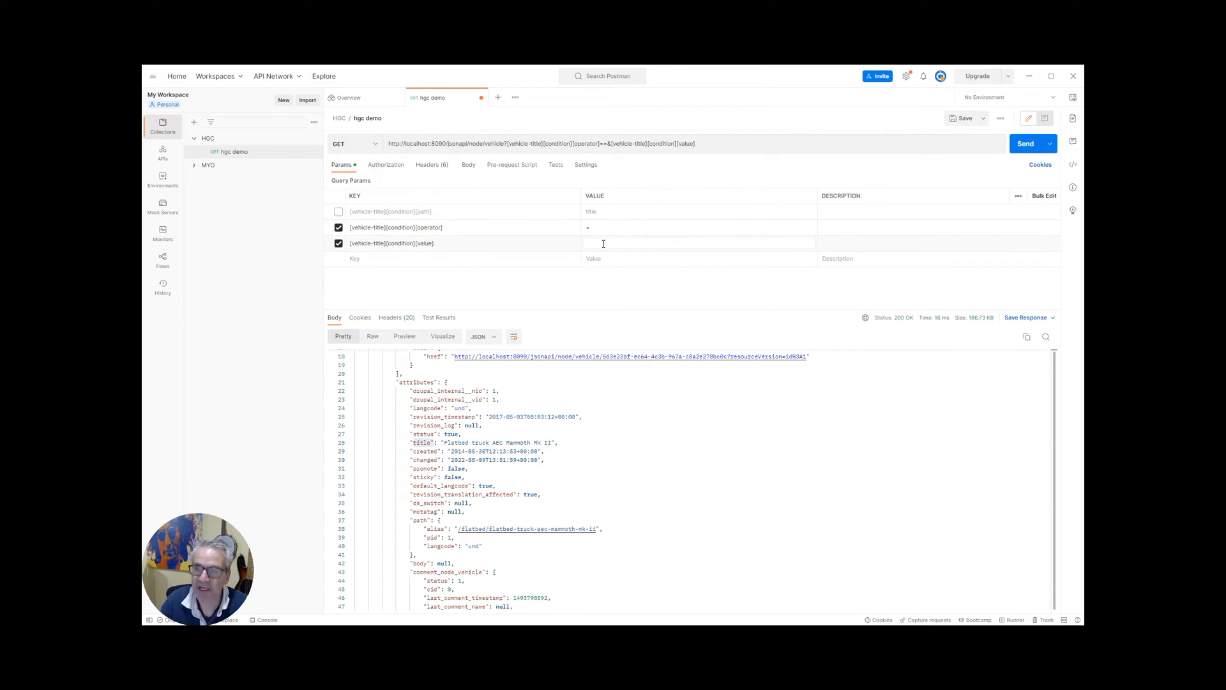
{"action": "type", "text": "t"}
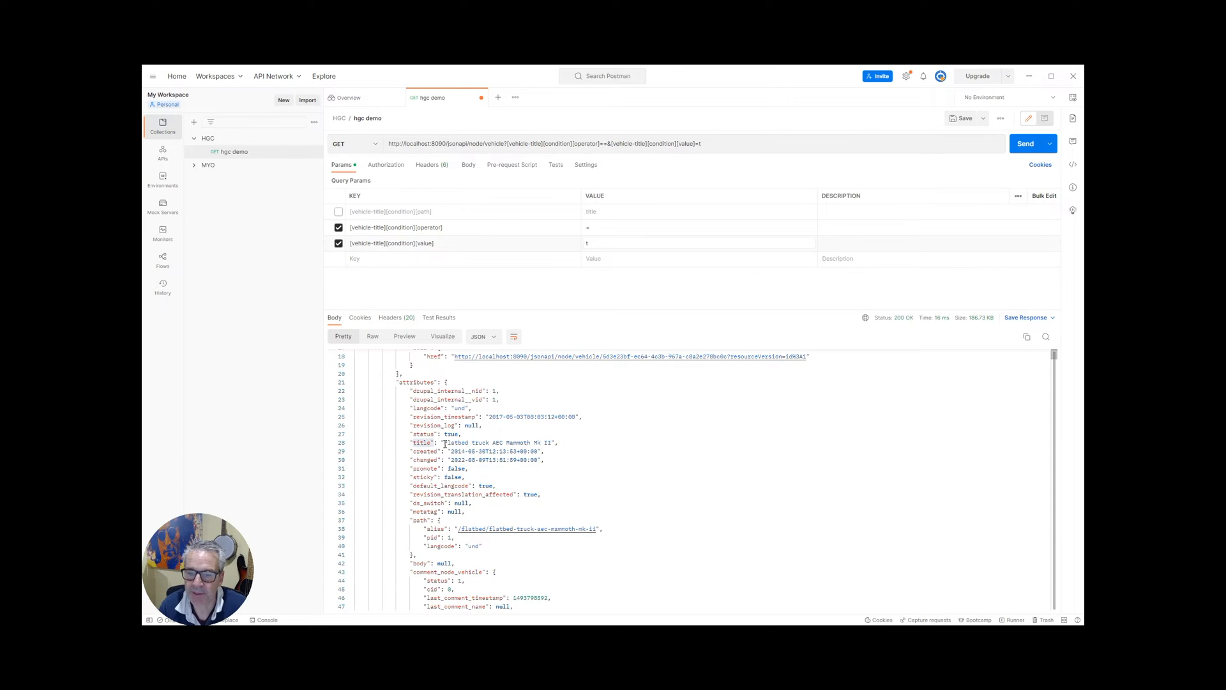
{"action": "double_click", "coordinate": [498, 444]}
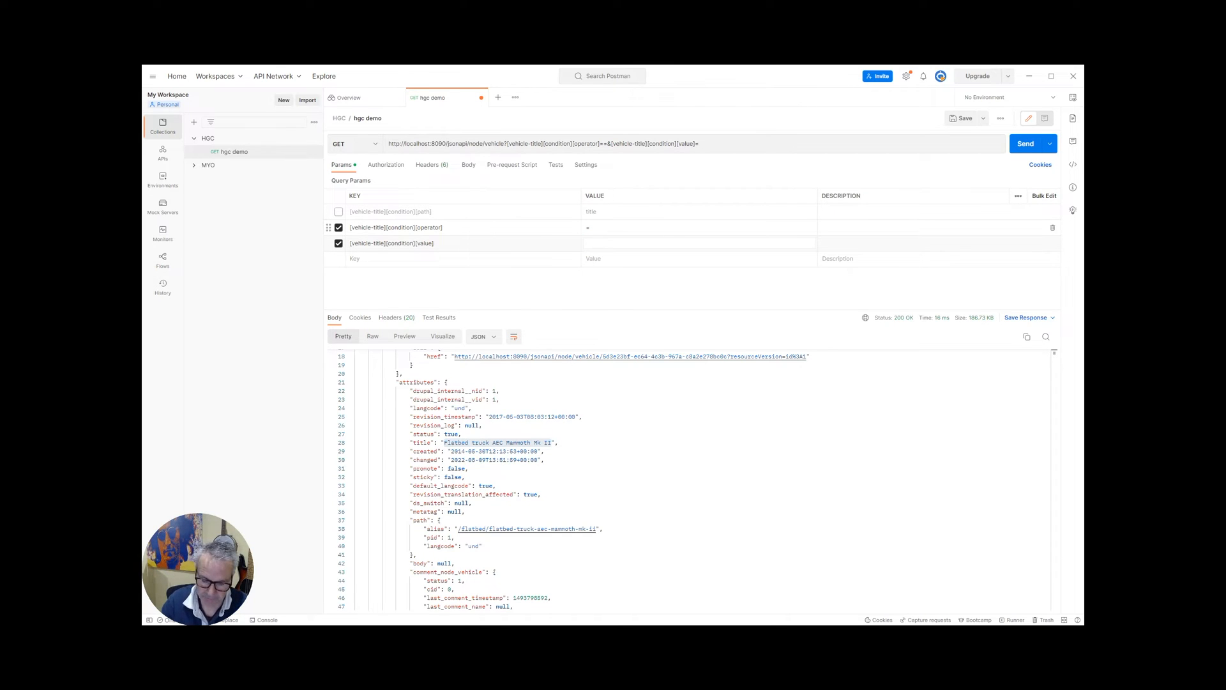
{"action": "type", "text": "Flatbed truck AEC Mammoth Mk II"}
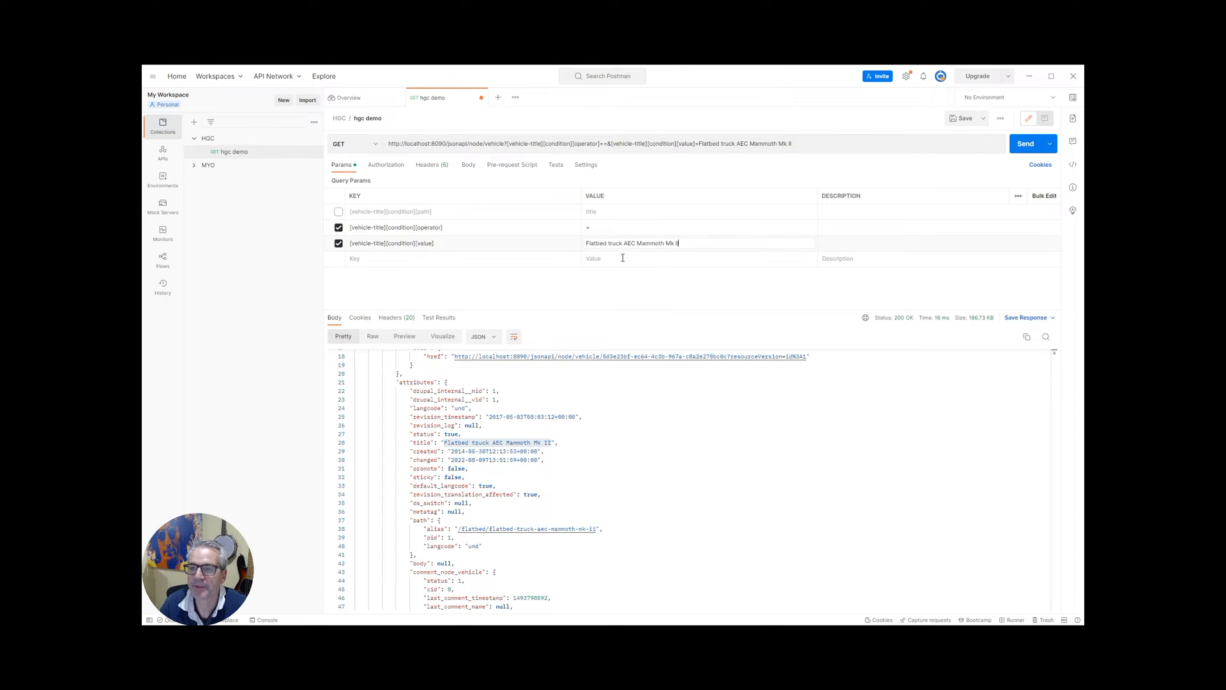
{"action": "left_click", "coordinate": [339, 210]}
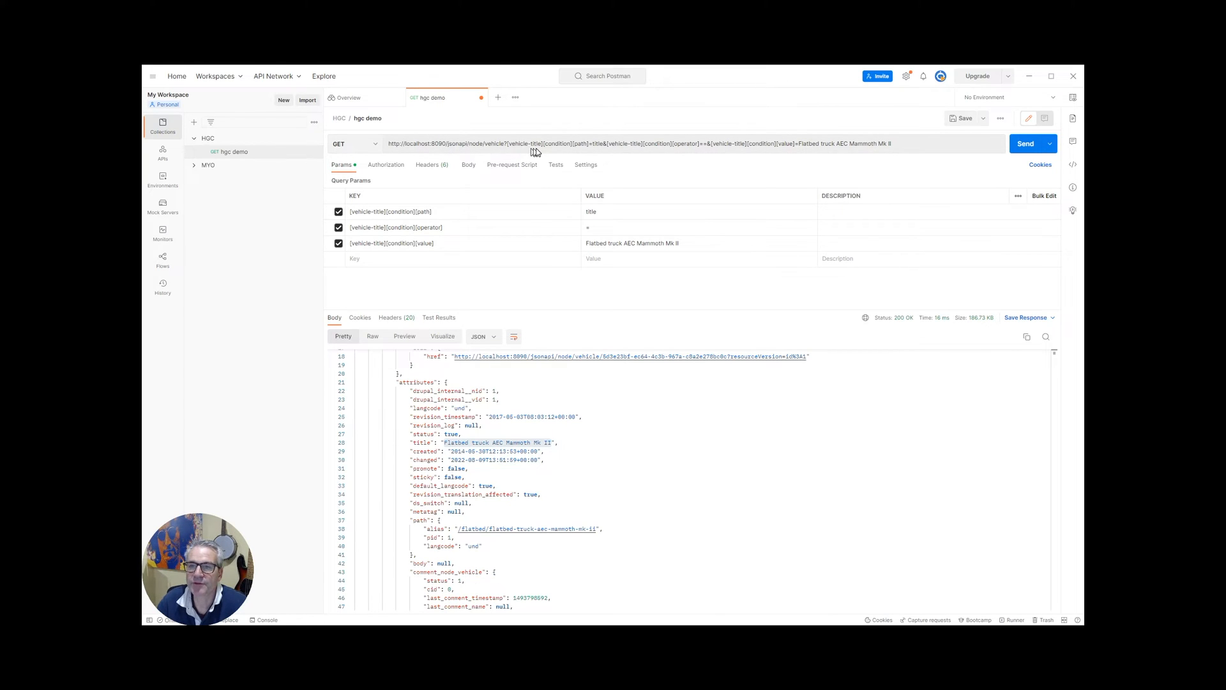
{"action": "mouse_move", "coordinate": [605, 145]}
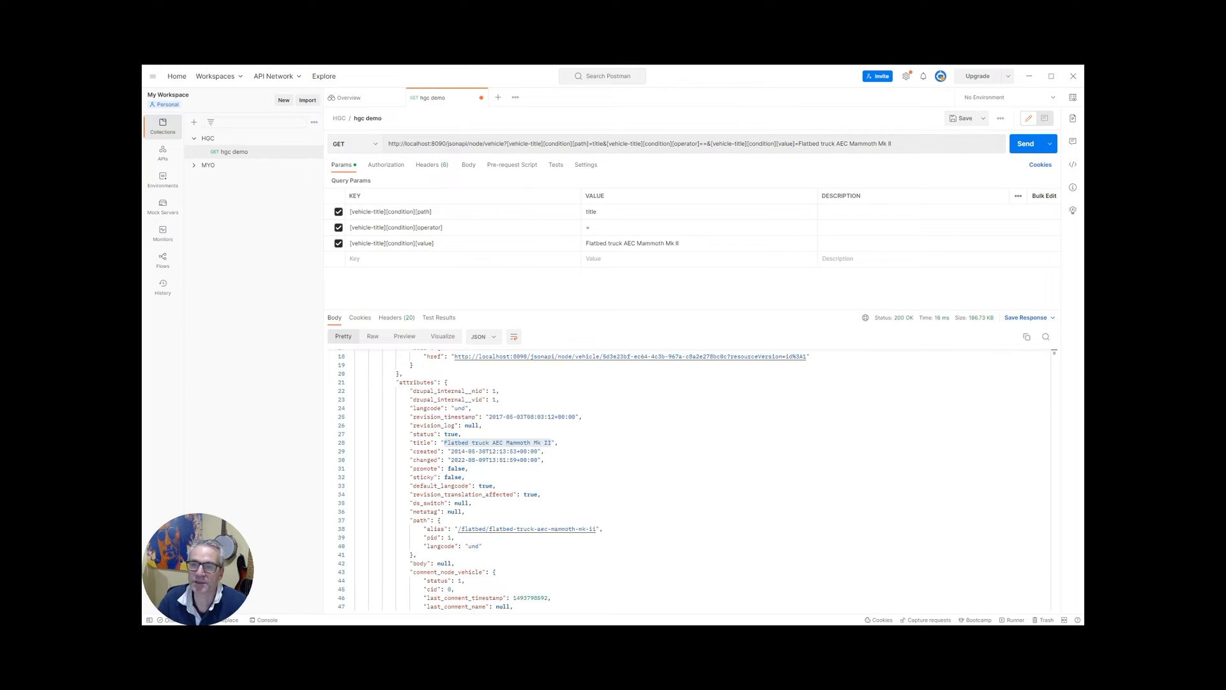
{"action": "mouse_move", "coordinate": [641, 194]}
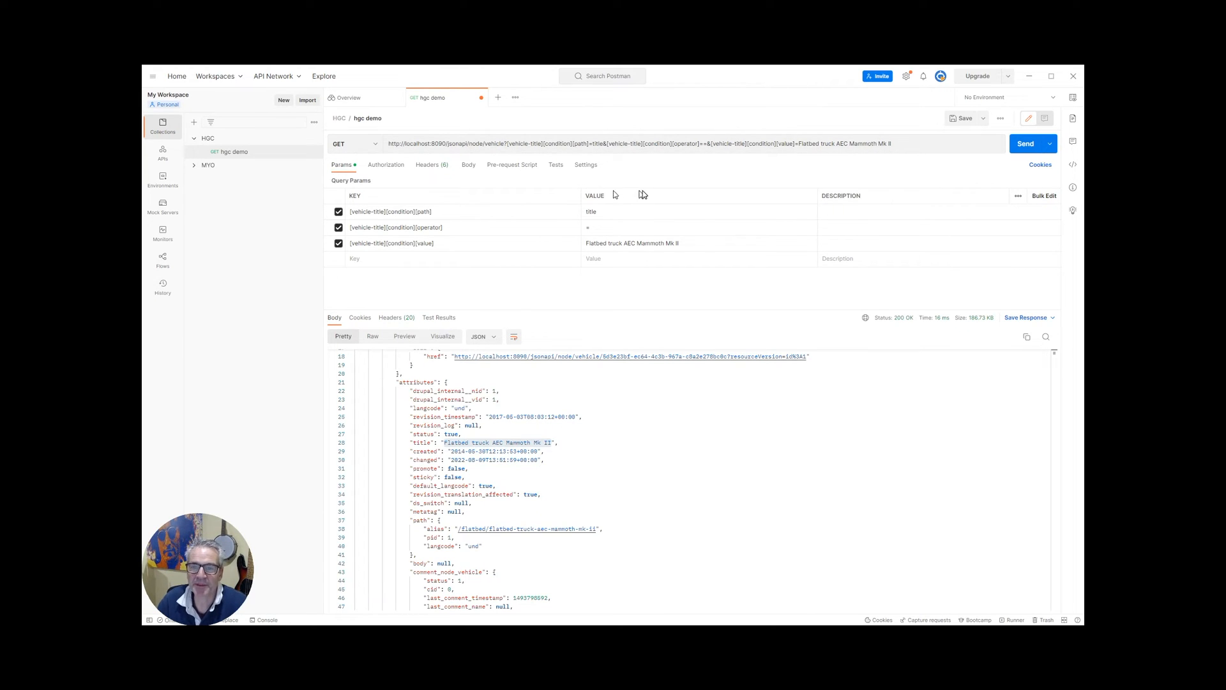
{"action": "mouse_move", "coordinate": [621, 192]}
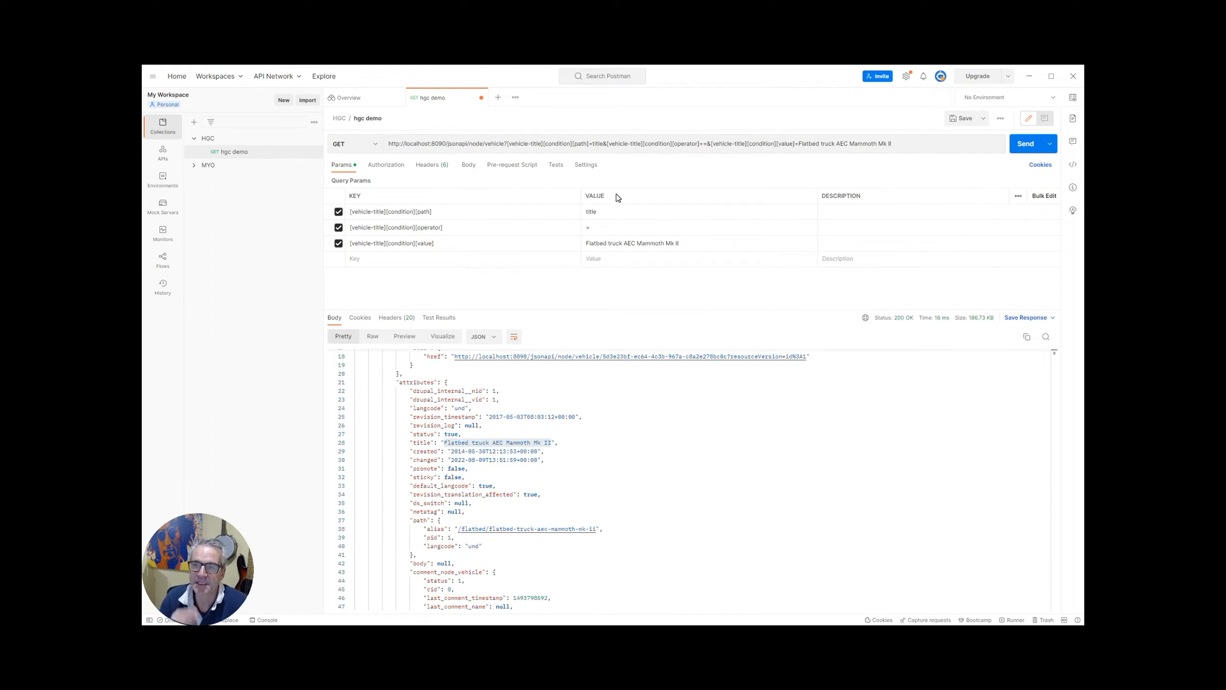
{"action": "mouse_move", "coordinate": [473, 228]}
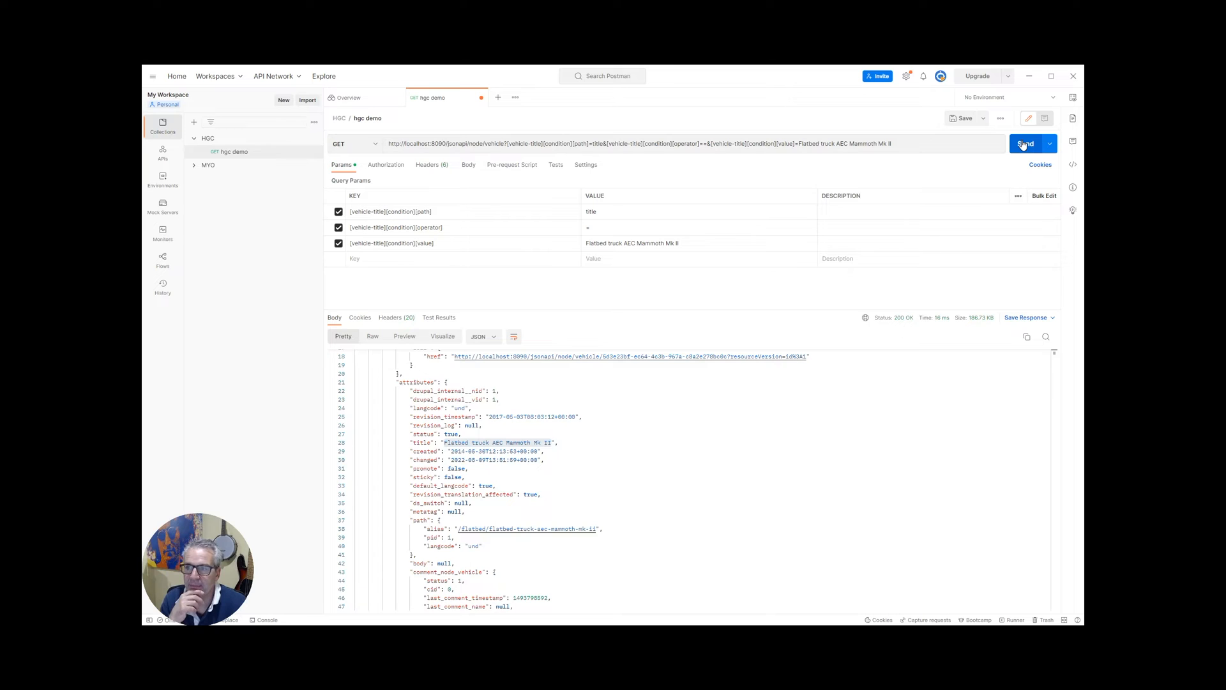
Step: Send the request and review the 200 OK JSON for the matching vehicle
{"action": "left_click", "coordinate": [1025, 143]}
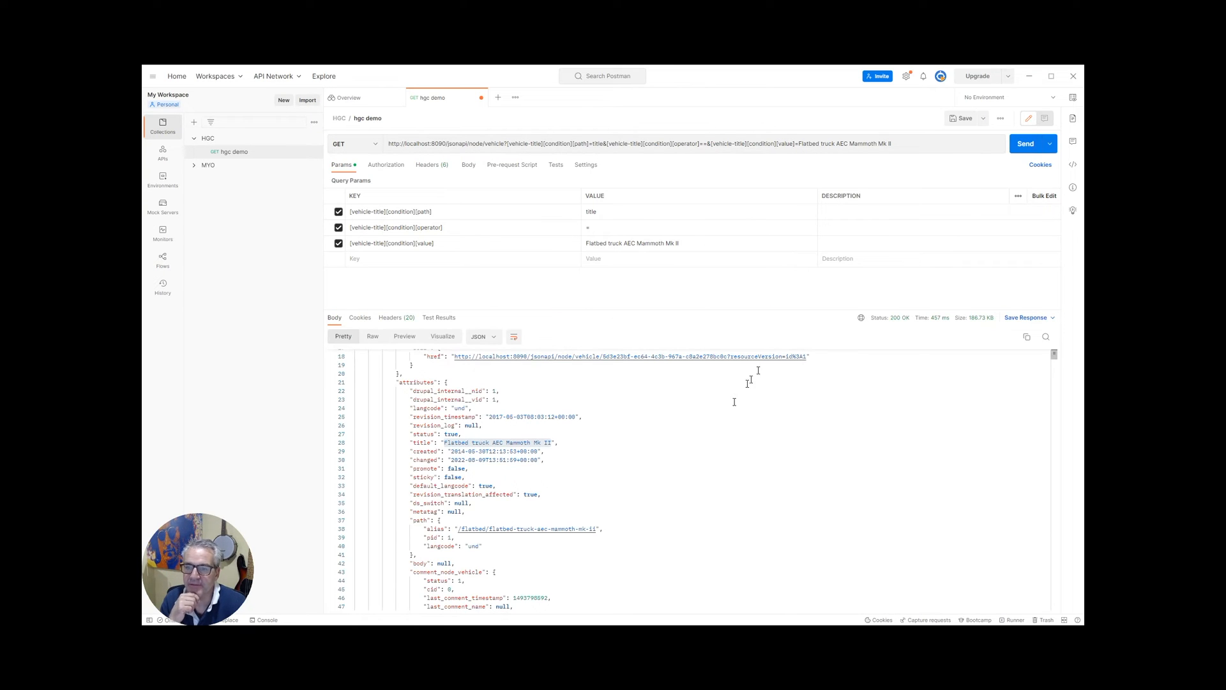
{"action": "scroll", "scroll_direction": "down", "scroll_amount": 3}
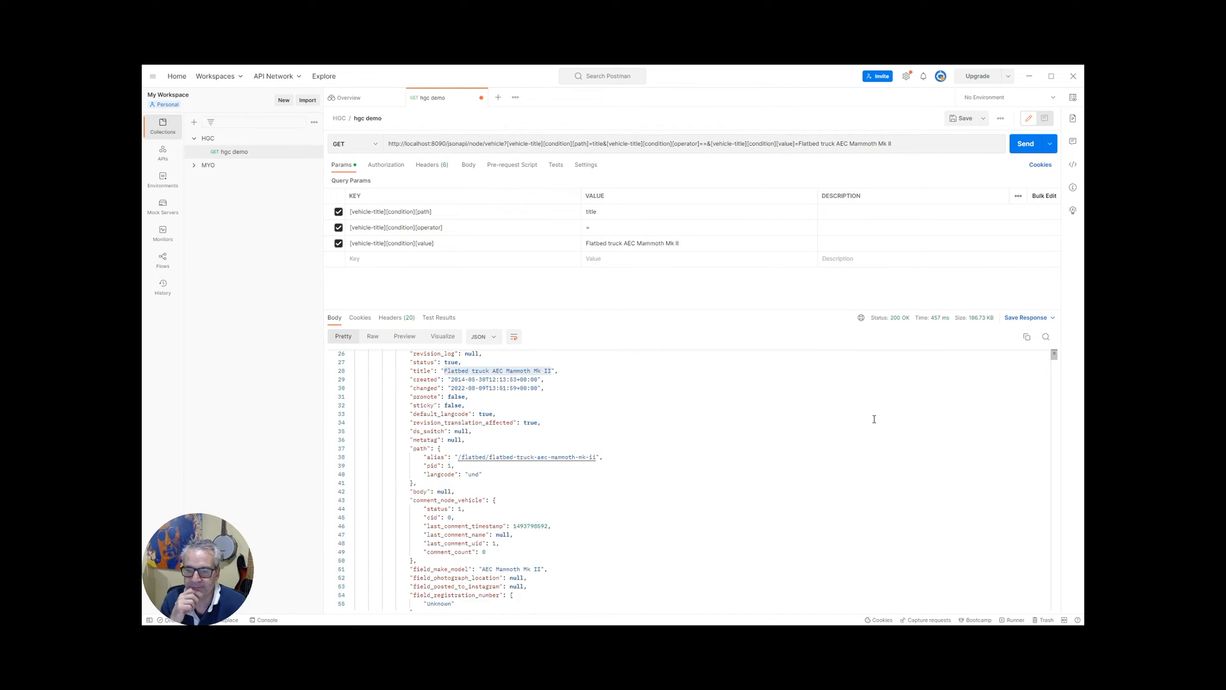
{"action": "scroll", "scroll_direction": "down", "scroll_amount": 3}
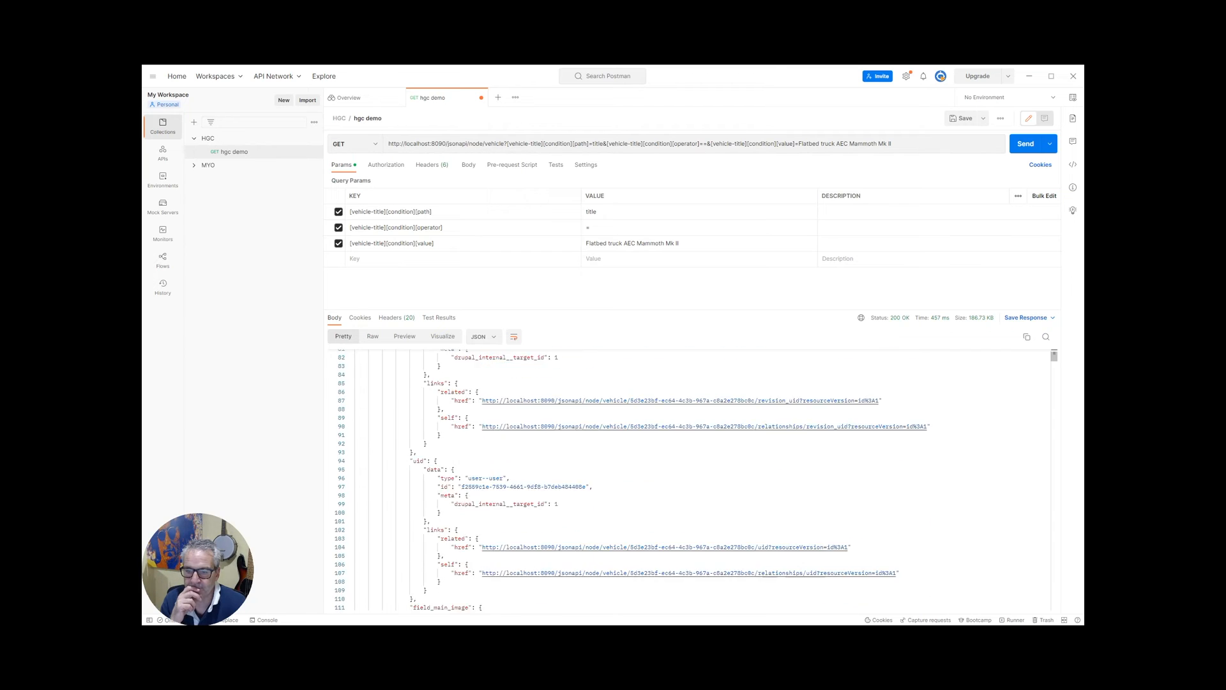
{"action": "scroll", "scroll_direction": "down", "scroll_amount": 3}
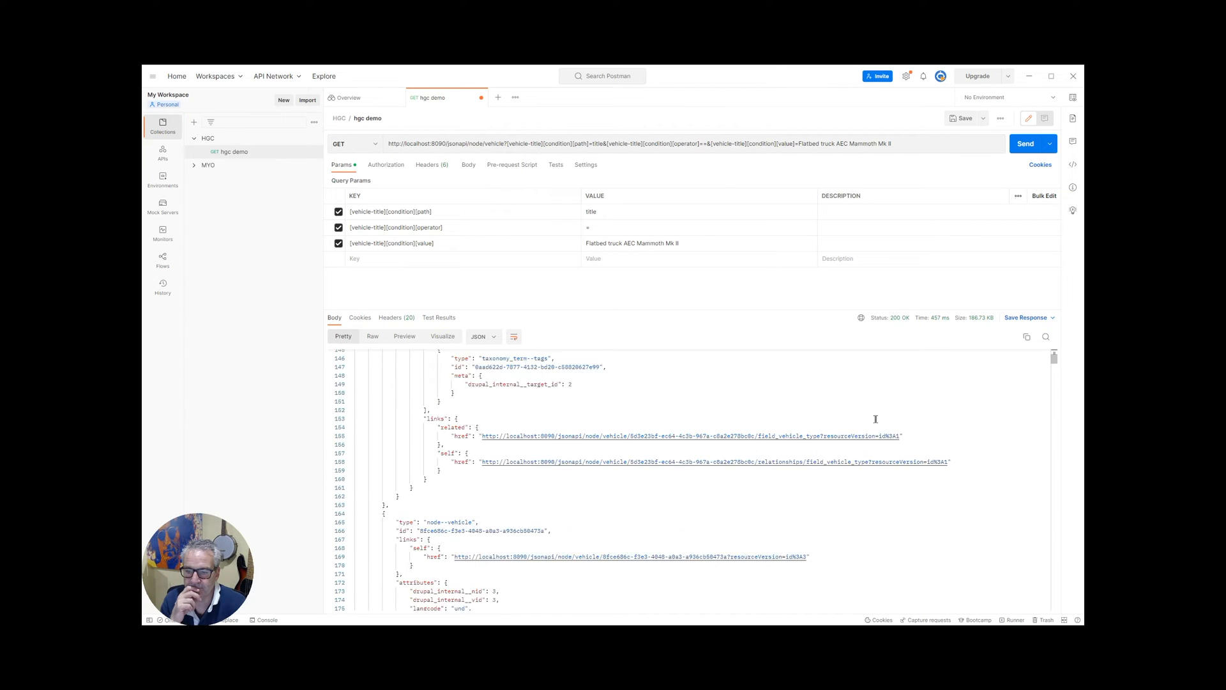
{"action": "scroll", "scroll_direction": "down", "scroll_amount": 3}
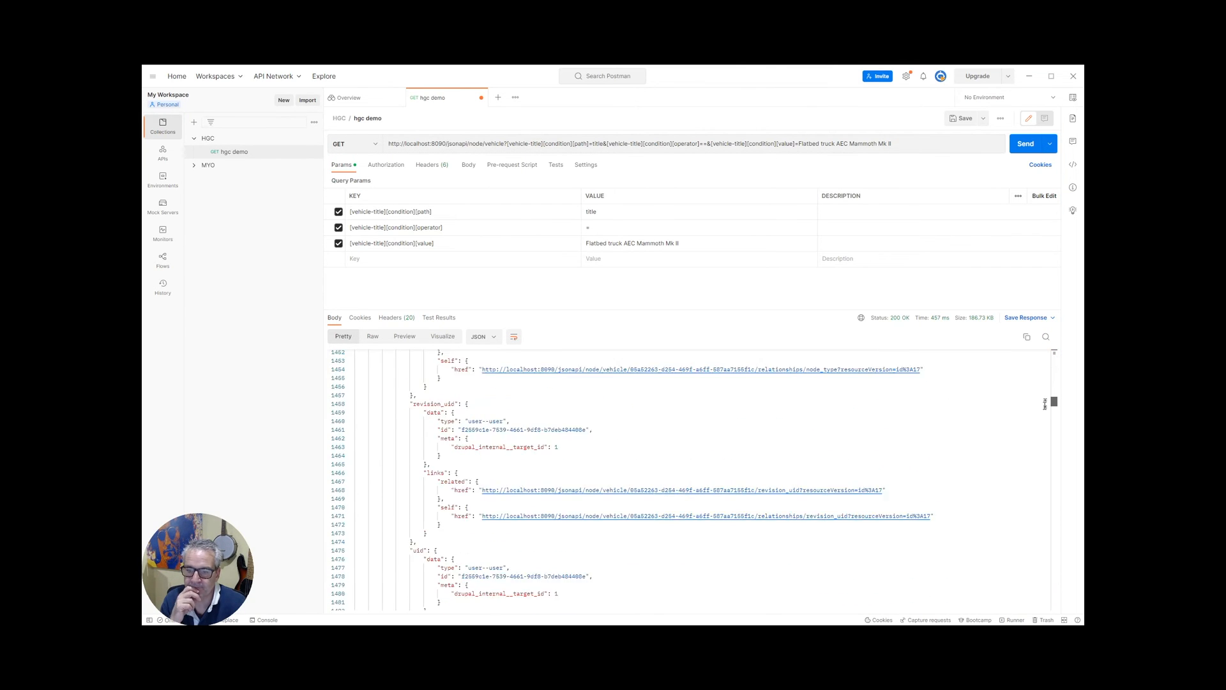
{"action": "scroll", "scroll_direction": "up", "scroll_amount": 3}
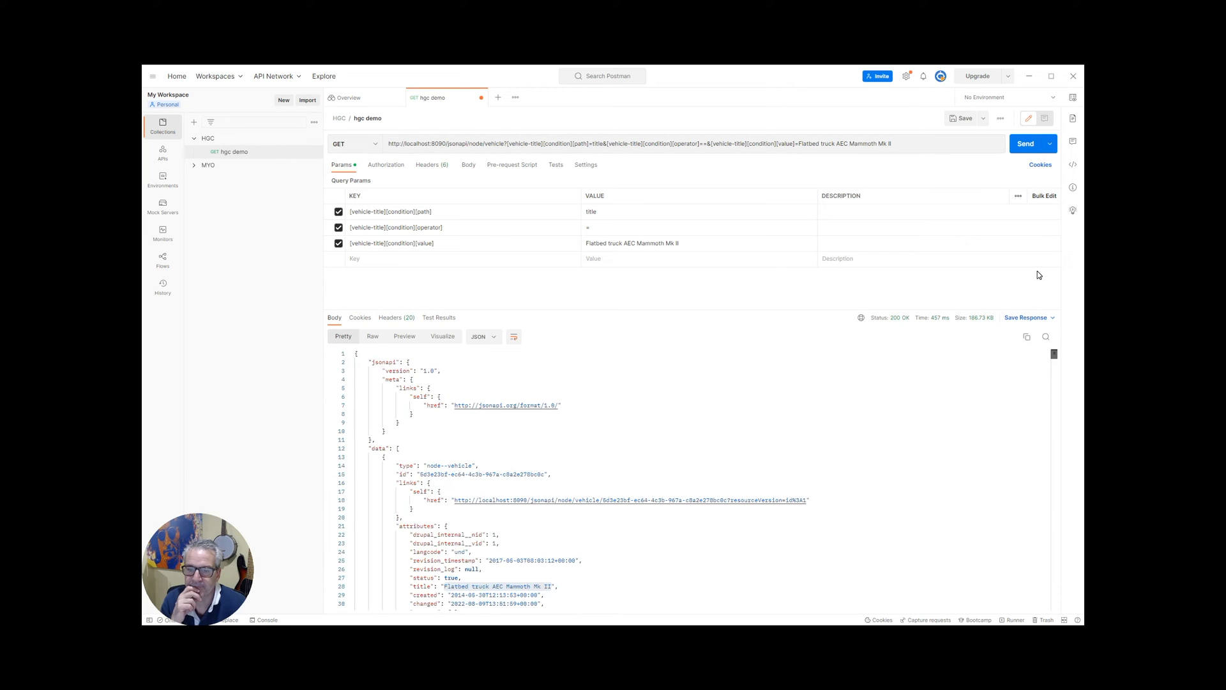
{"action": "mouse_move", "coordinate": [767, 295]}
{"action": "type", "text": "filter"}
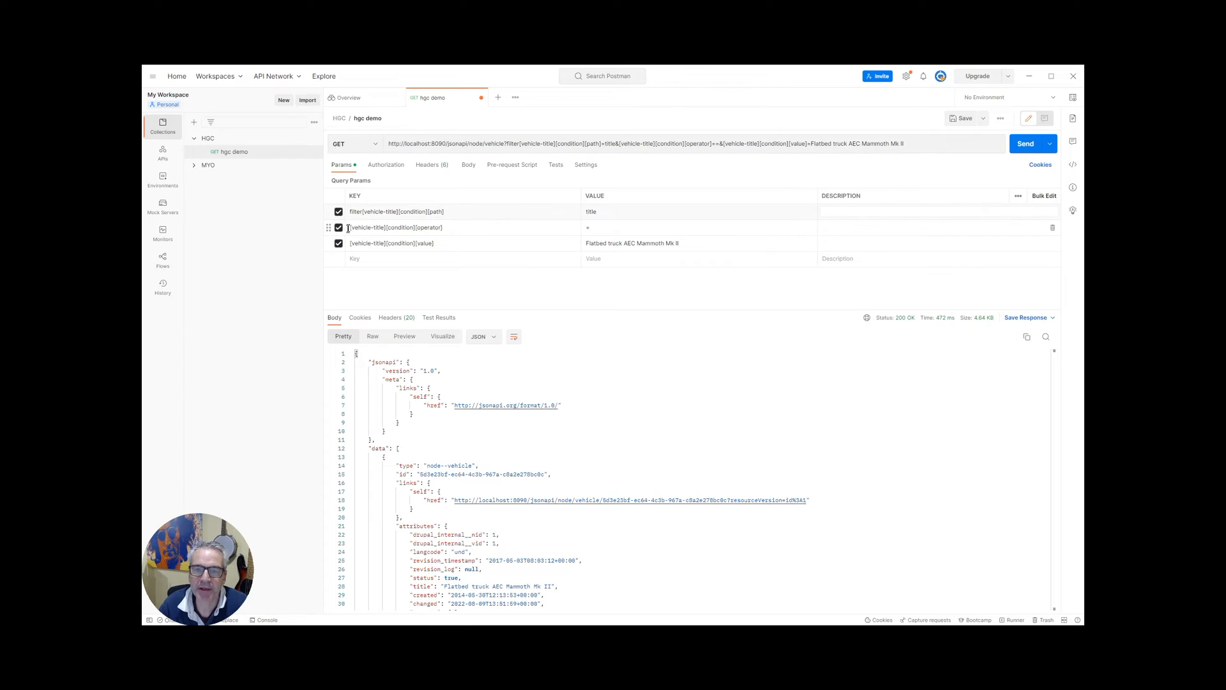
{"action": "mouse_move", "coordinate": [384, 235]}
{"action": "type", "text": "filter"}
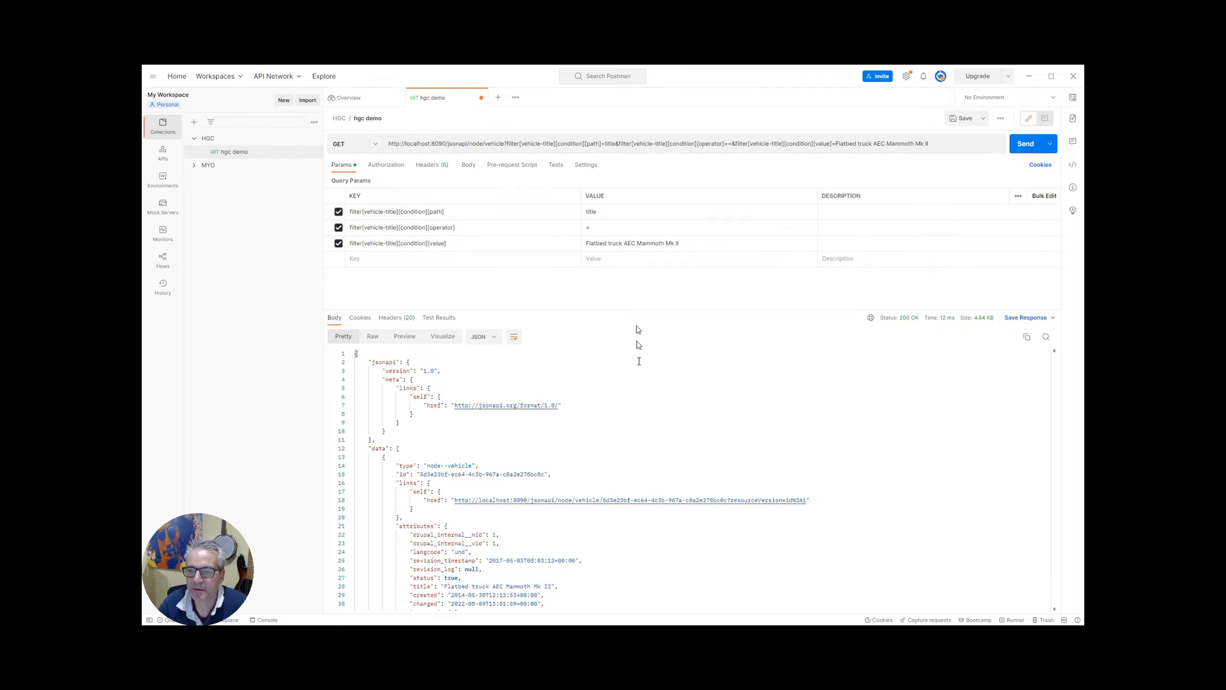
{"action": "scroll", "scroll_direction": "down", "scroll_amount": 3}
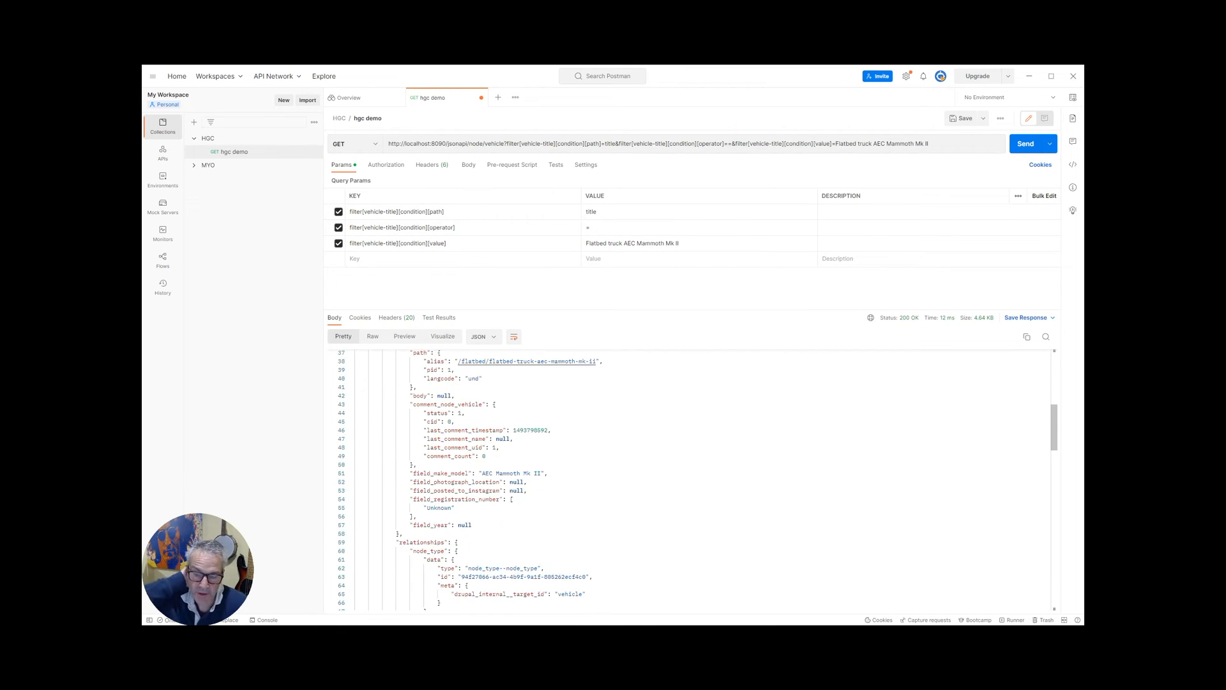
{"action": "scroll", "scroll_direction": "down", "scroll_amount": 3}
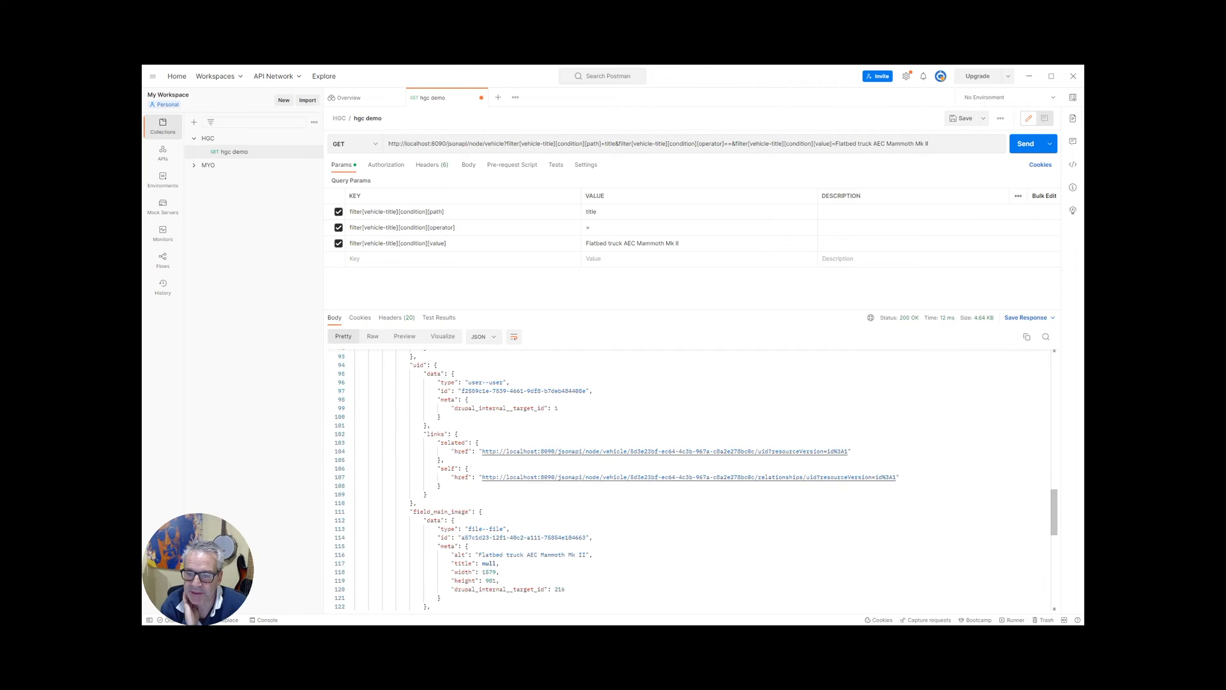
{"action": "scroll", "scroll_direction": "down", "scroll_amount": 3}
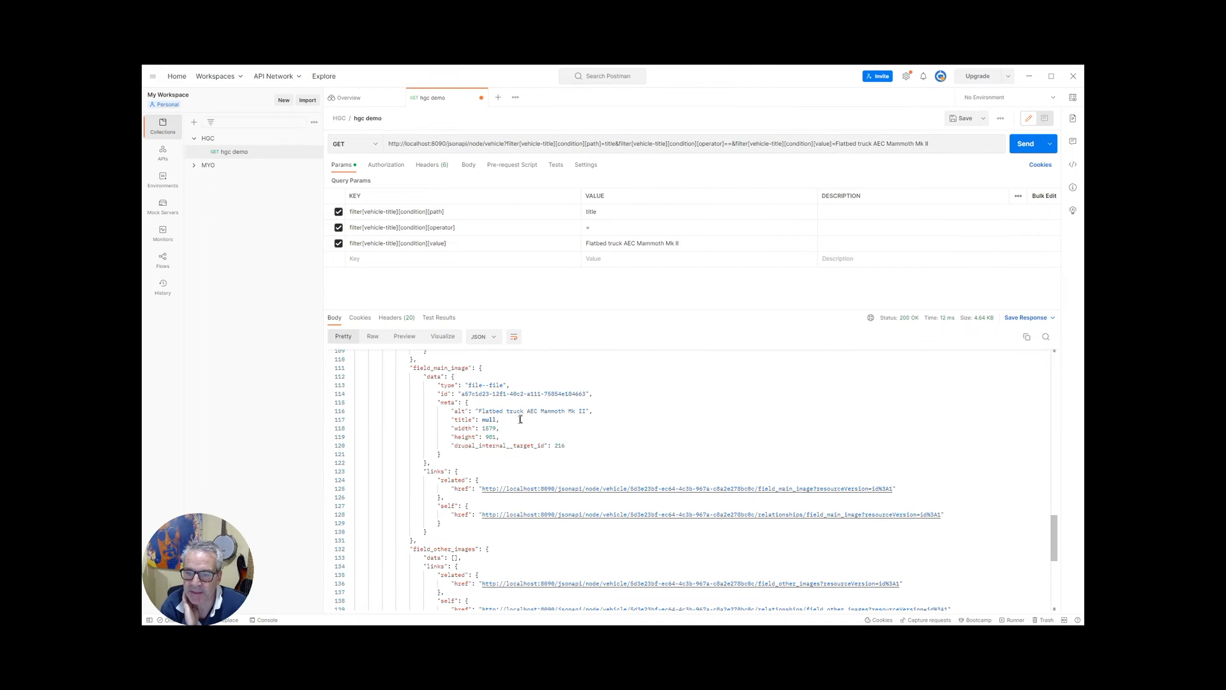
{"action": "scroll", "scroll_direction": "down", "scroll_amount": 3}
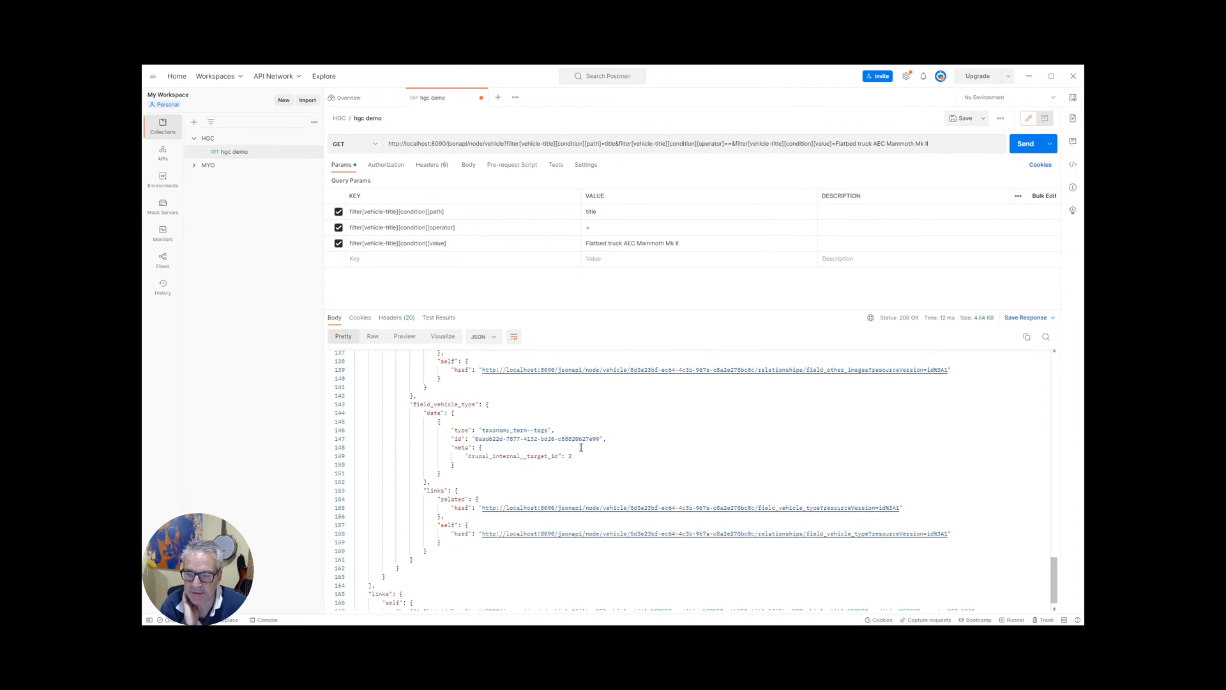
{"action": "scroll", "scroll_direction": "up", "scroll_amount": 3}
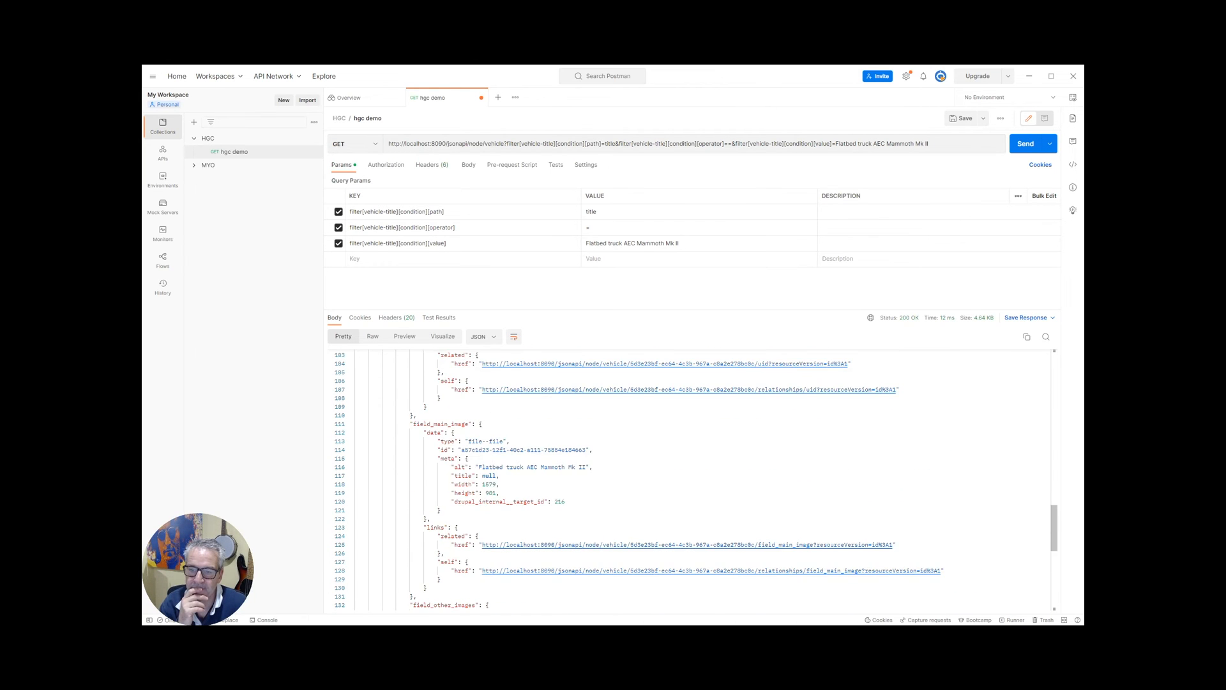
{"action": "scroll", "scroll_direction": "up", "scroll_amount": 3}
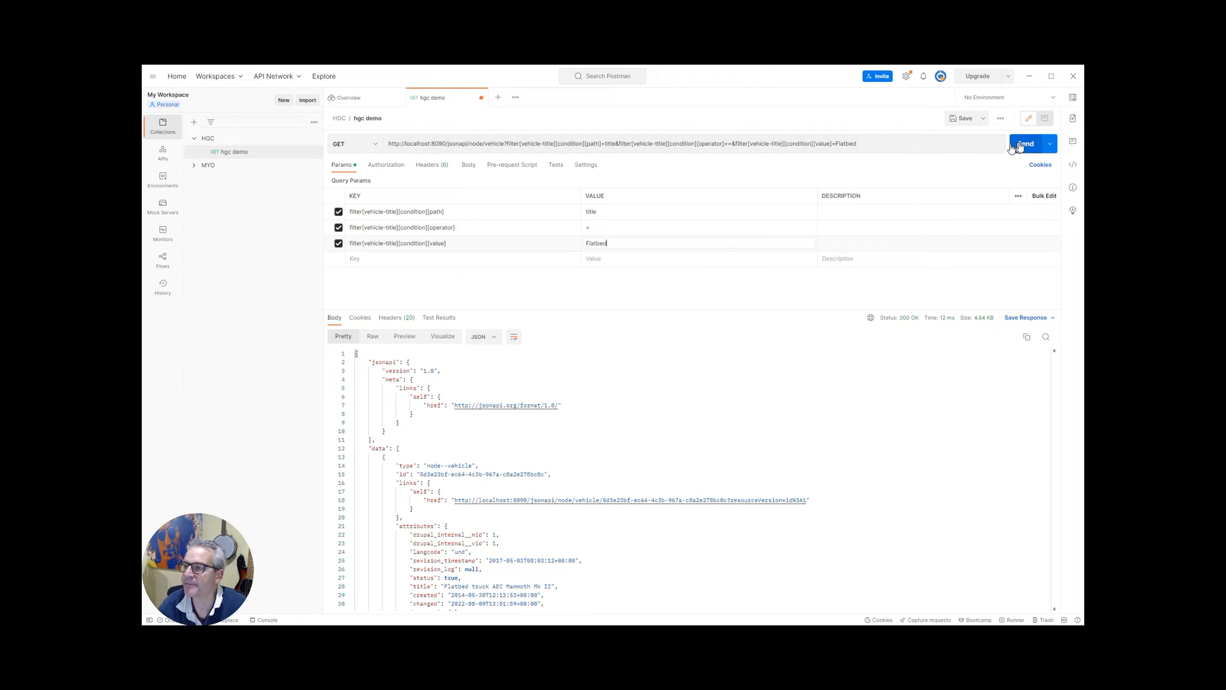
Step: Send the request with the value shortened to Flatbed, returning an empty data array
{"action": "left_click", "coordinate": [1024, 143]}
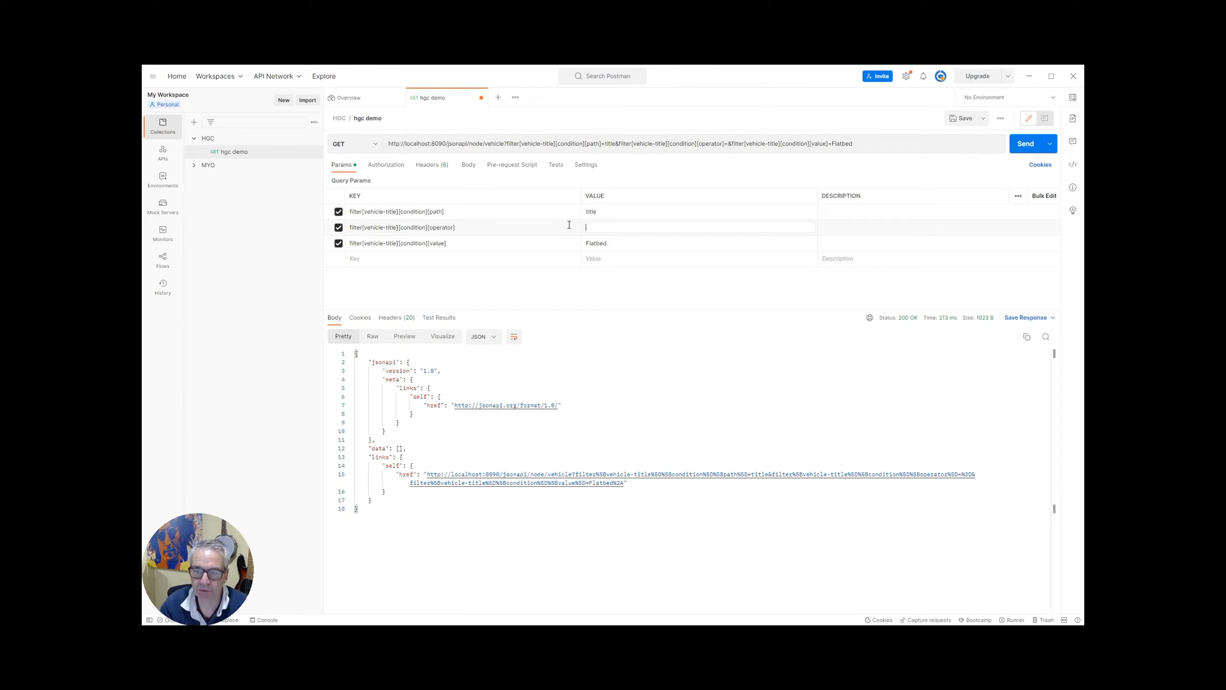
Step: Set the condition operator to CONTAINS and send the request
{"action": "type", "text": "CON"}
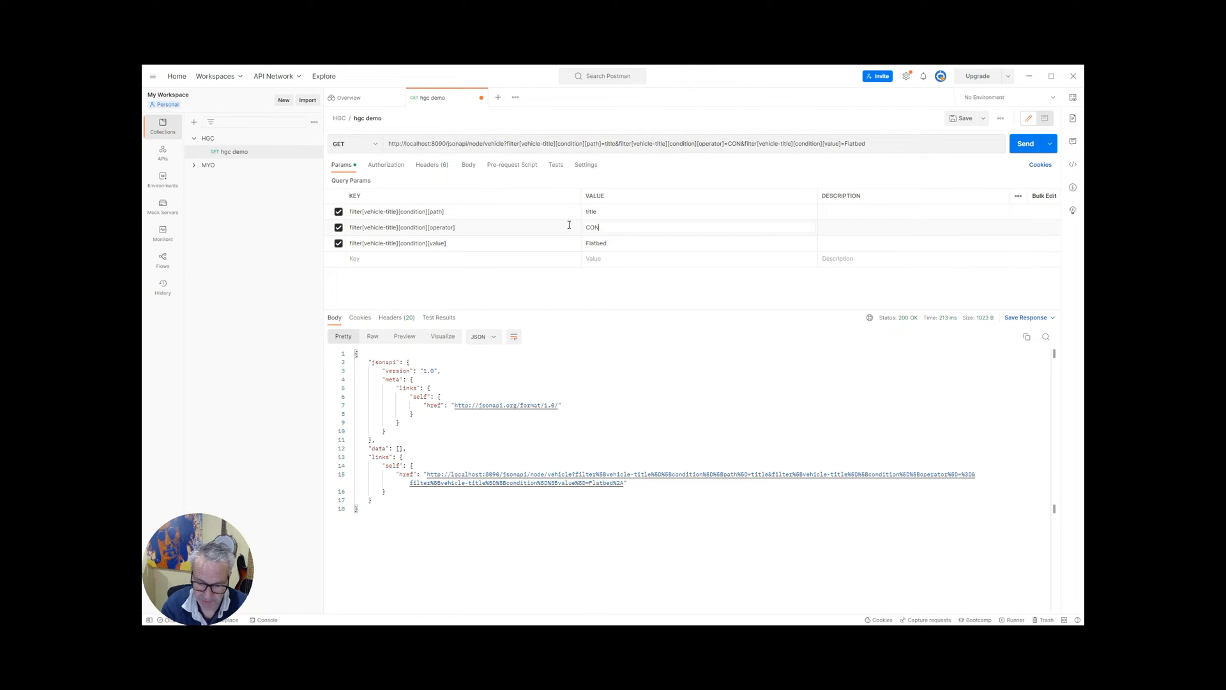
{"action": "type", "text": "TAINS"}
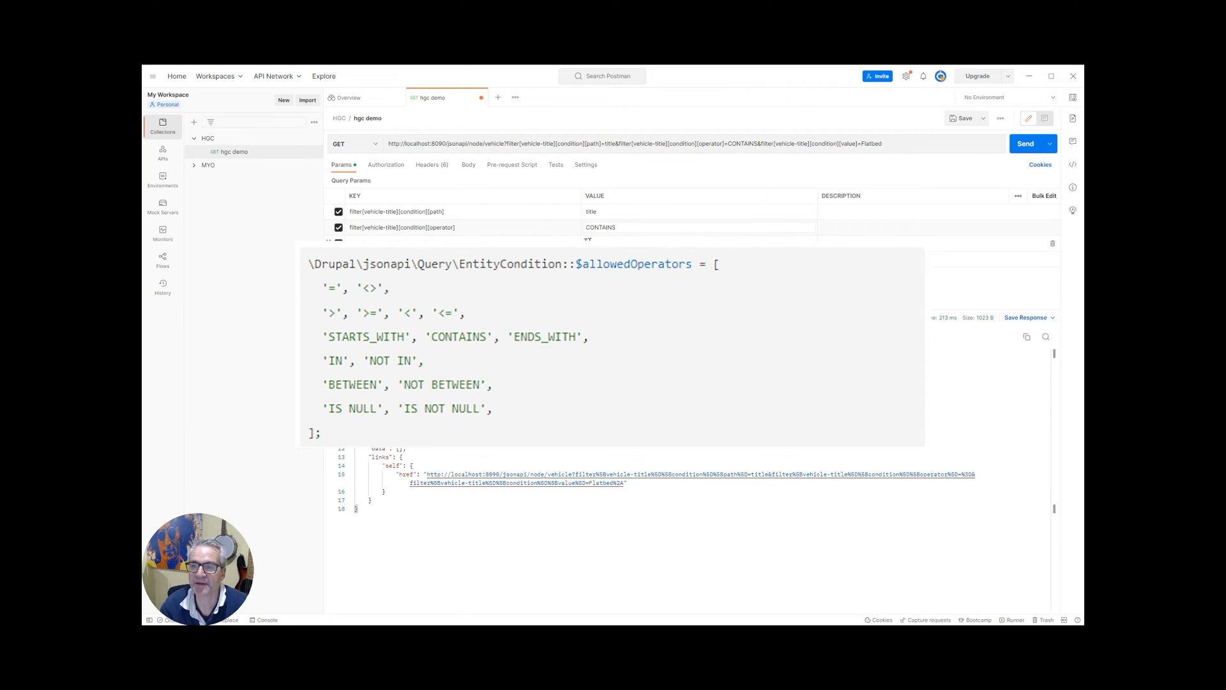
{"action": "mouse_move", "coordinate": [1025, 146]}
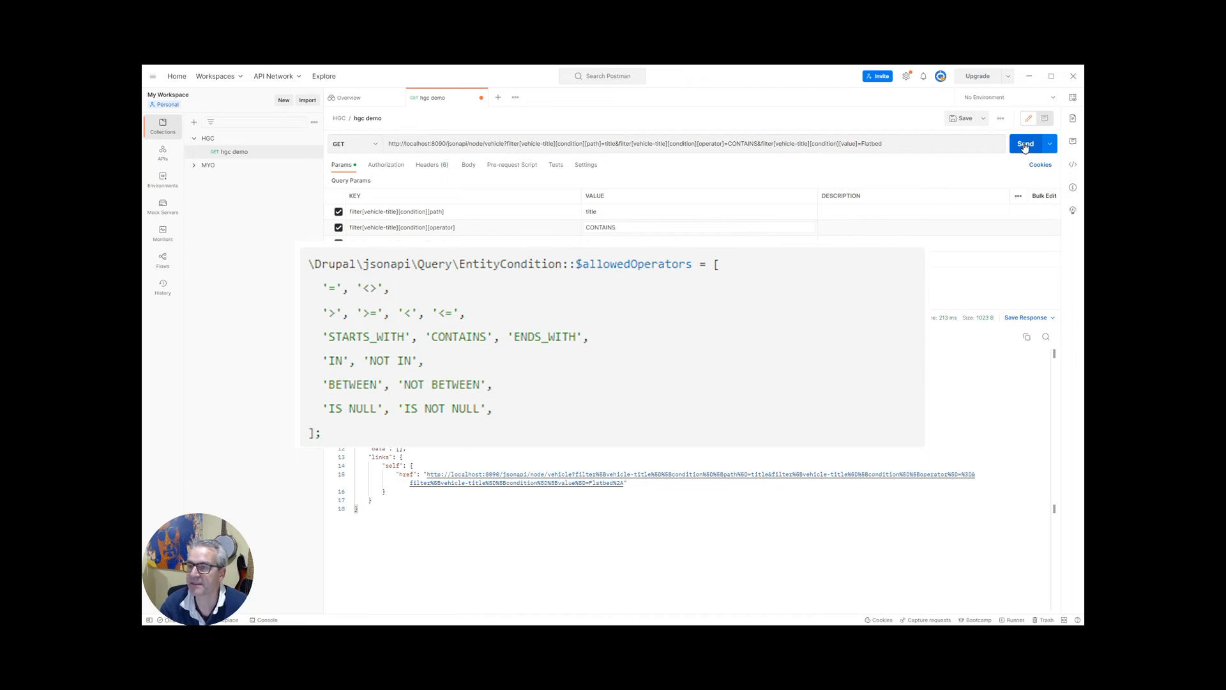
{"action": "left_click", "coordinate": [1026, 143]}
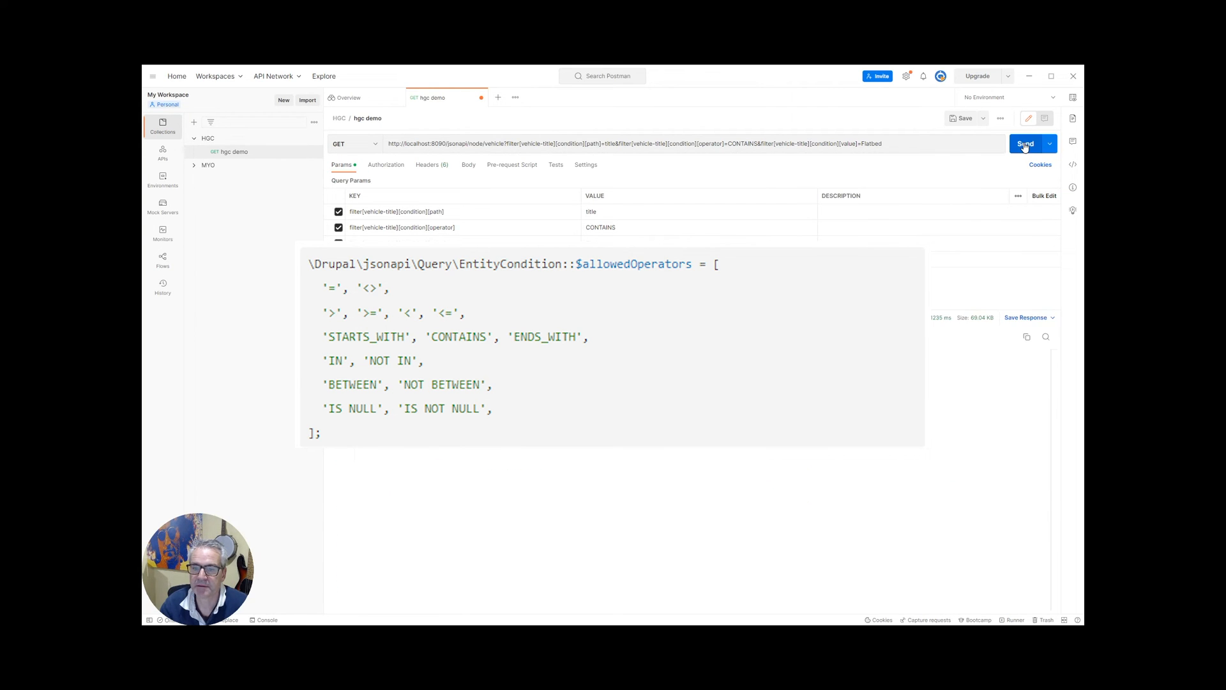
{"action": "left_click", "coordinate": [1026, 143]}
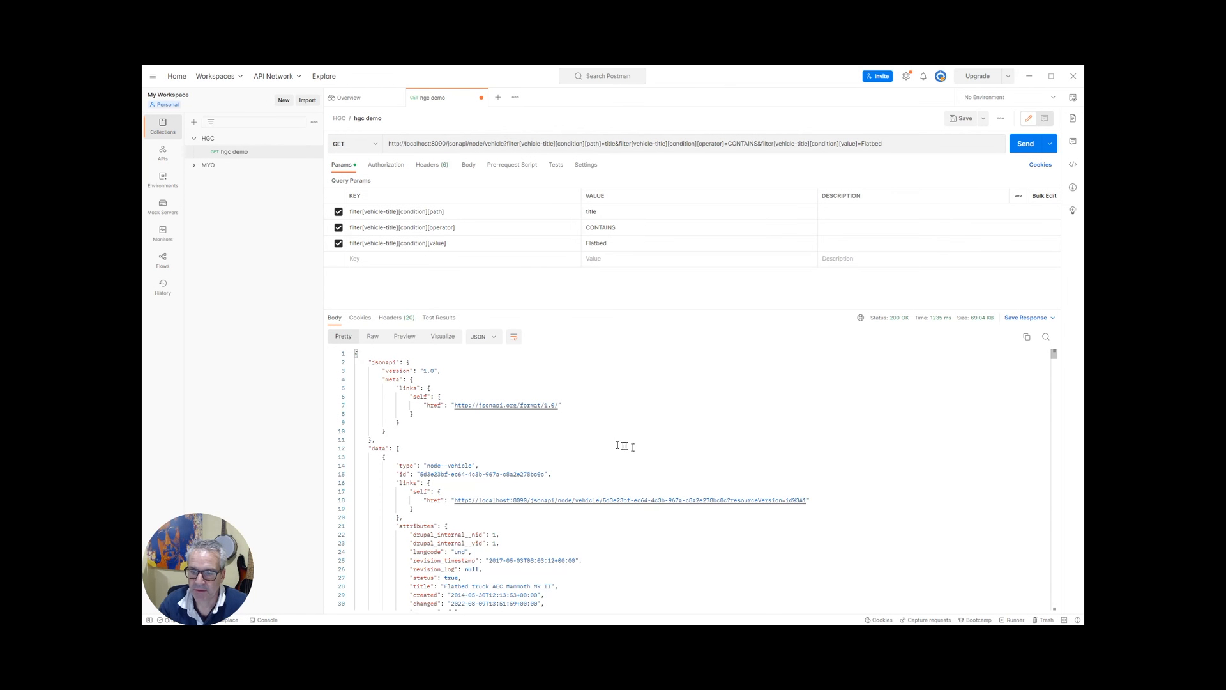
Step: Scroll through the returned Flatbed vehicles and highlight the Dropside truck title
{"action": "scroll", "scroll_direction": "down", "scroll_amount": 3}
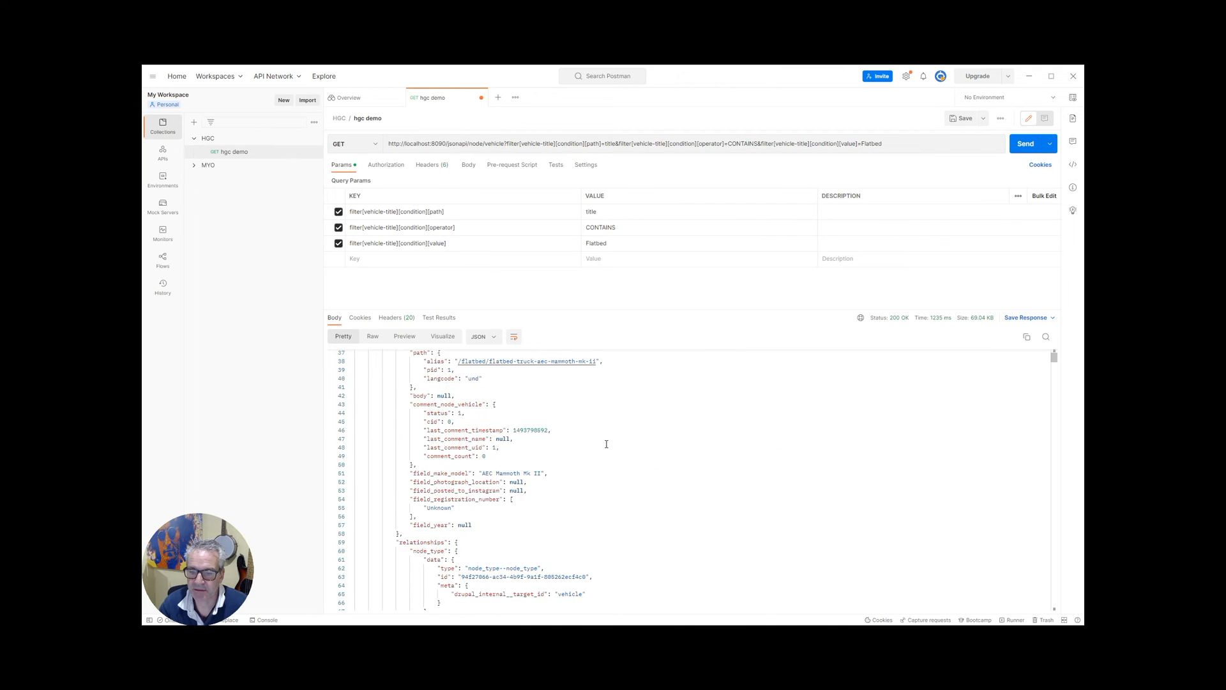
{"action": "scroll", "scroll_direction": "down", "scroll_amount": 3}
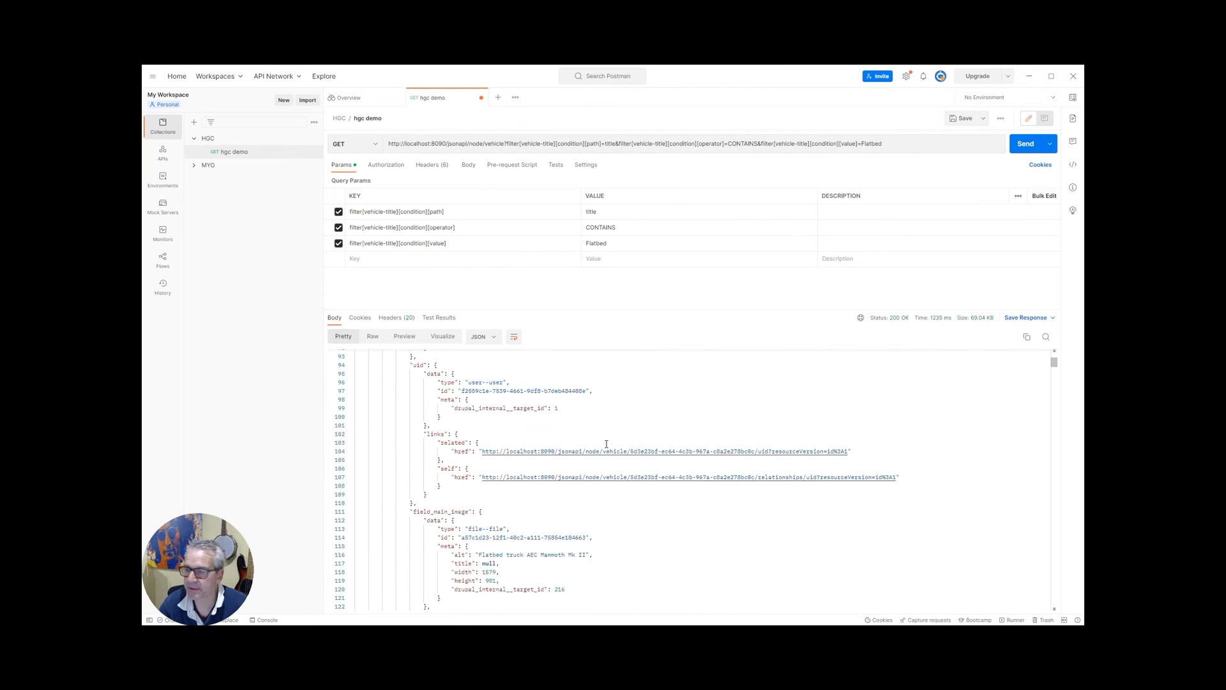
{"action": "scroll", "scroll_direction": "down", "scroll_amount": 3}
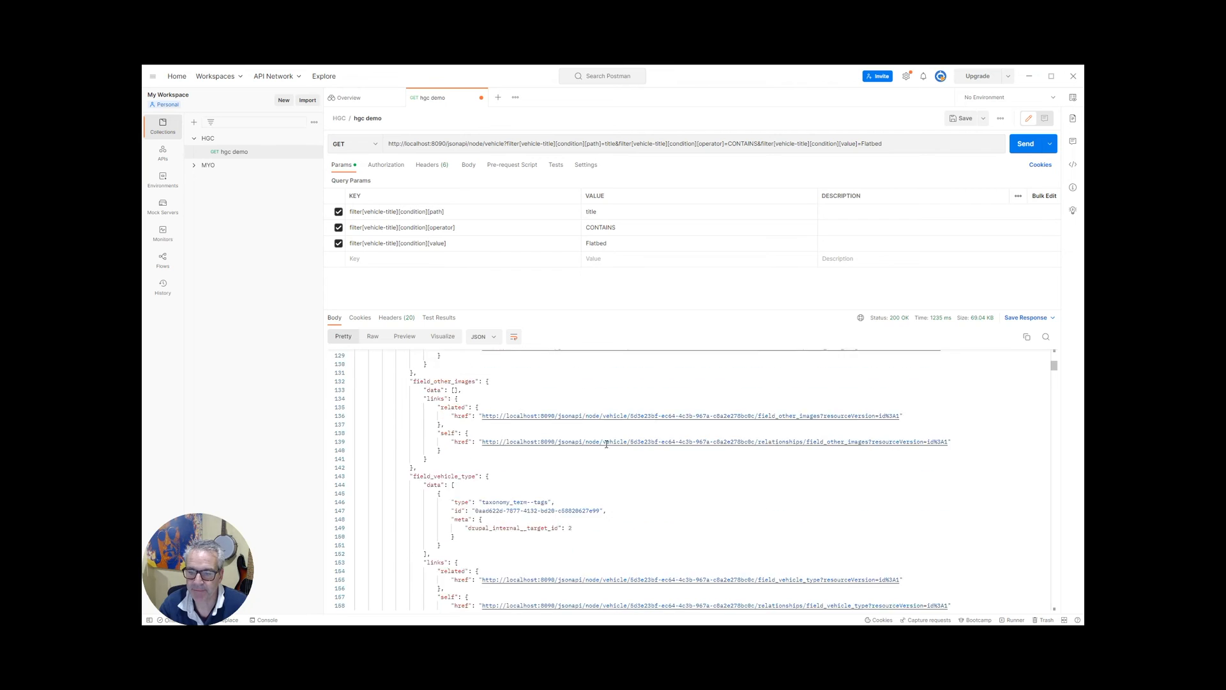
{"action": "scroll", "scroll_direction": "down", "scroll_amount": 3}
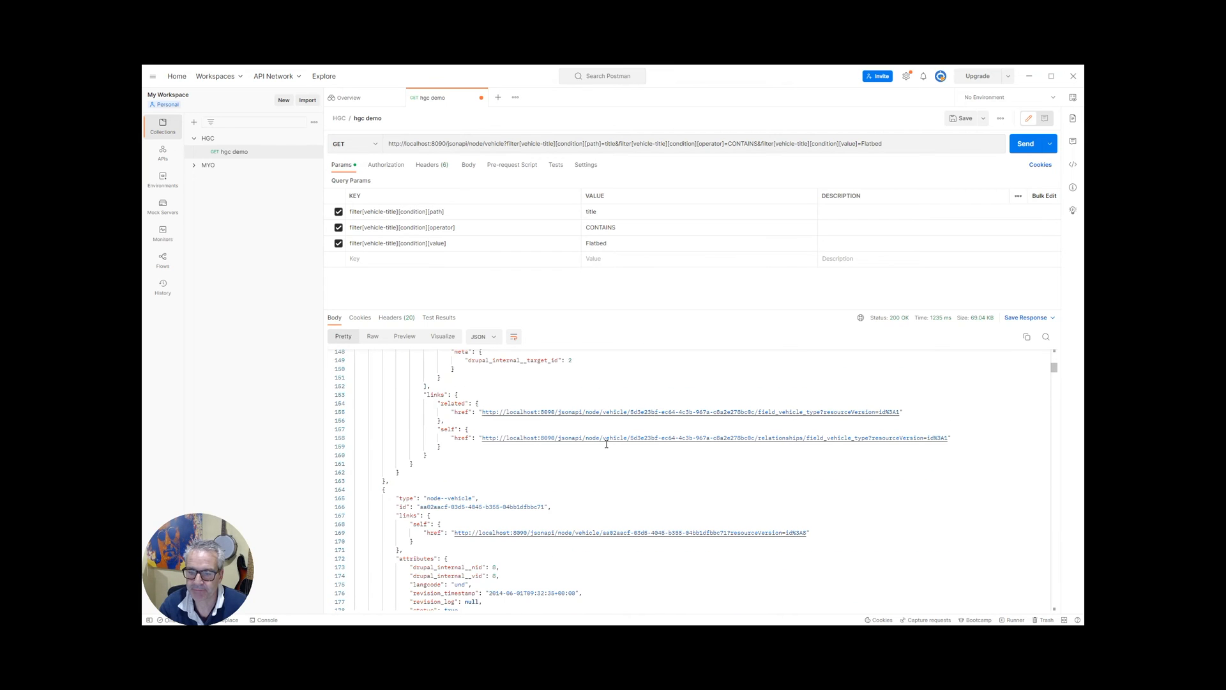
{"action": "scroll", "scroll_direction": "down", "scroll_amount": 3}
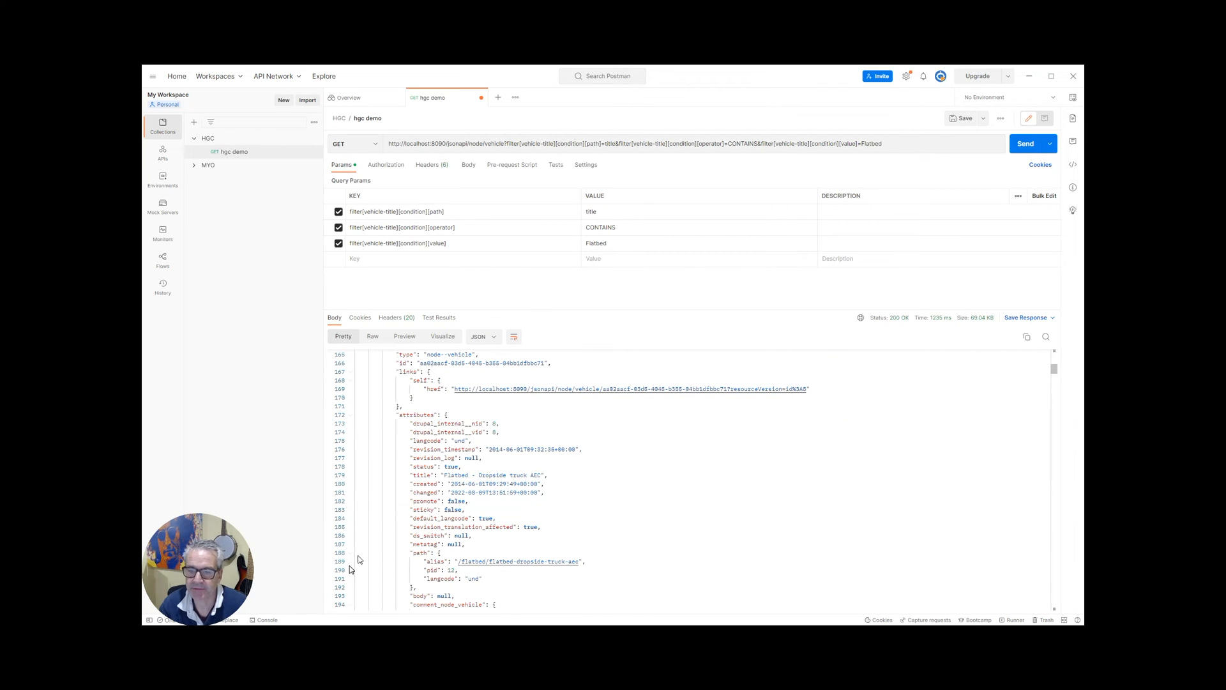
{"action": "double_click", "coordinate": [493, 475]}
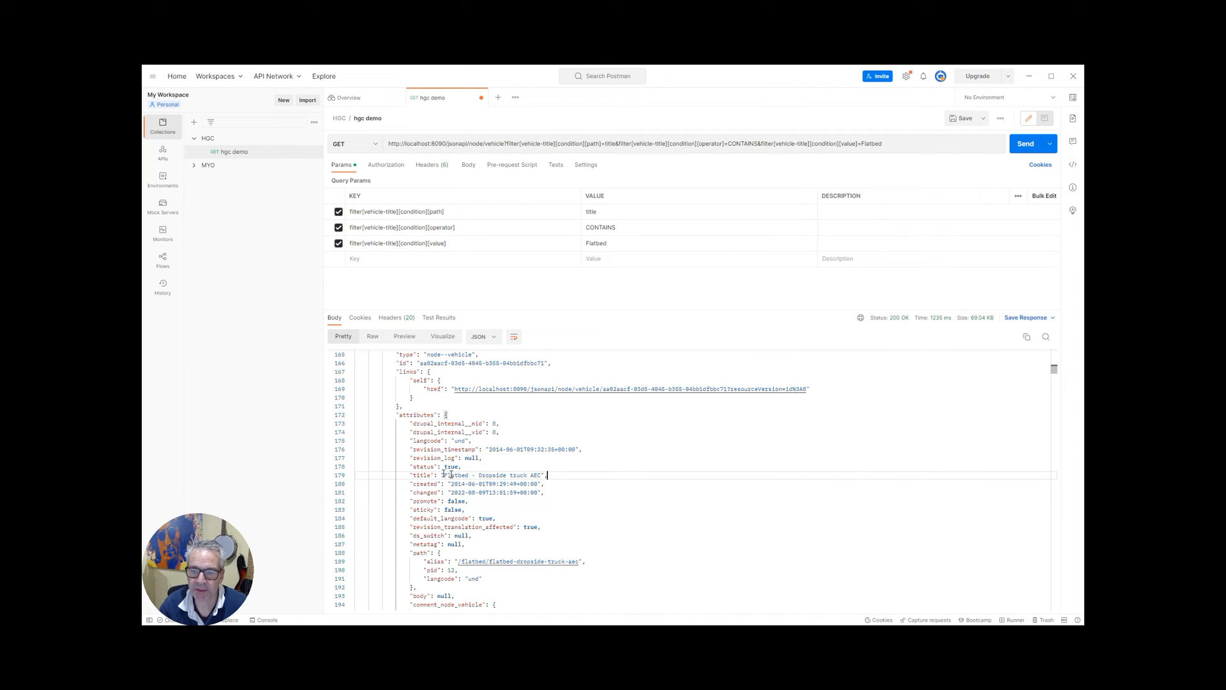
{"action": "scroll", "scroll_direction": "down", "scroll_amount": 3}
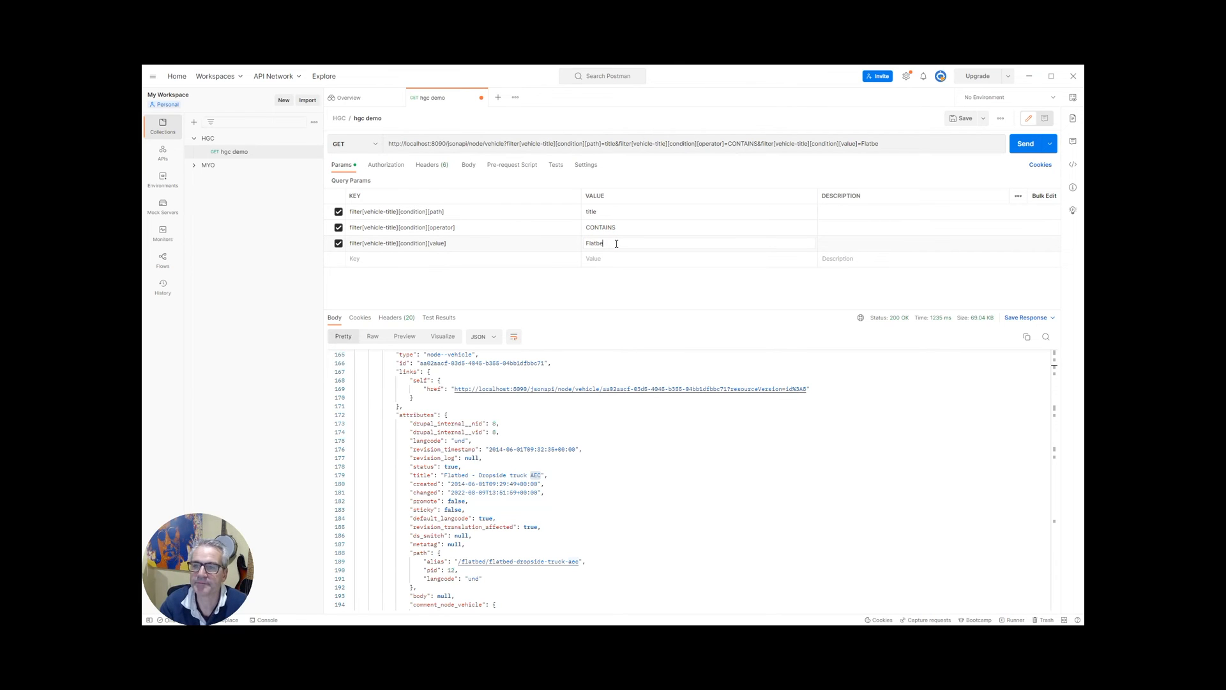
{"action": "type", "text": "AEC"}
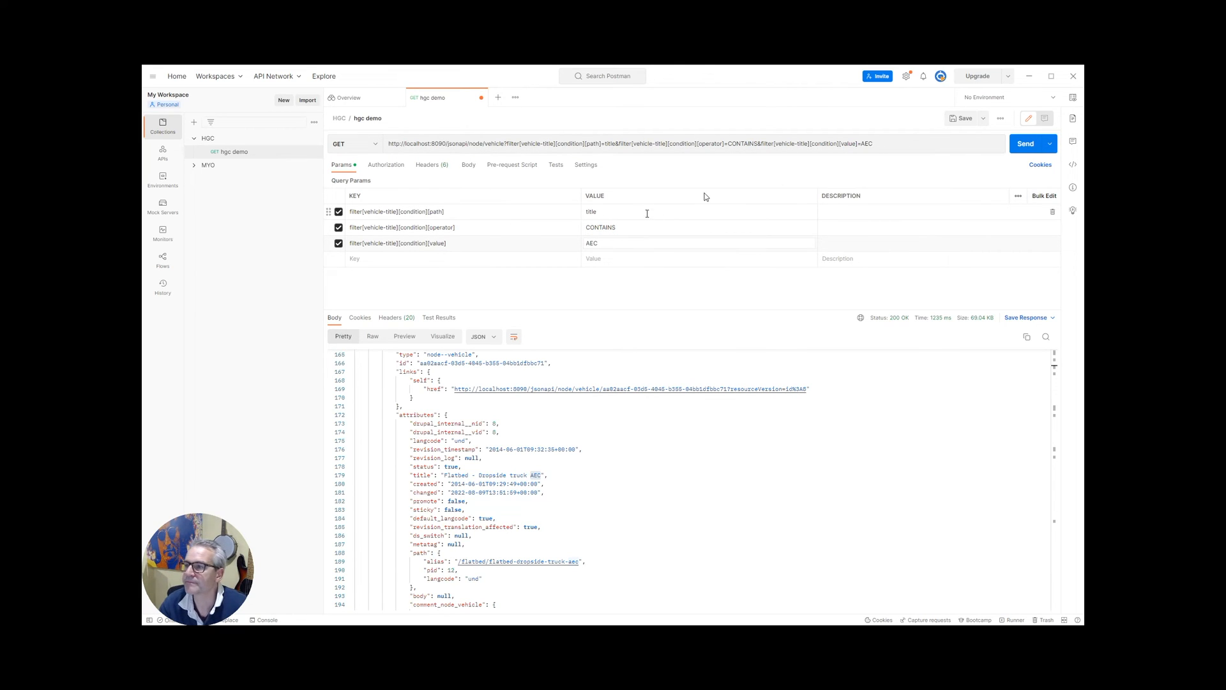
{"action": "left_click", "coordinate": [1025, 143]}
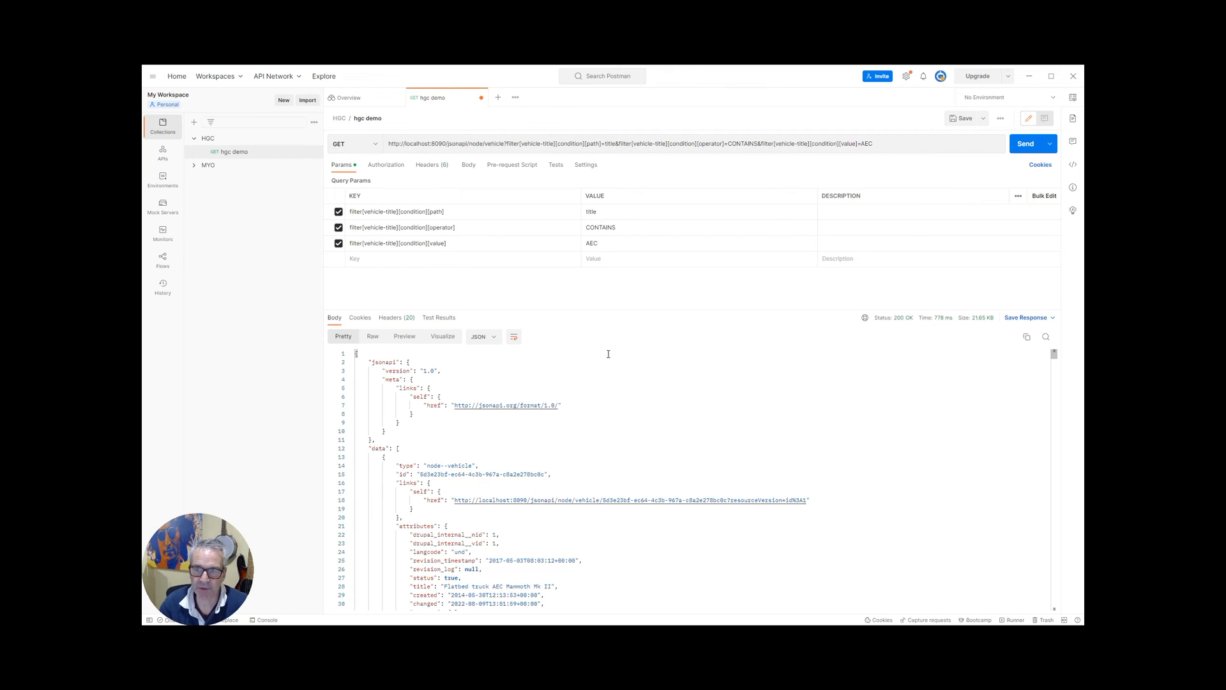
{"action": "mouse_move", "coordinate": [545, 358]}
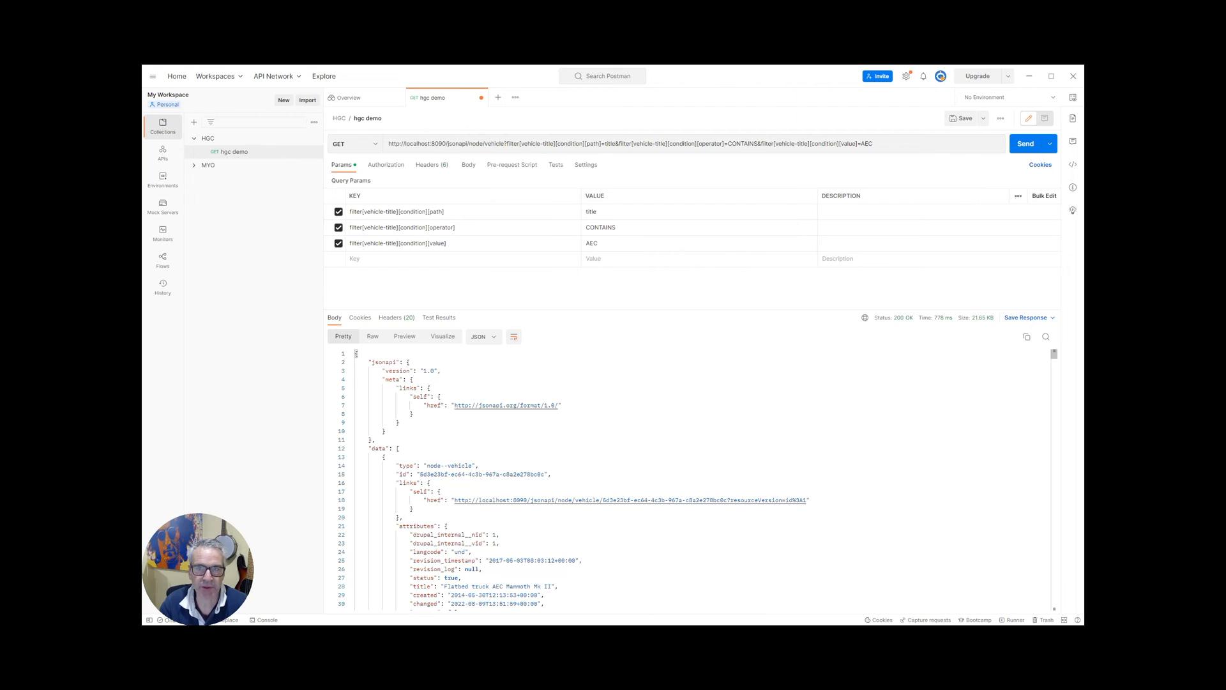
{"action": "mouse_move", "coordinate": [584, 281]}
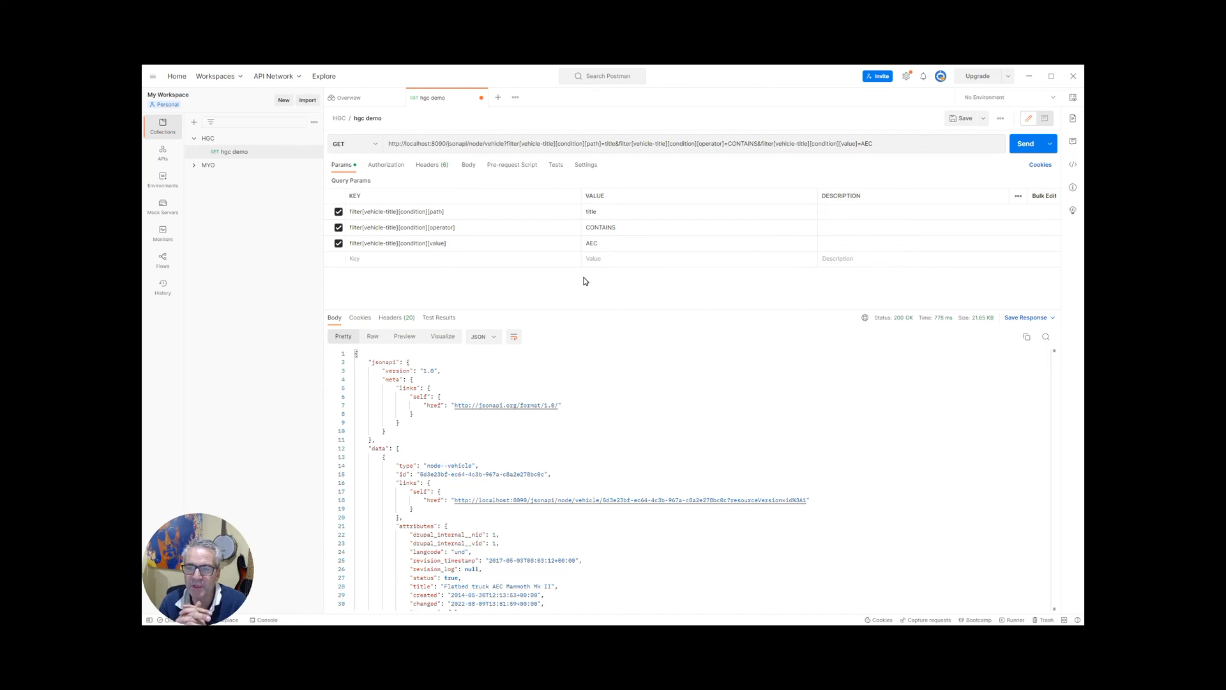
{"action": "mouse_move", "coordinate": [471, 239]}
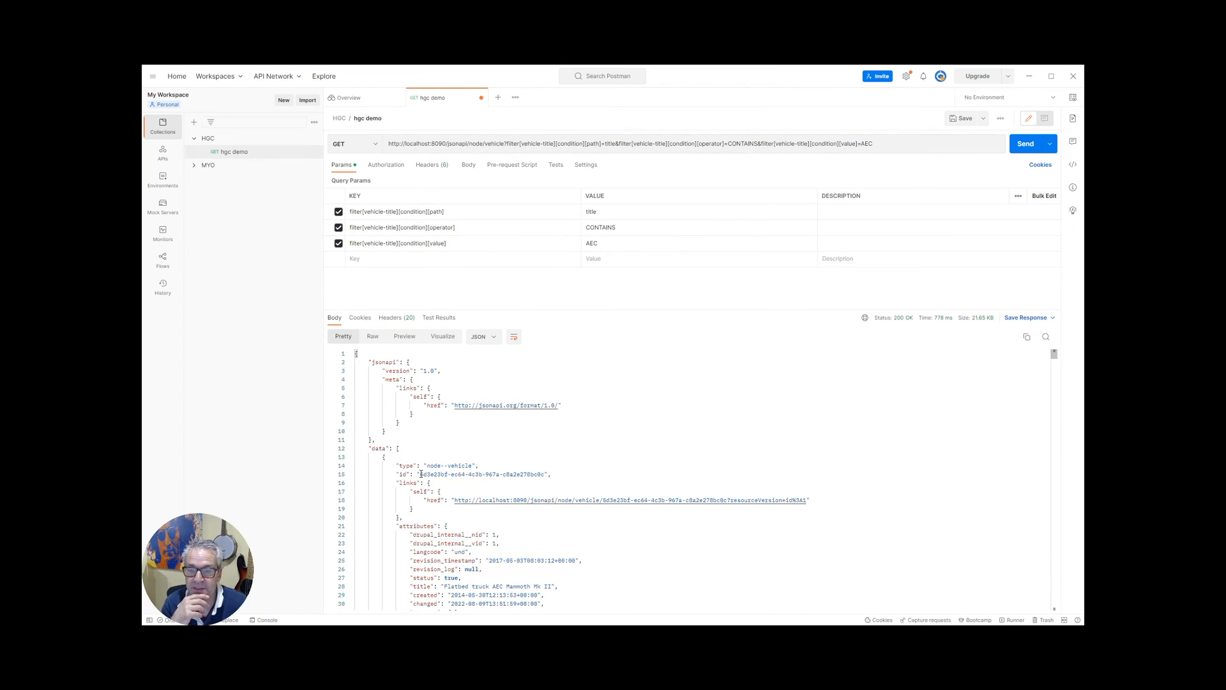
{"action": "double_click", "coordinate": [483, 474]}
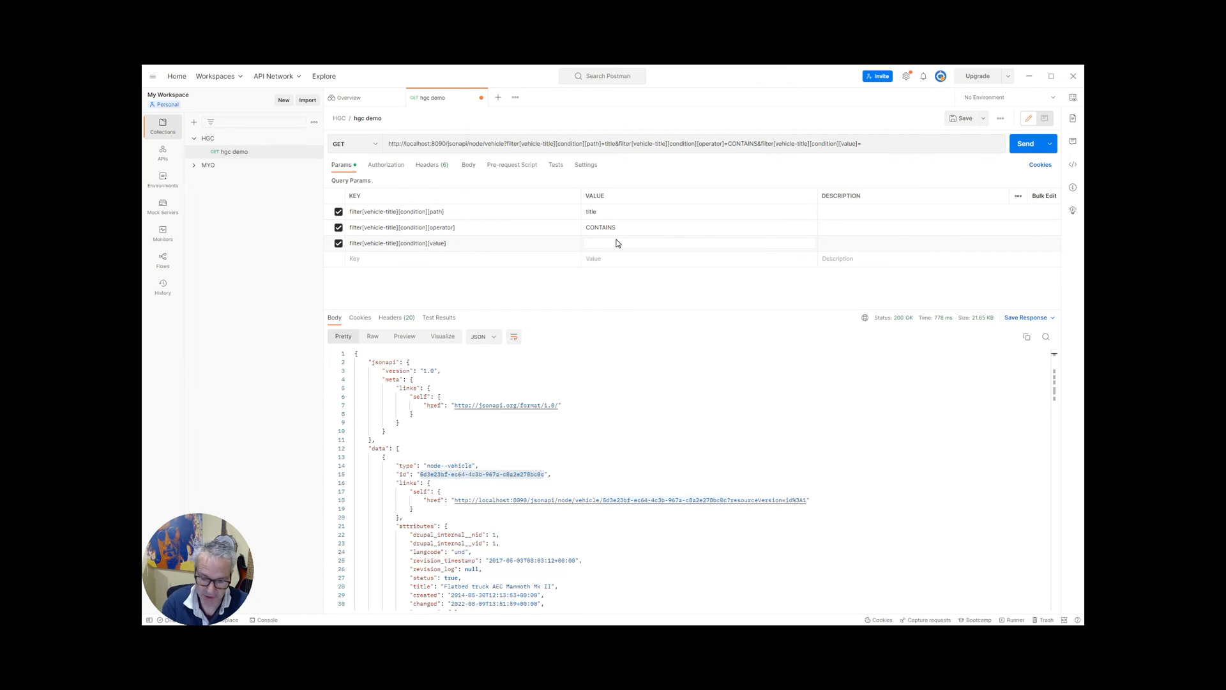
{"action": "type", "text": "5d3e23bf-ec64-4c3b-967a-c8a2e278bc0c"}
{"action": "left_click", "coordinate": [698, 226]}
{"action": "type", "text": "="}
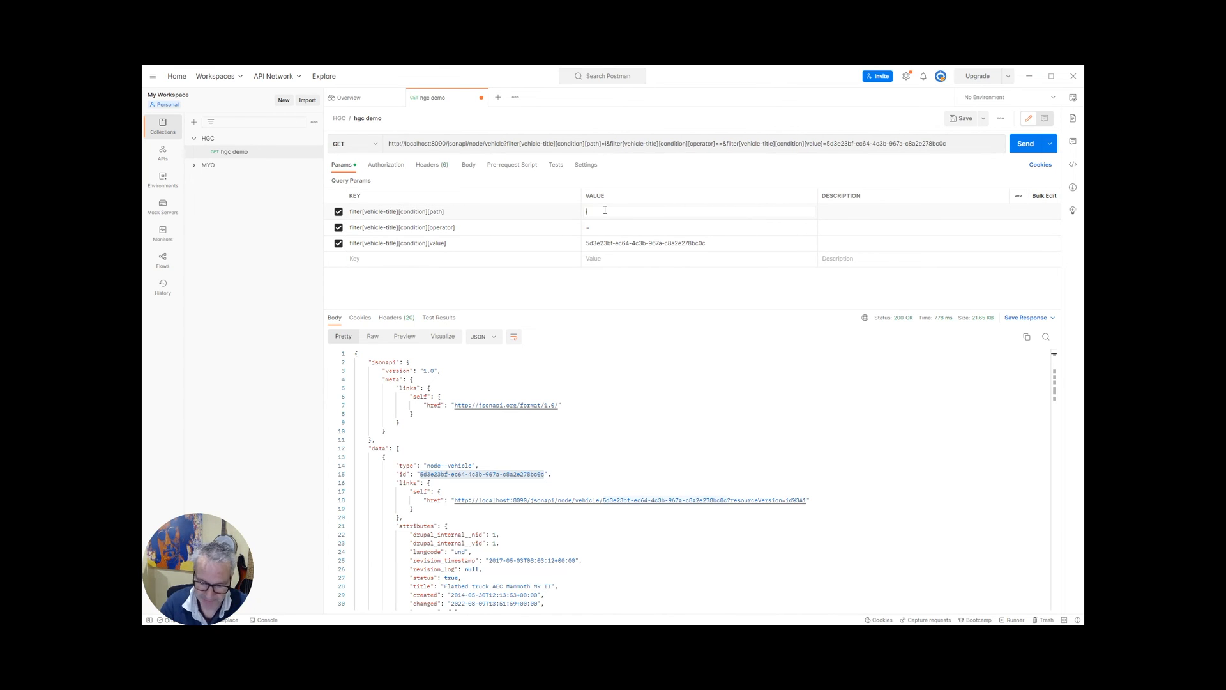
{"action": "type", "text": "id"}
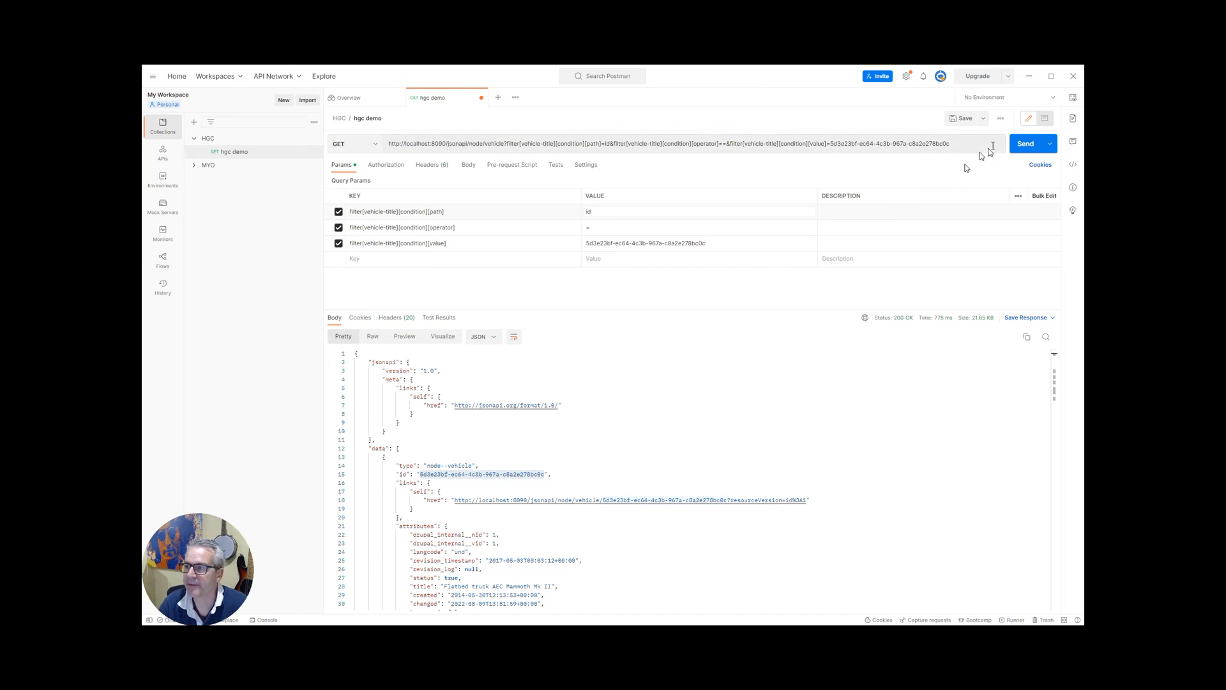
{"action": "mouse_move", "coordinate": [841, 195]}
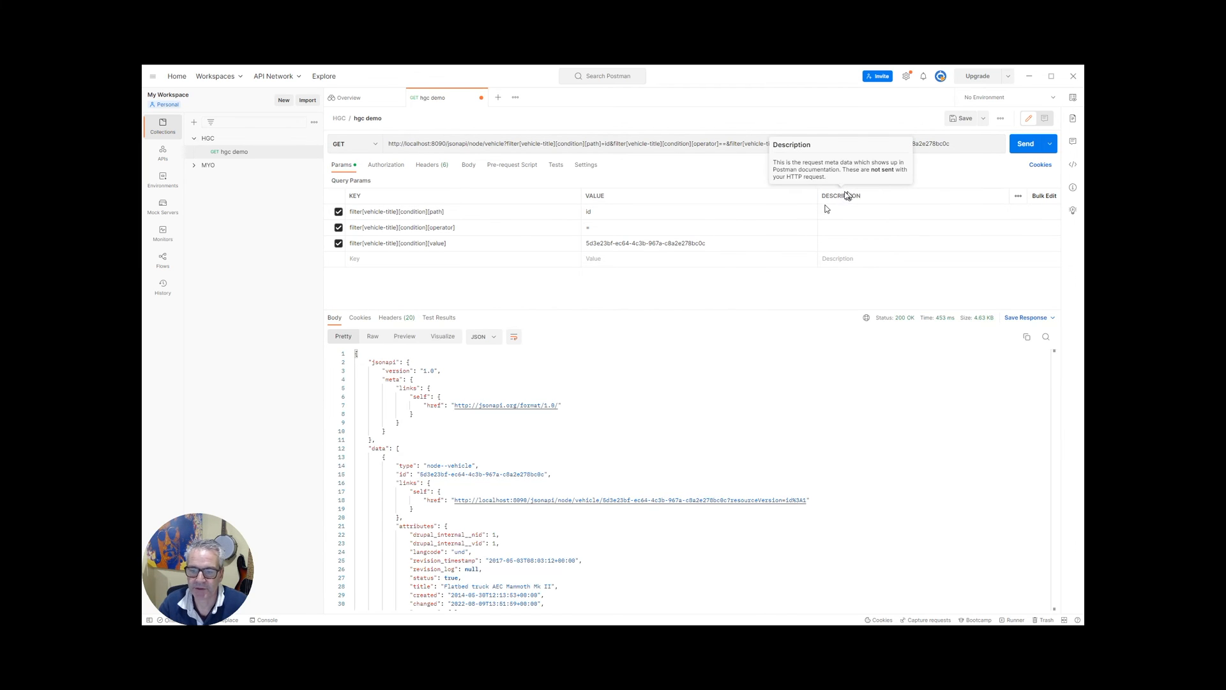
{"action": "scroll", "scroll_direction": "down", "scroll_amount": 3}
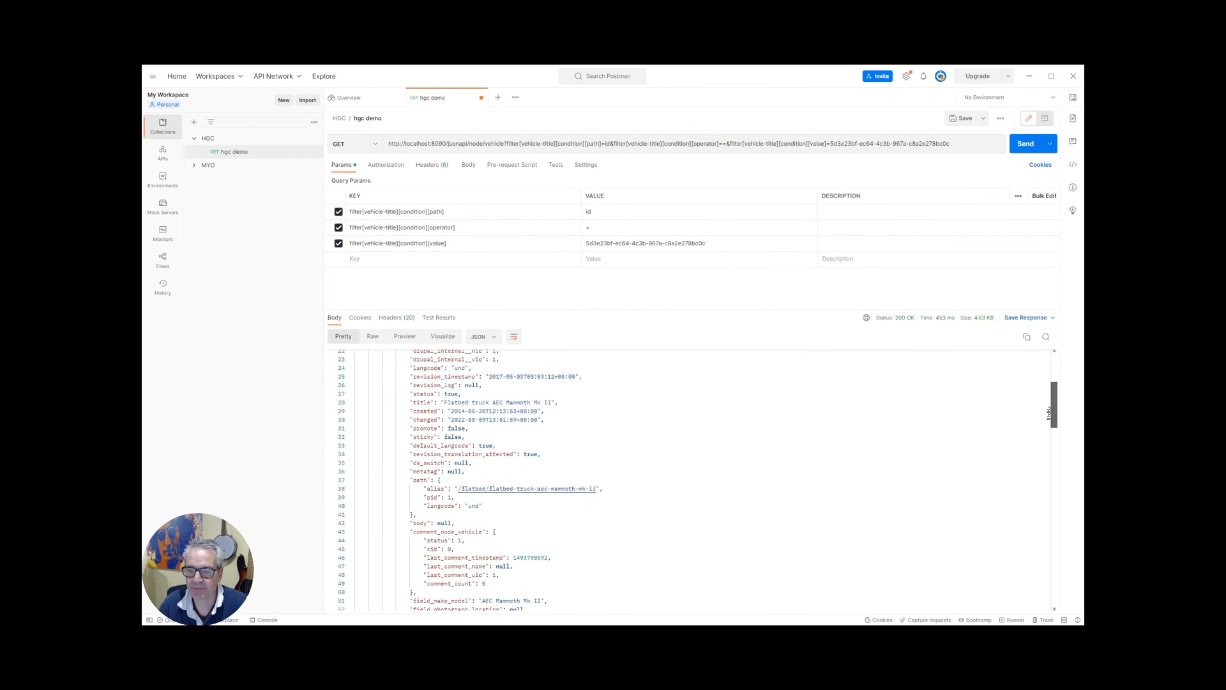
{"action": "scroll", "scroll_direction": "down", "scroll_amount": 3}
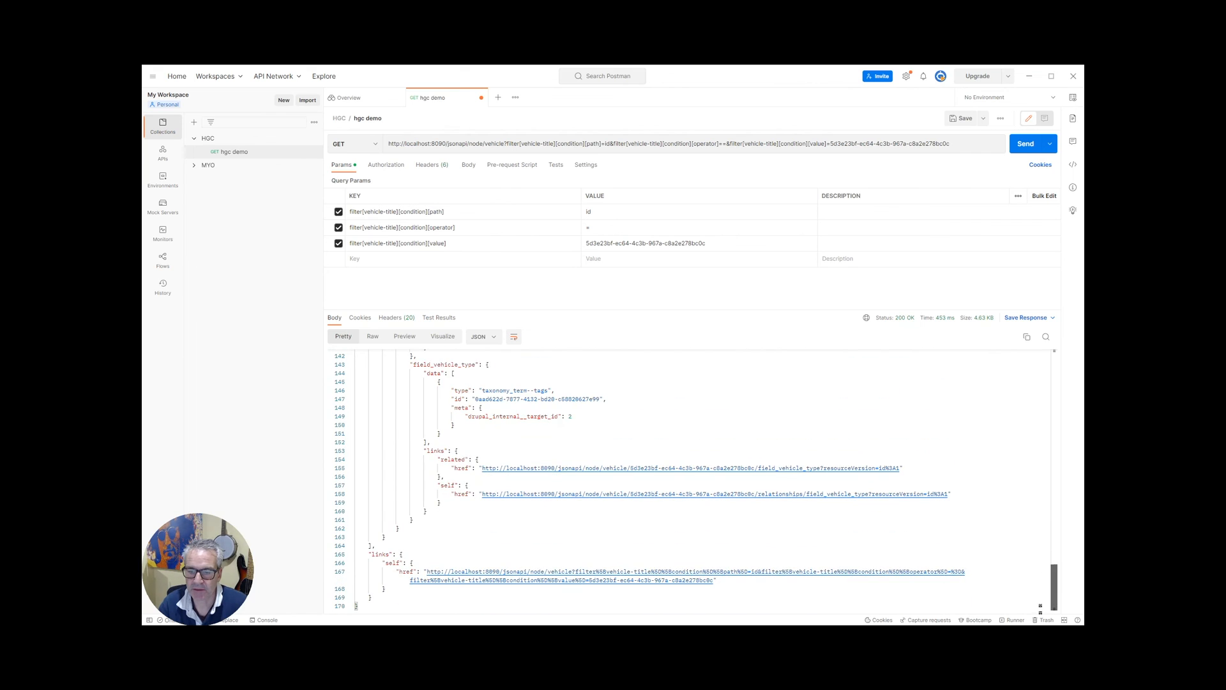
{"action": "scroll", "scroll_direction": "up", "scroll_amount": 3}
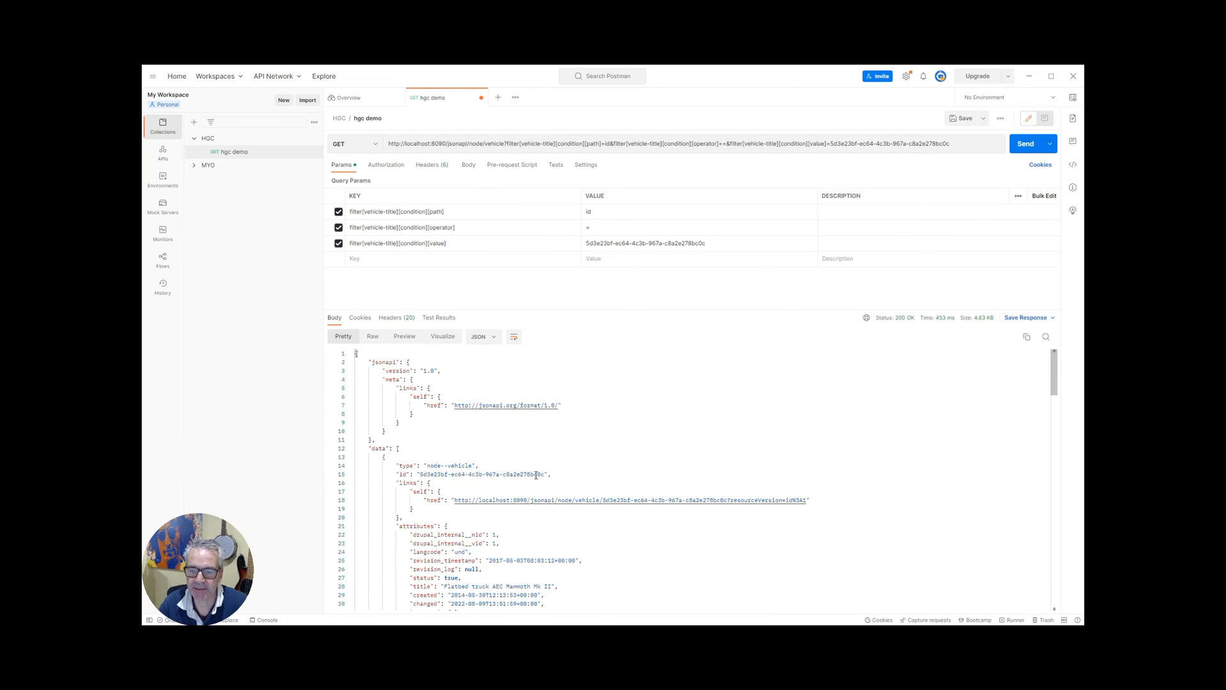
{"action": "double_click", "coordinate": [483, 474]}
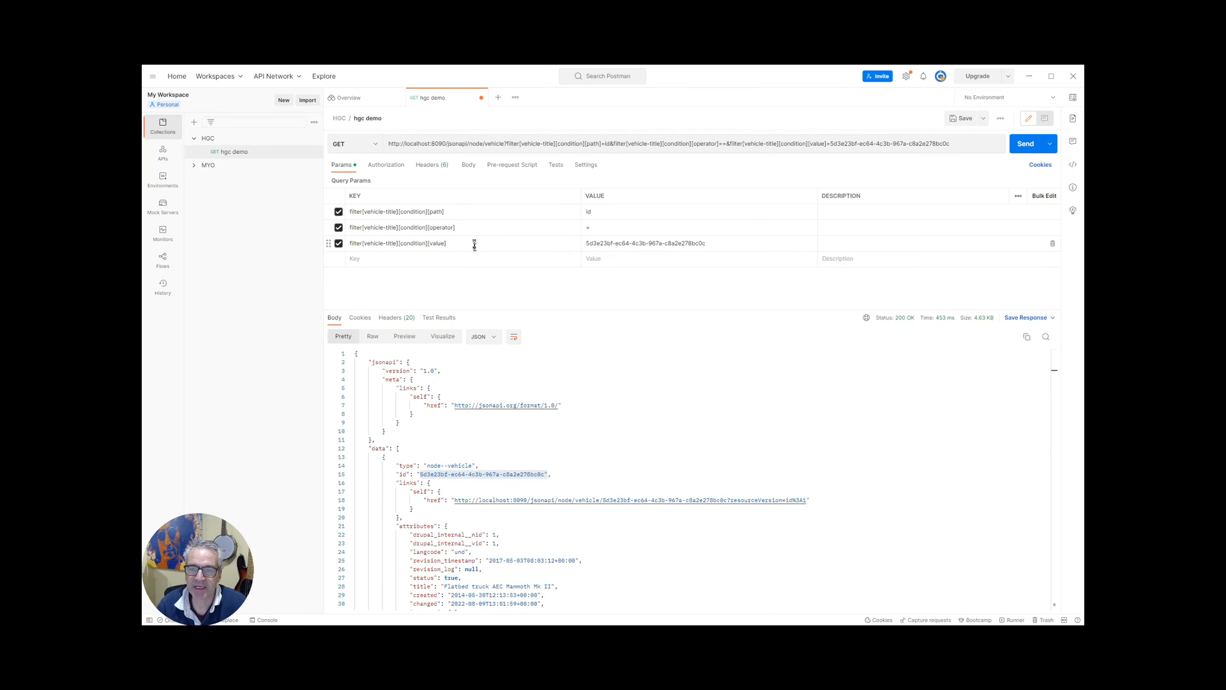
{"action": "mouse_move", "coordinate": [514, 259]}
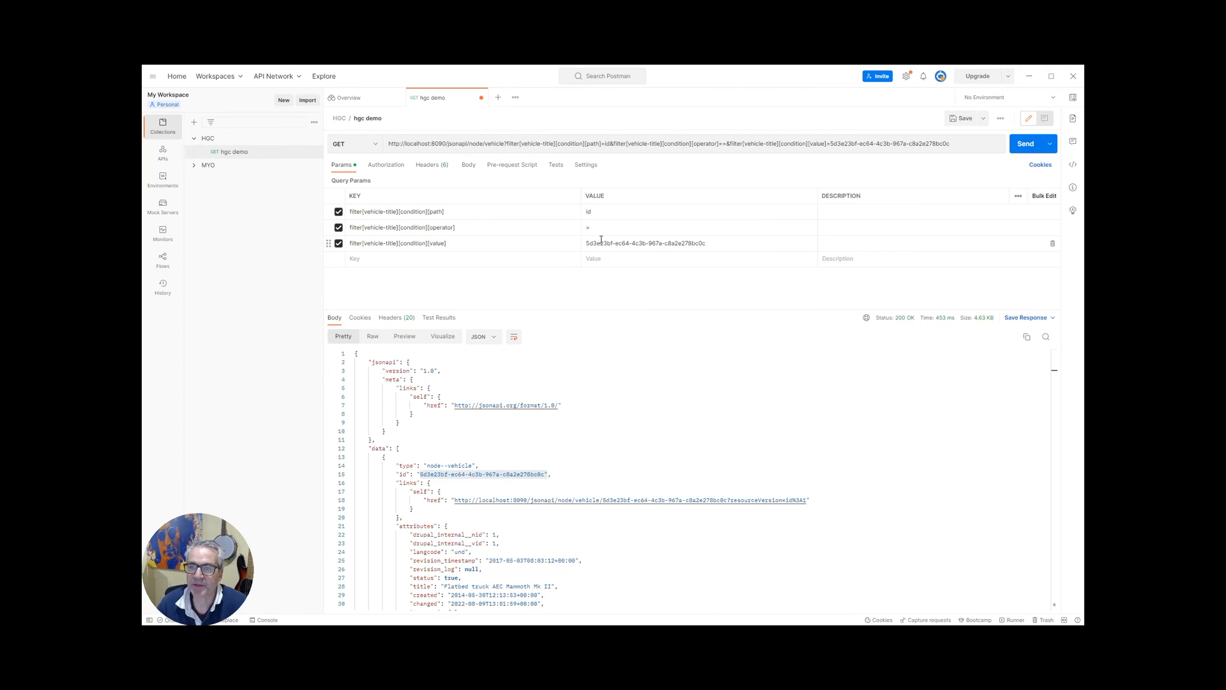
{"action": "mouse_move", "coordinate": [612, 227]}
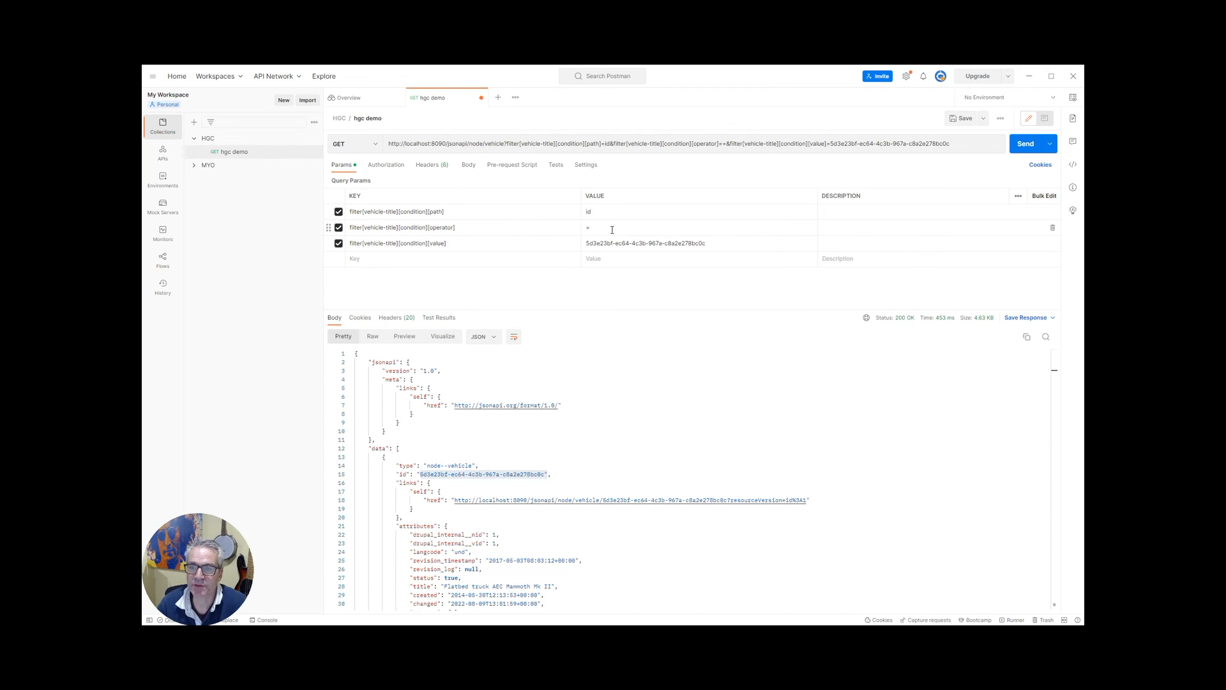
{"action": "mouse_move", "coordinate": [428, 257]}
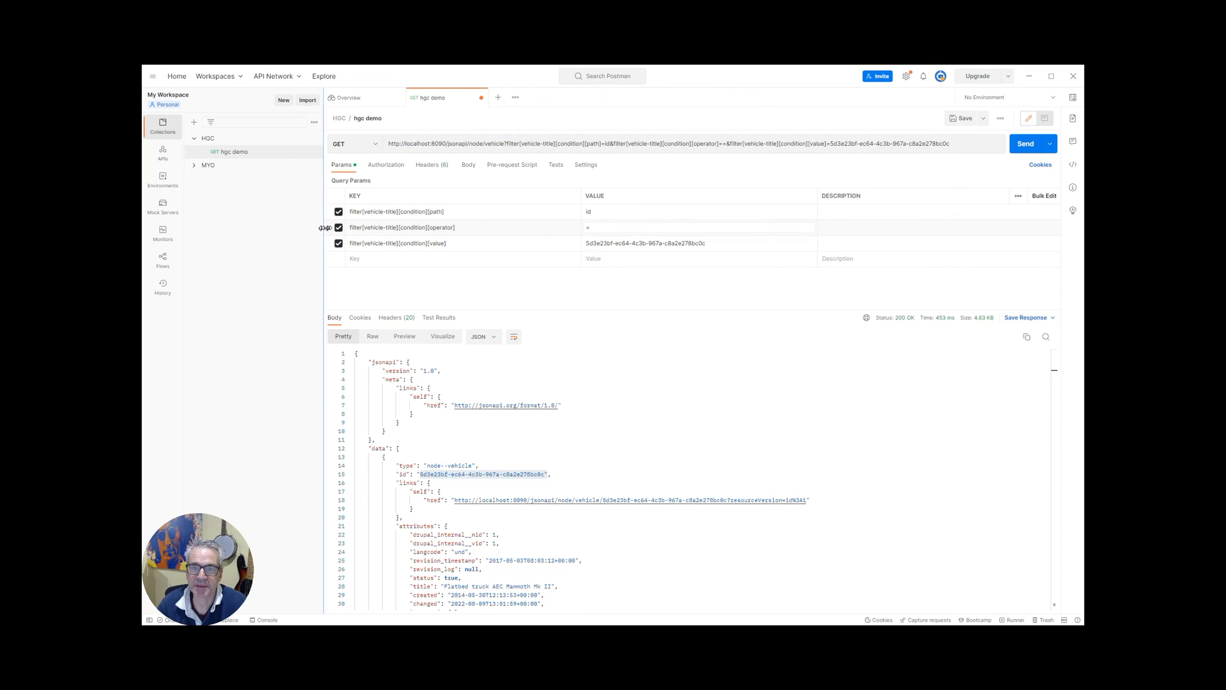
Step: Disable the [condition][operator] param and resend, still getting the single vehicle record
{"action": "left_click", "coordinate": [339, 227]}
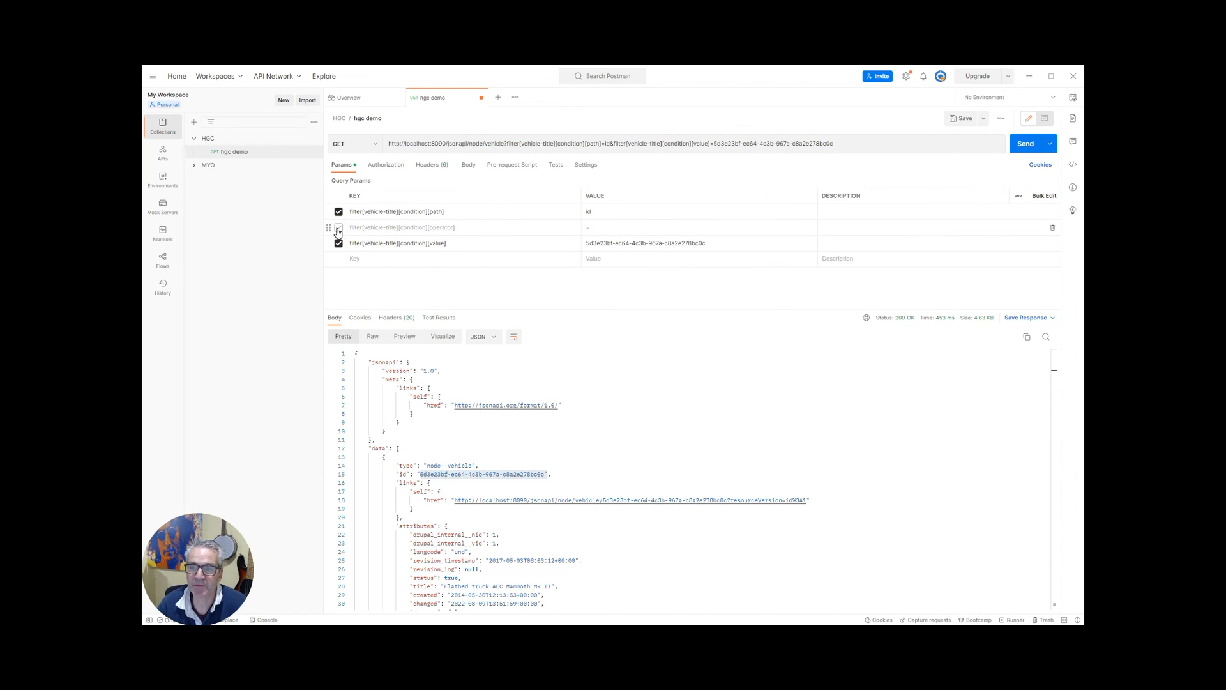
{"action": "left_click", "coordinate": [339, 228]}
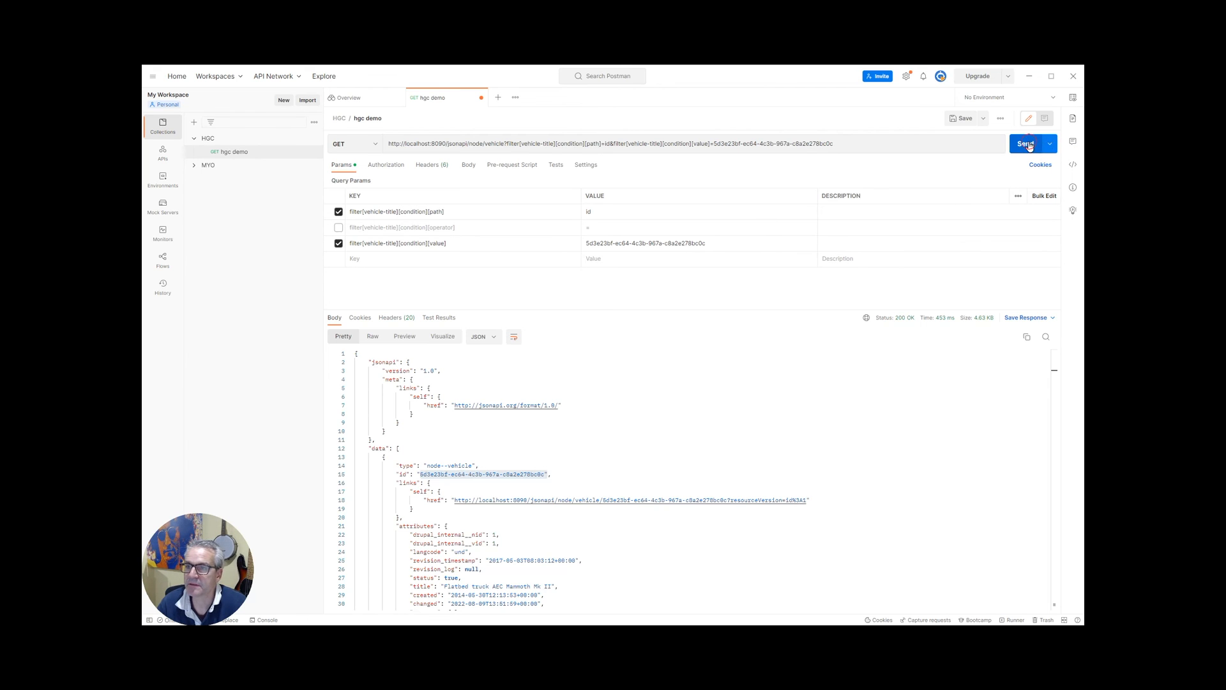
{"action": "left_click", "coordinate": [1026, 143]}
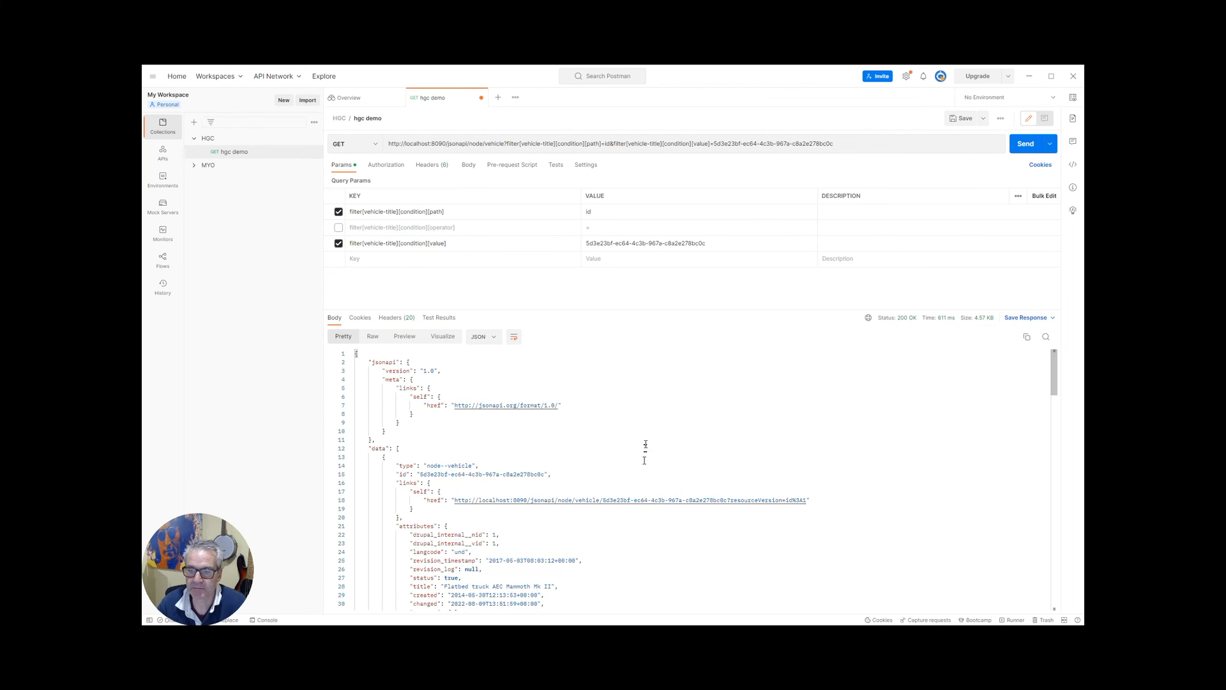
{"action": "scroll", "scroll_direction": "down", "scroll_amount": 3}
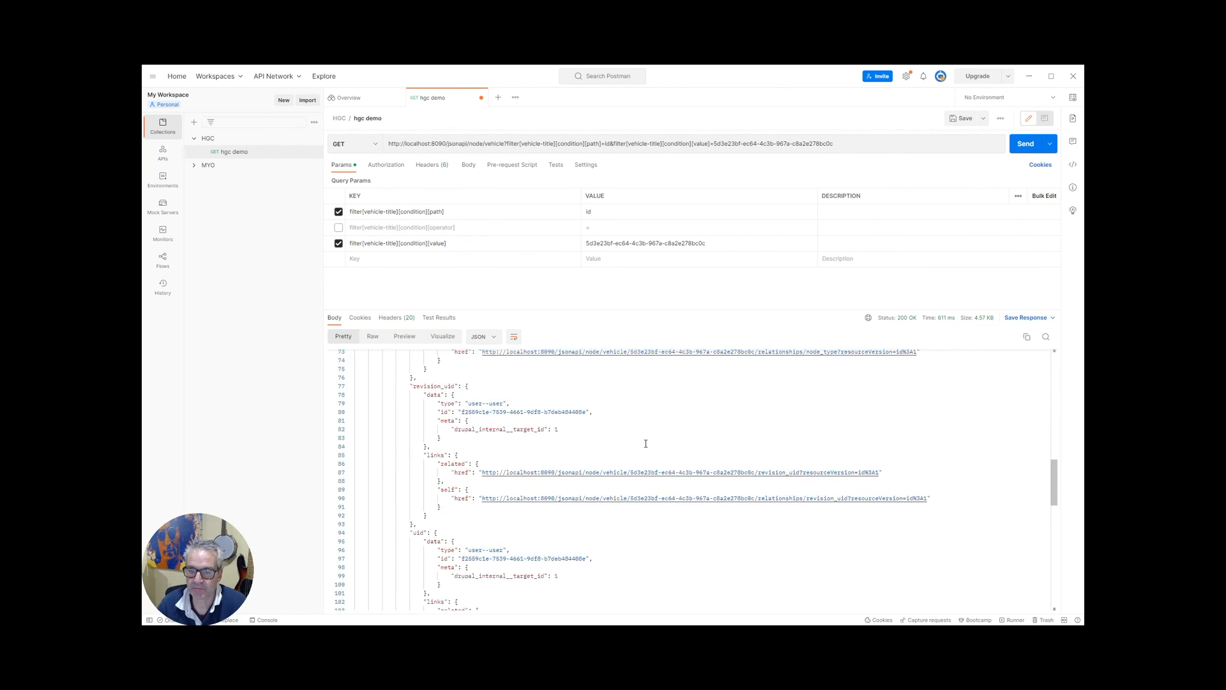
{"action": "scroll", "scroll_direction": "up", "scroll_amount": 3}
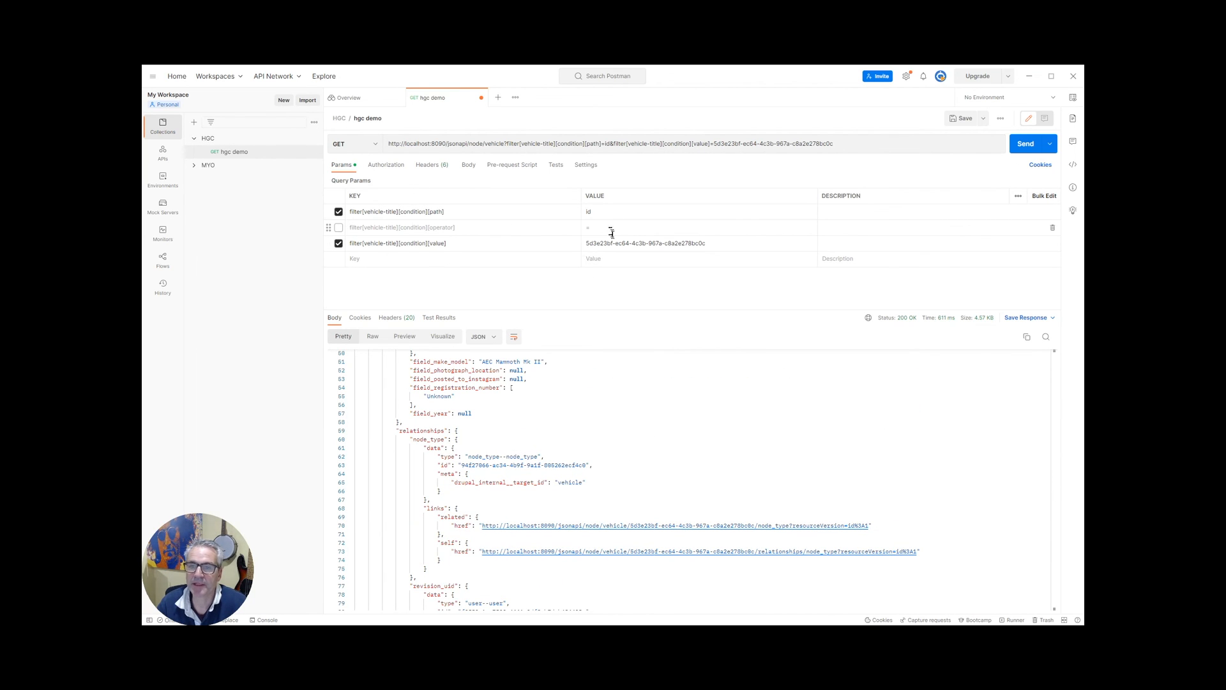
{"action": "mouse_move", "coordinate": [456, 221]}
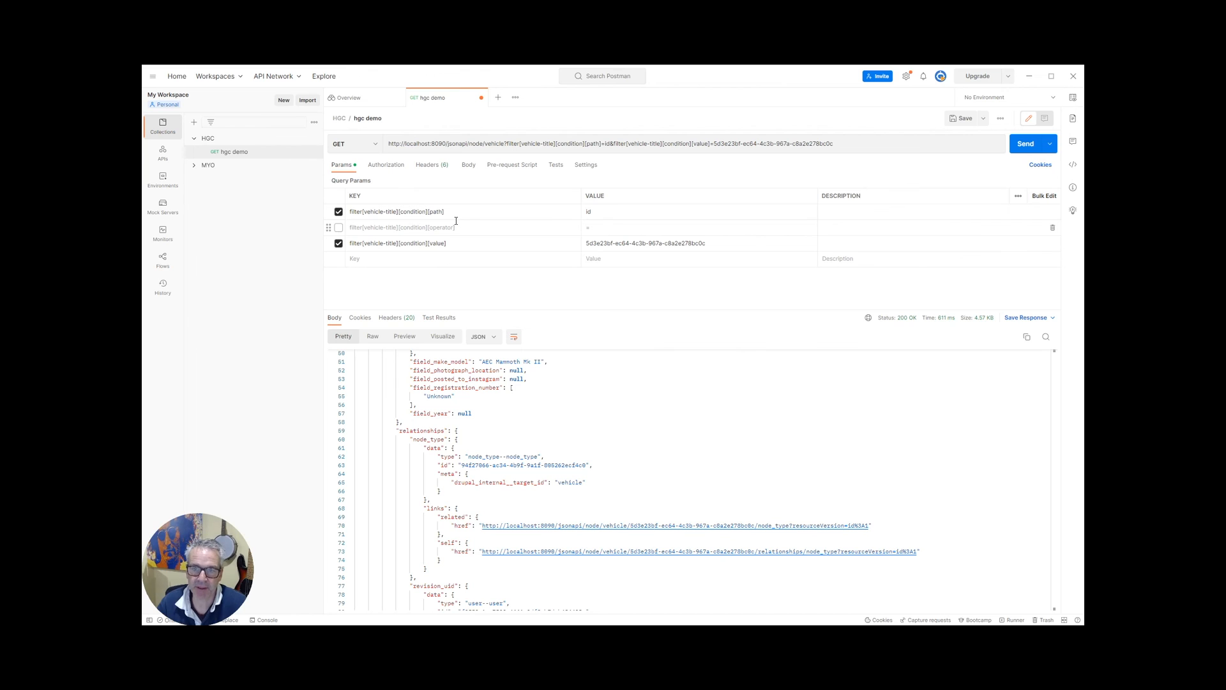
Step: Try a filter[id][value] param holding the vehicle uuid and send the request
{"action": "left_click", "coordinate": [1026, 143]}
{"action": "type", "text": "filter[id"}
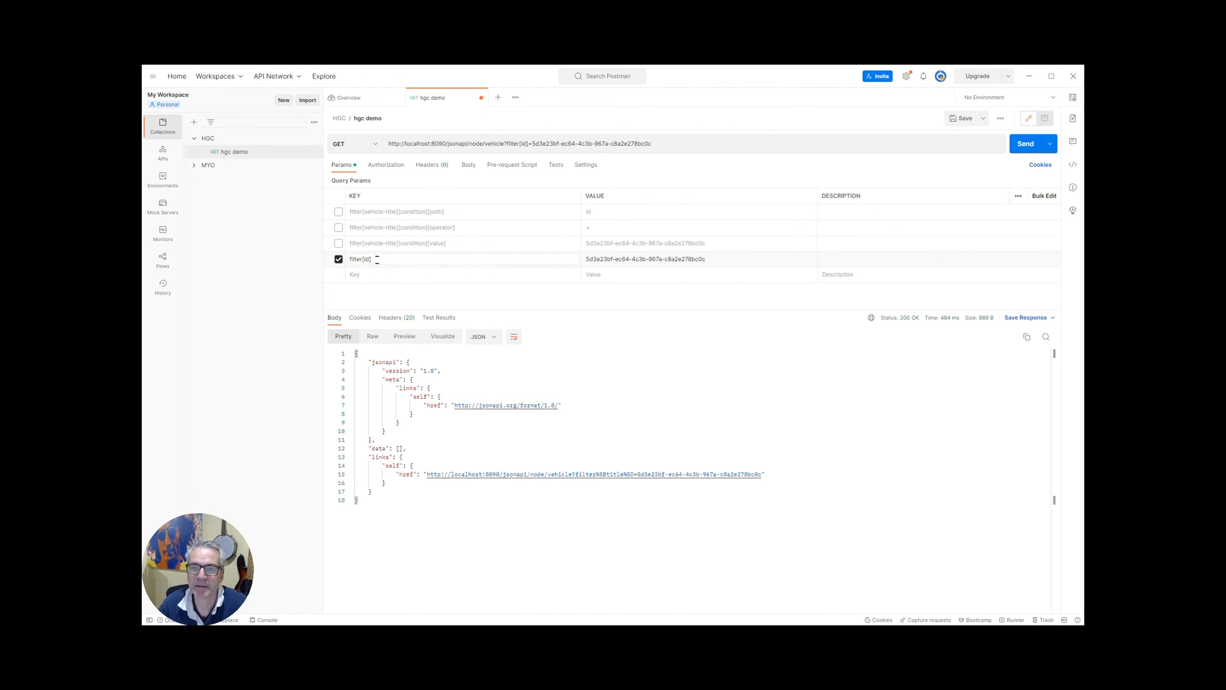
{"action": "type", "text": "[value"}
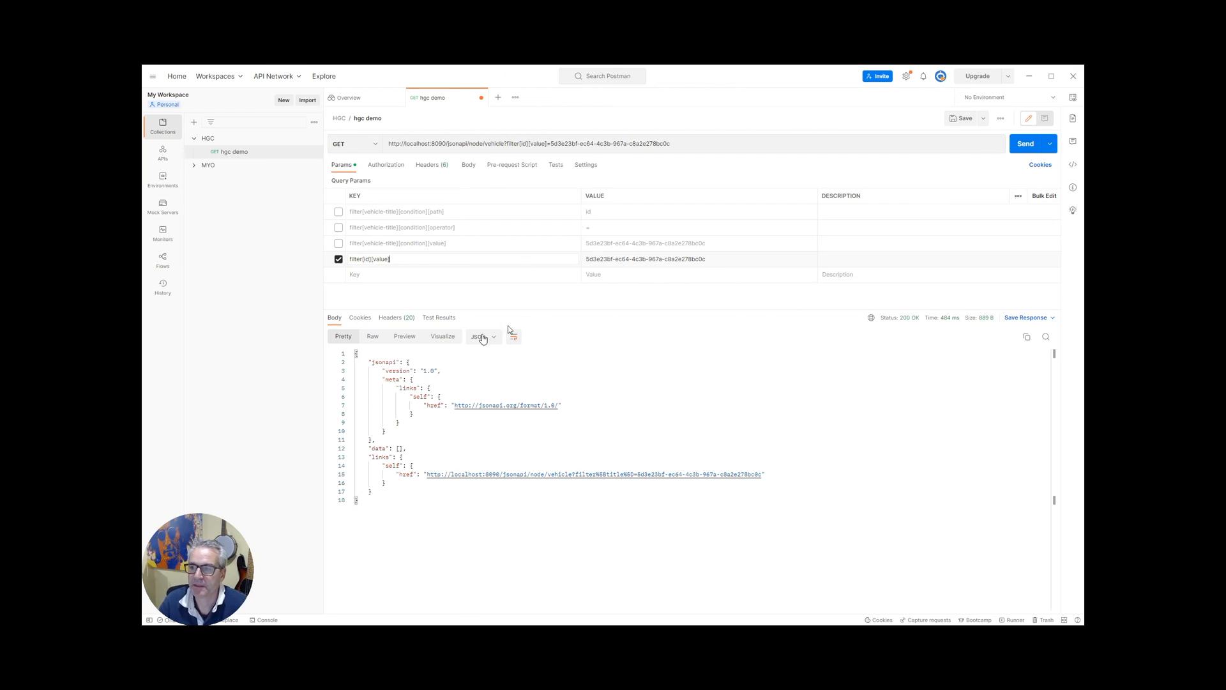
{"action": "mouse_move", "coordinate": [740, 246]}
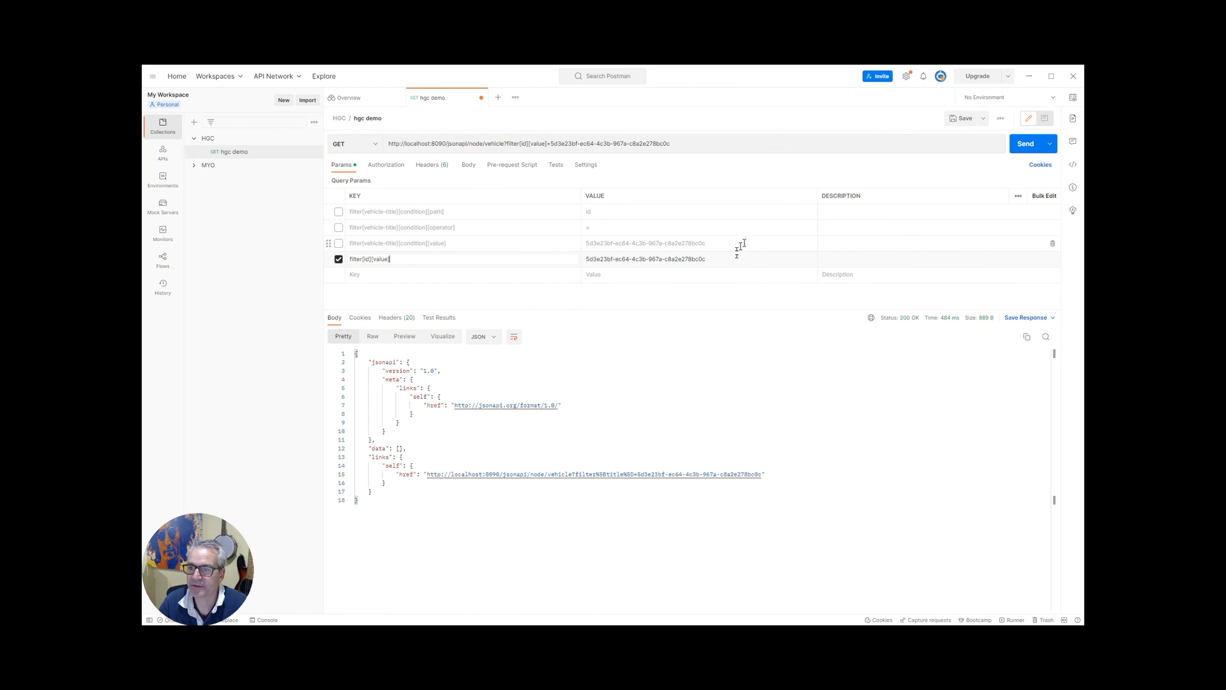
{"action": "mouse_move", "coordinate": [1016, 182]}
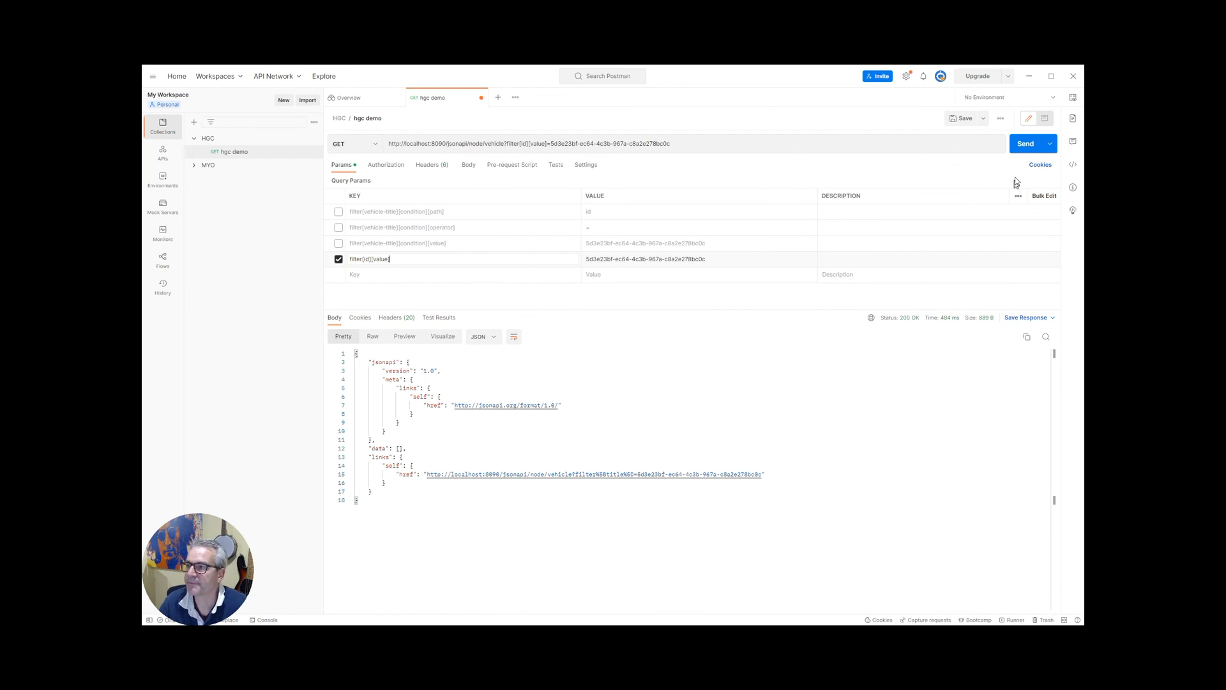
{"action": "left_click", "coordinate": [1026, 143]}
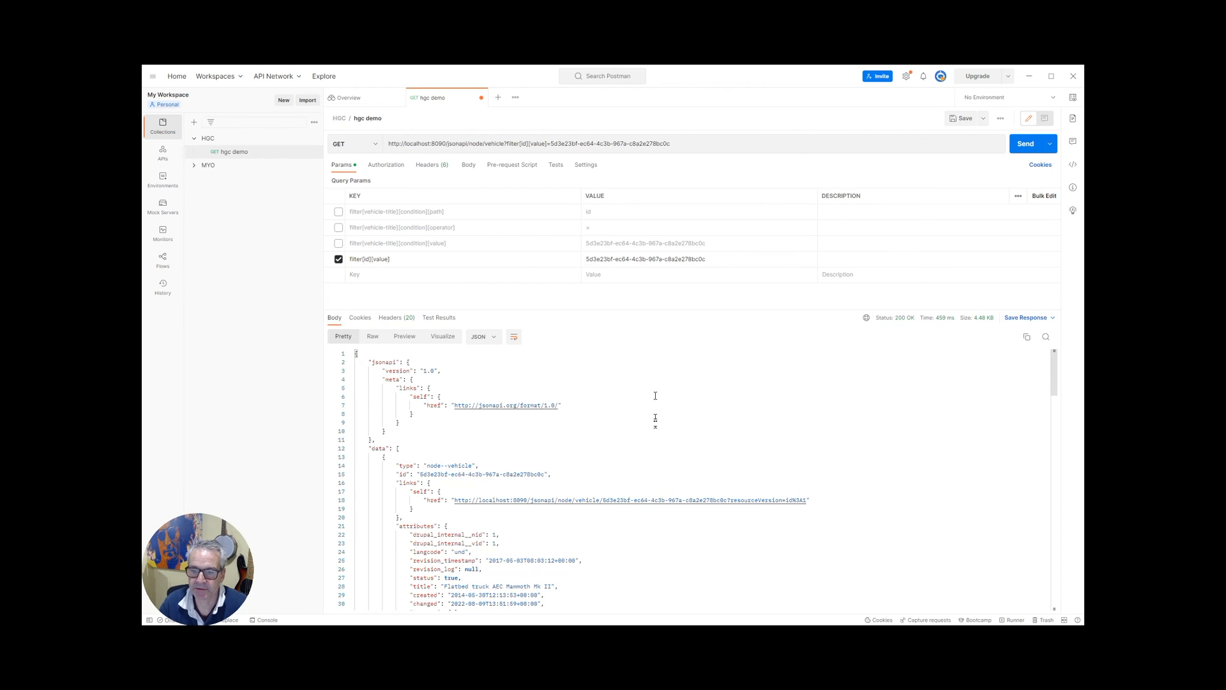
{"action": "mouse_move", "coordinate": [1065, 388]}
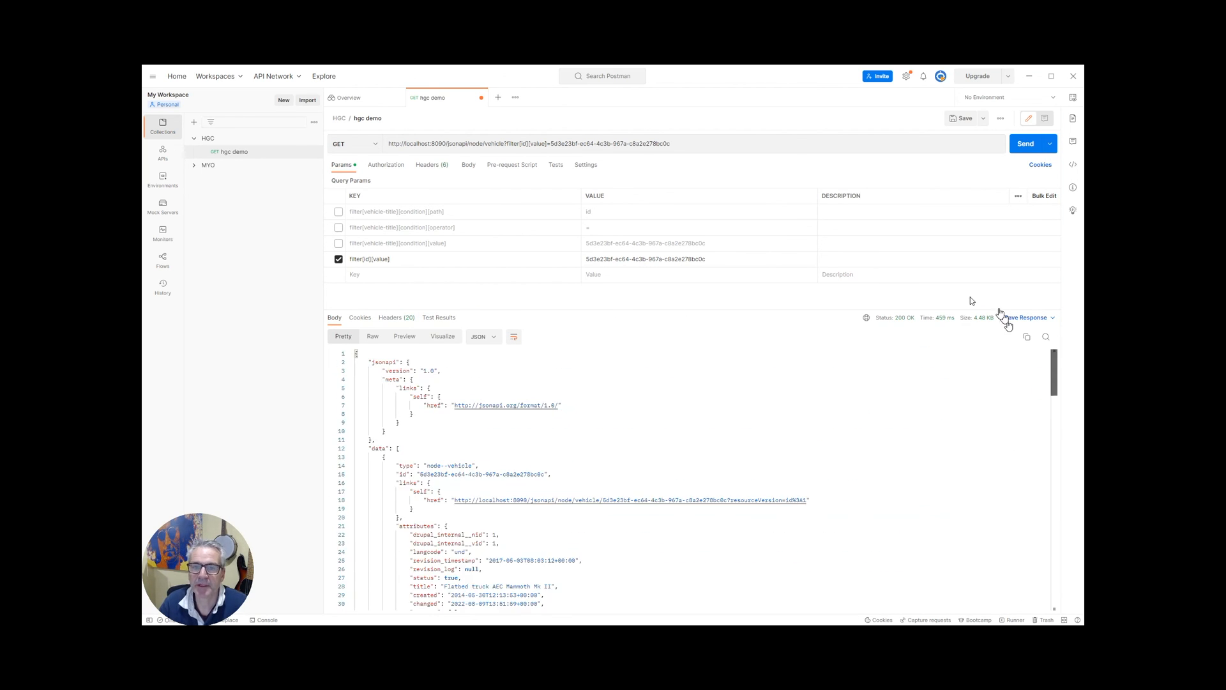
Step: Reduce it to a shorthand filter[id] param with the uuid and send, returning the single vehicle
{"action": "left_click", "coordinate": [391, 259]}
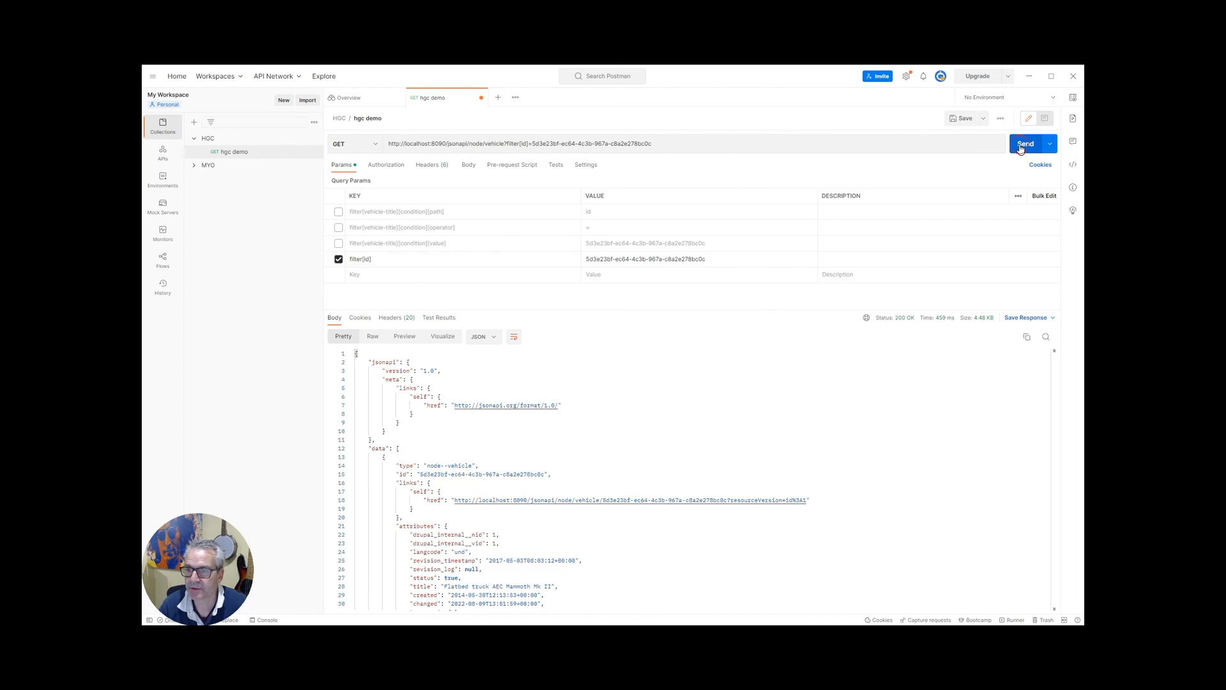
{"action": "left_click", "coordinate": [1026, 144]}
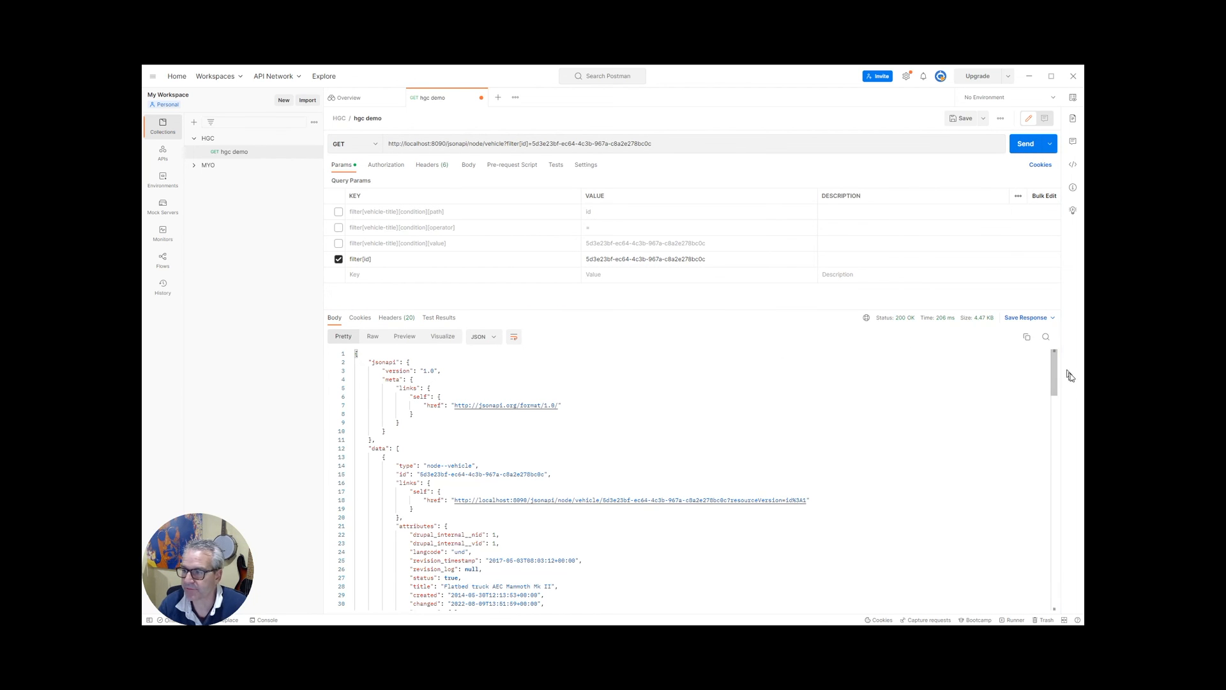
{"action": "scroll", "scroll_direction": "down", "scroll_amount": 3}
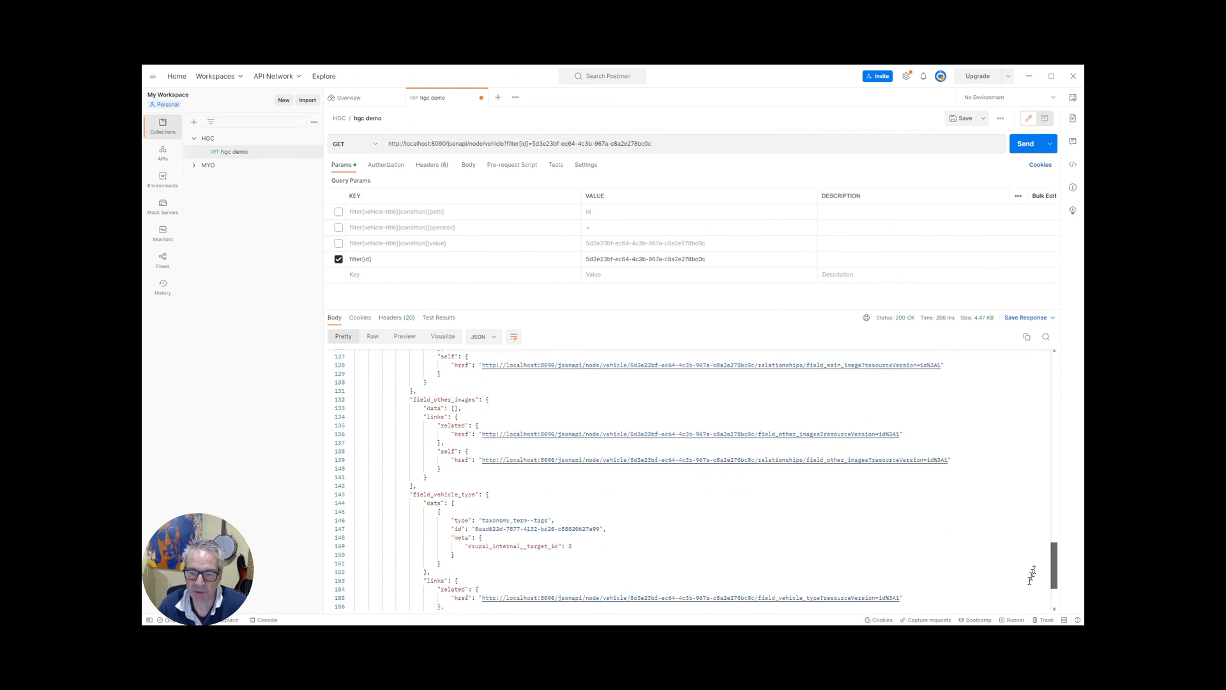
{"action": "scroll", "scroll_direction": "up", "scroll_amount": 3}
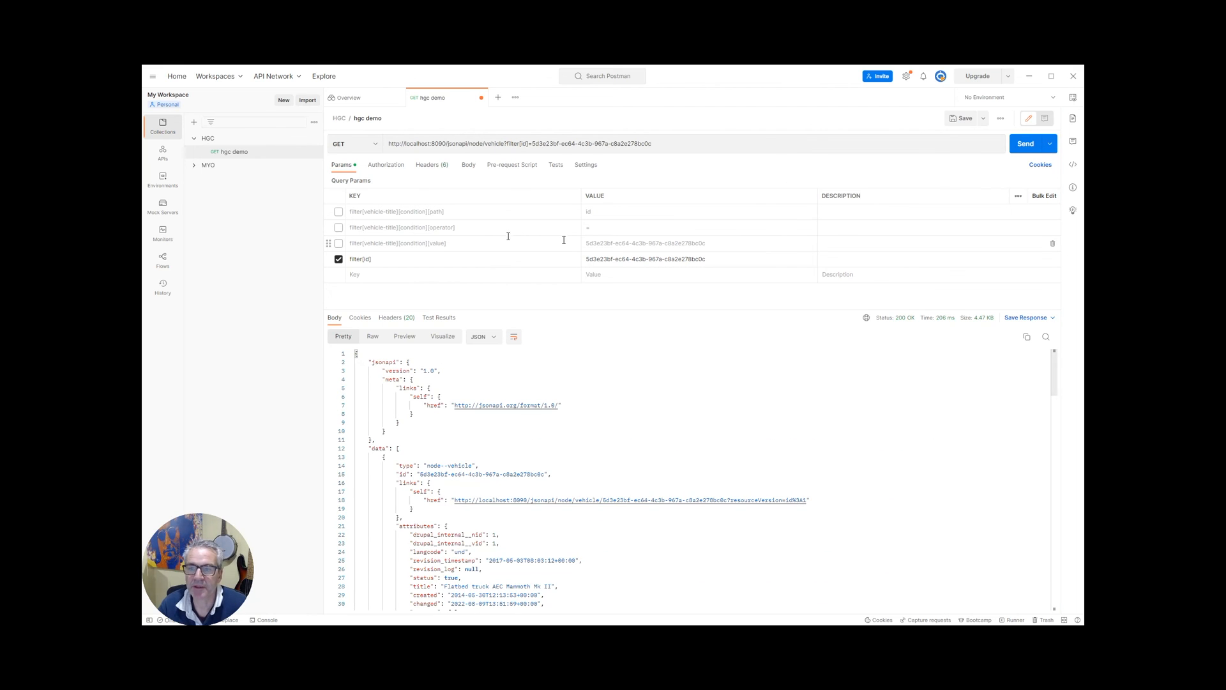
{"action": "mouse_move", "coordinate": [406, 199]}
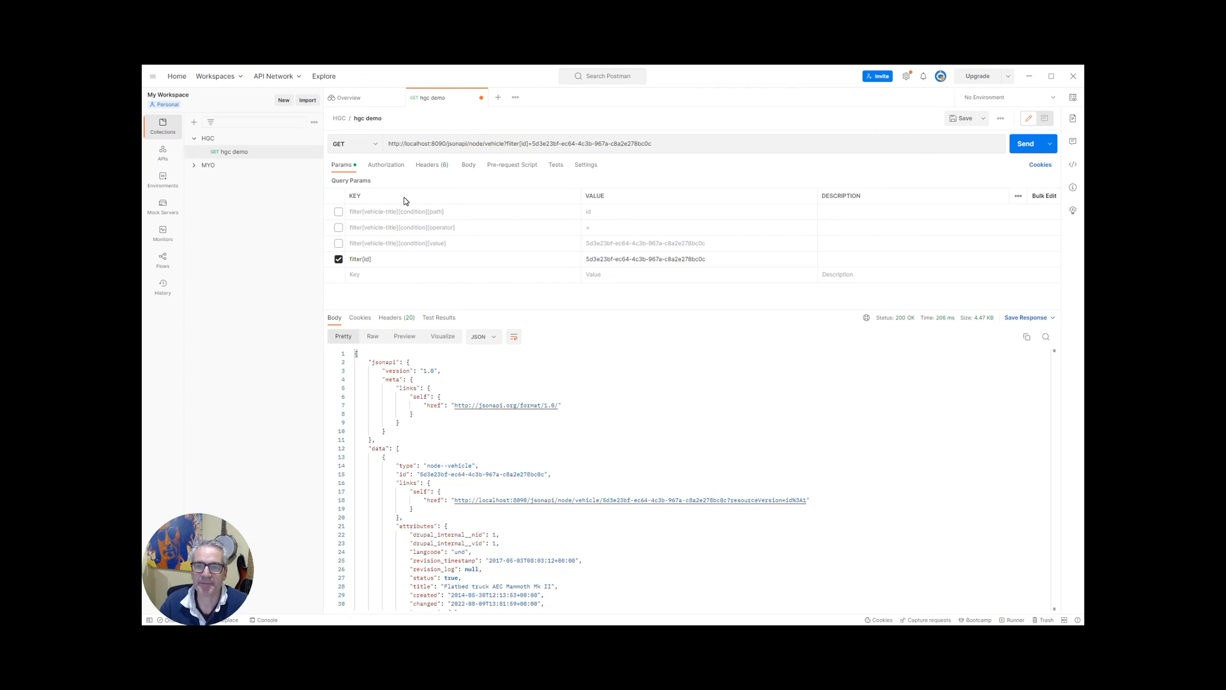
{"action": "mouse_move", "coordinate": [433, 196]}
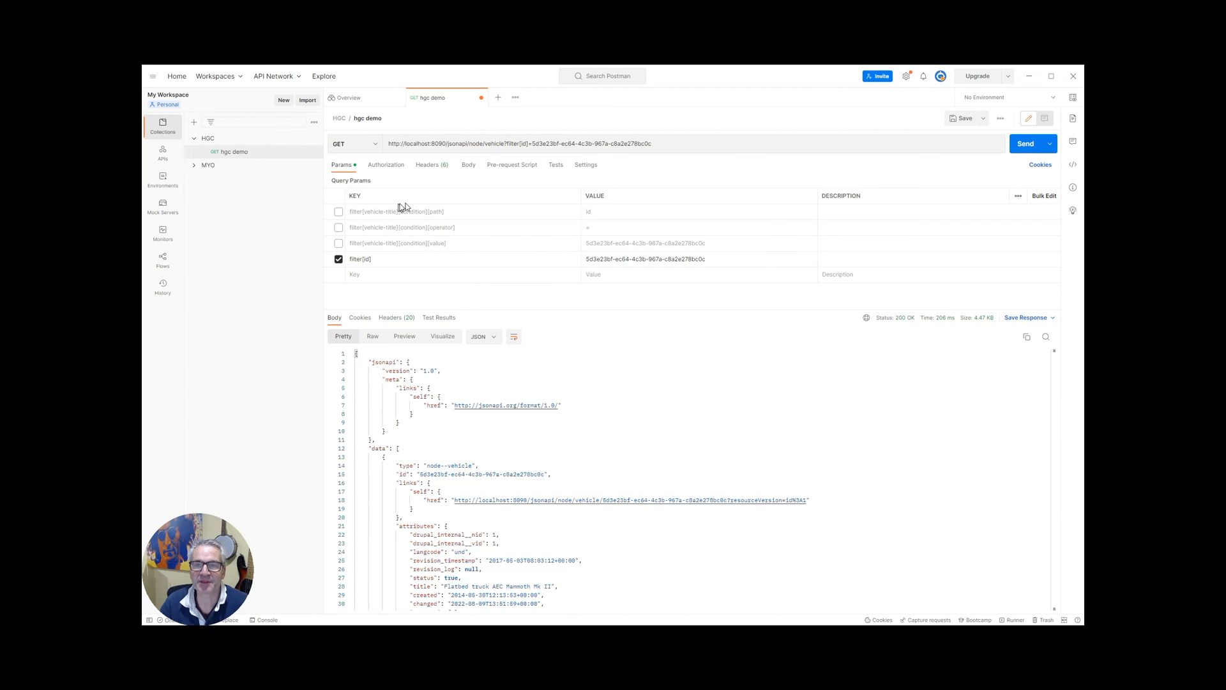
{"action": "mouse_move", "coordinate": [564, 190]}
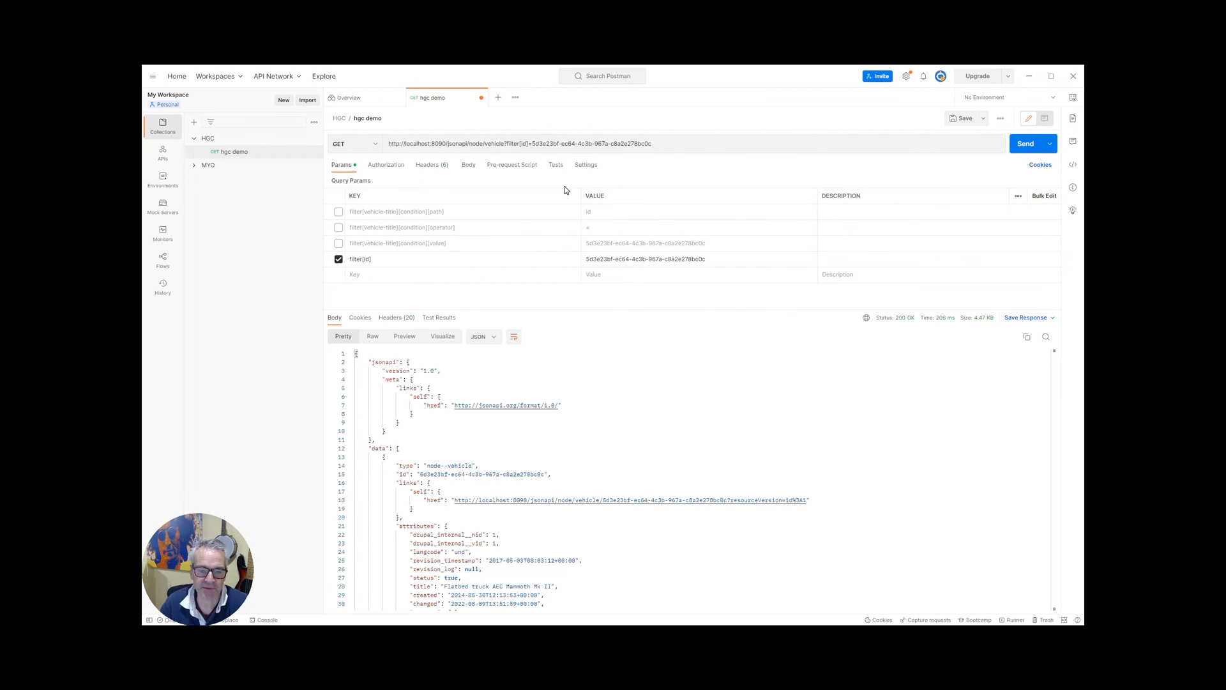